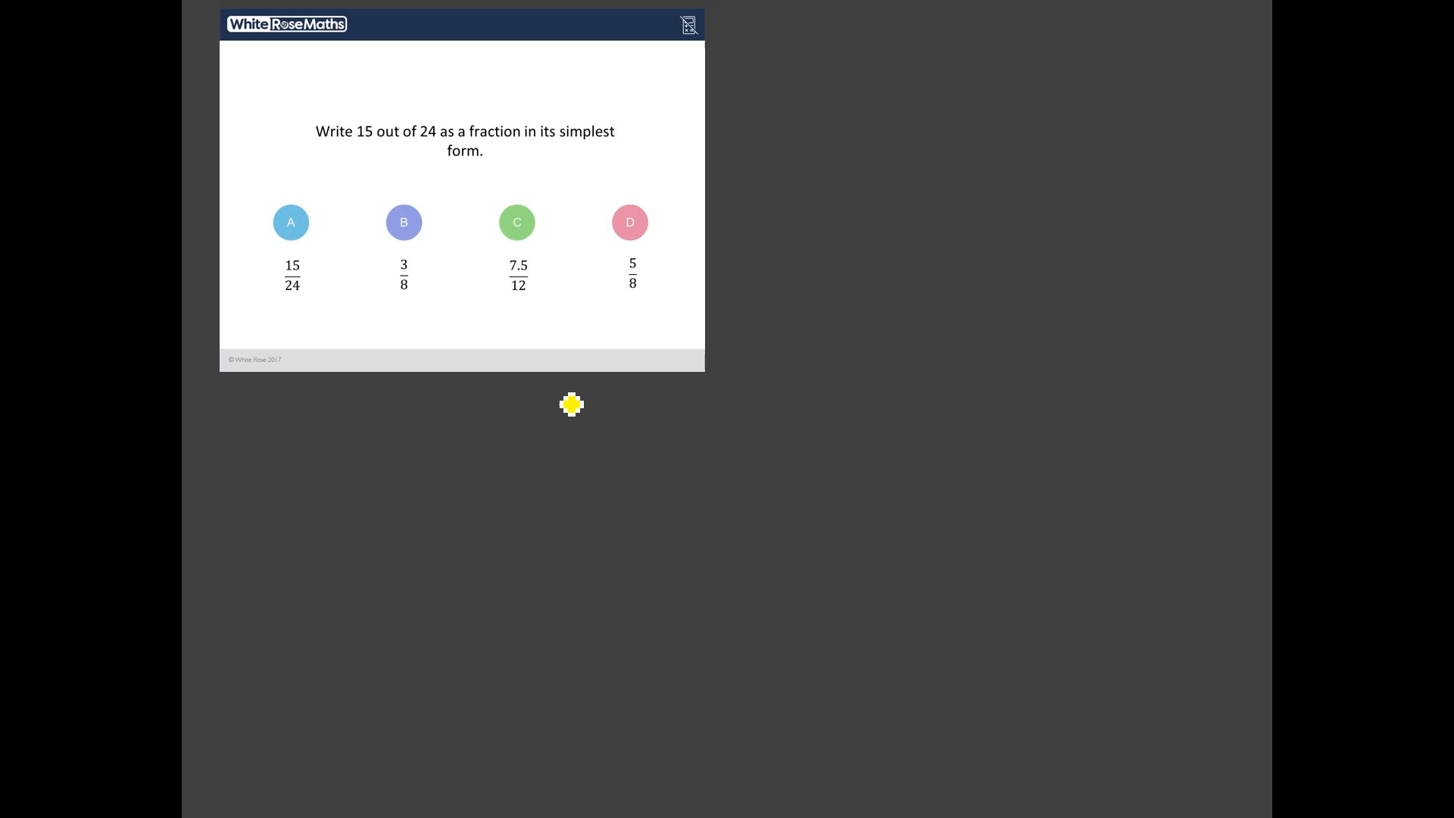
{"action": "mouse_move", "coordinate": [590, 445]}
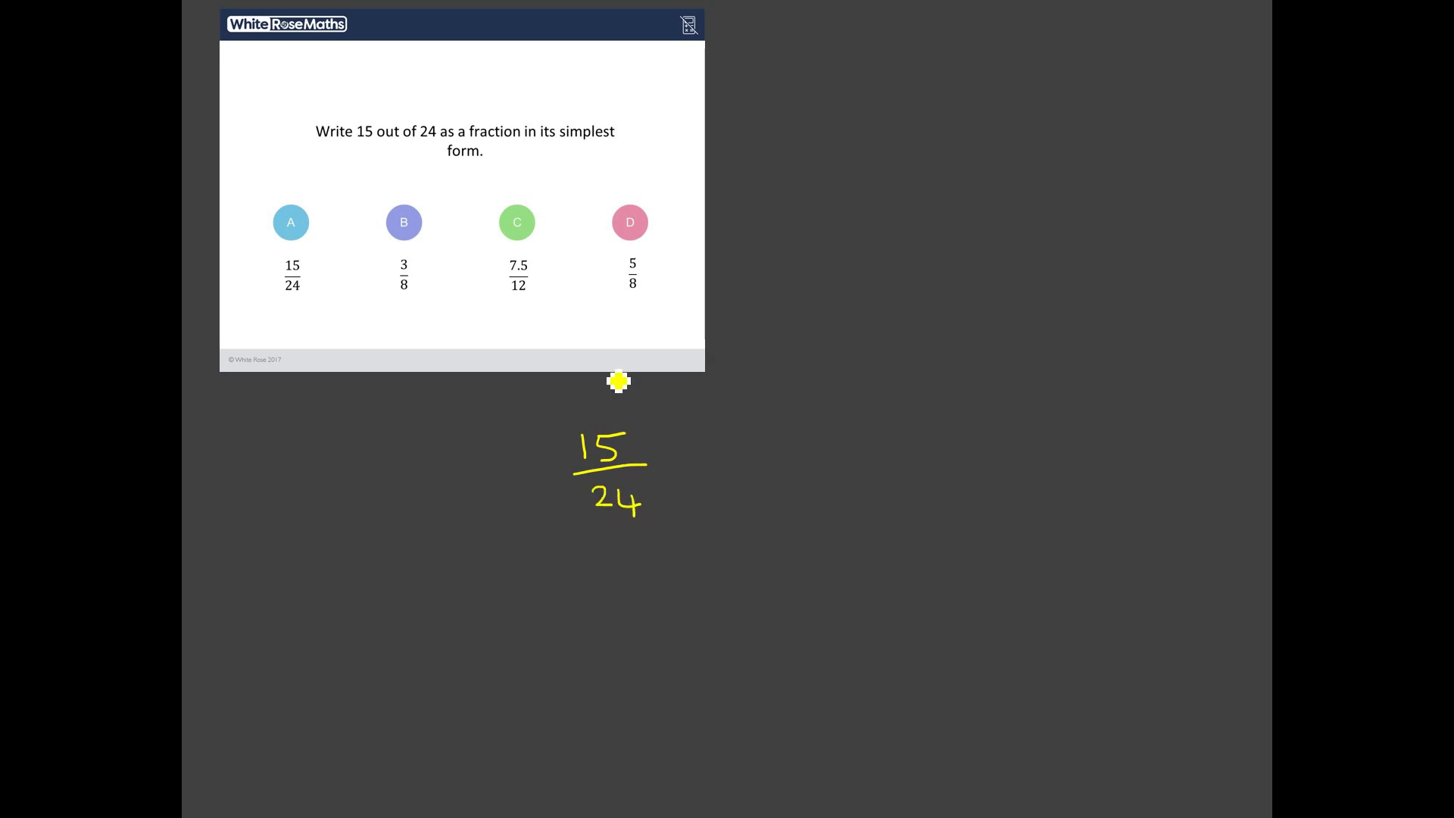
{"action": "mouse_move", "coordinate": [520, 173]}
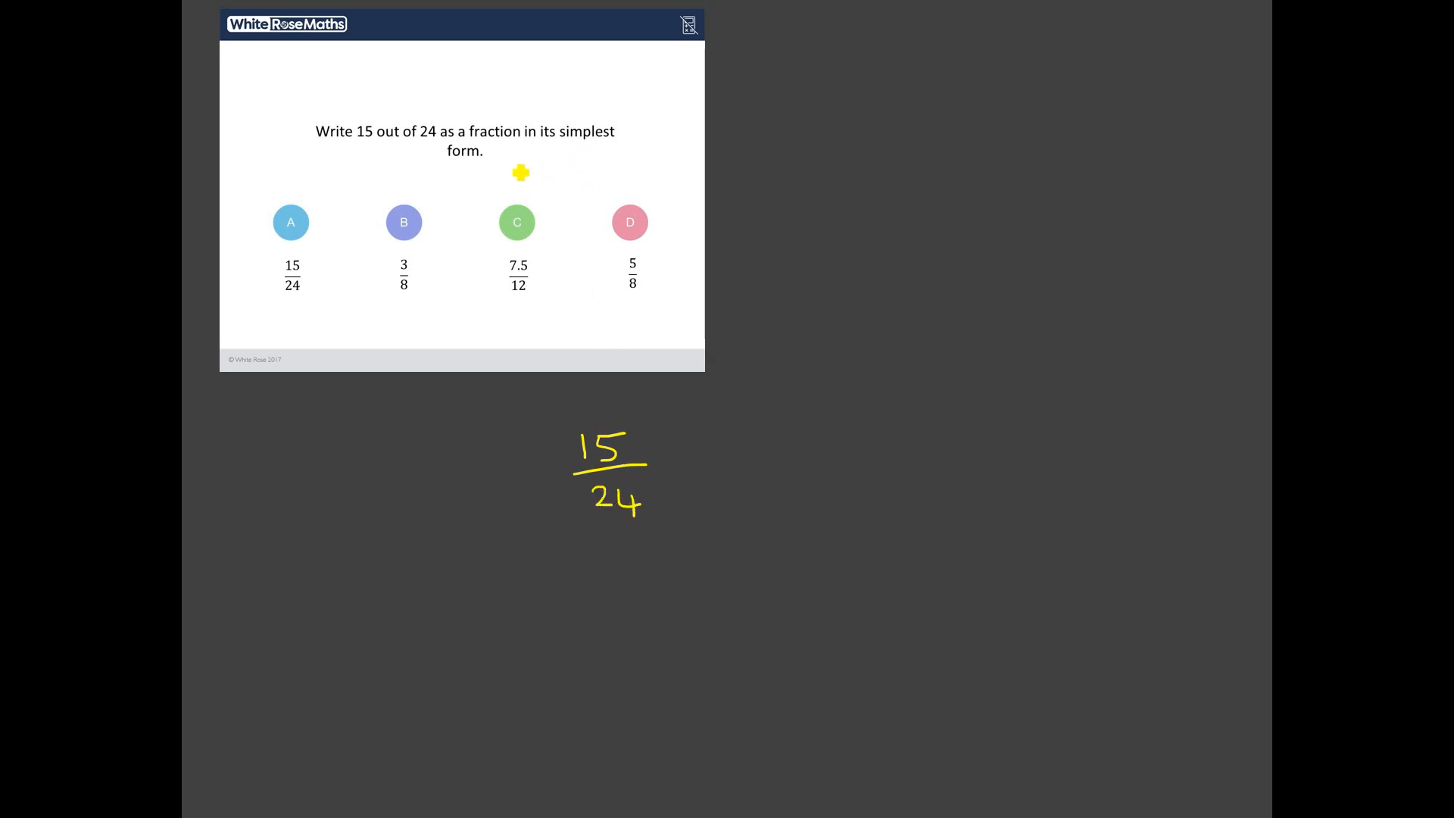
{"action": "mouse_move", "coordinate": [686, 446]}
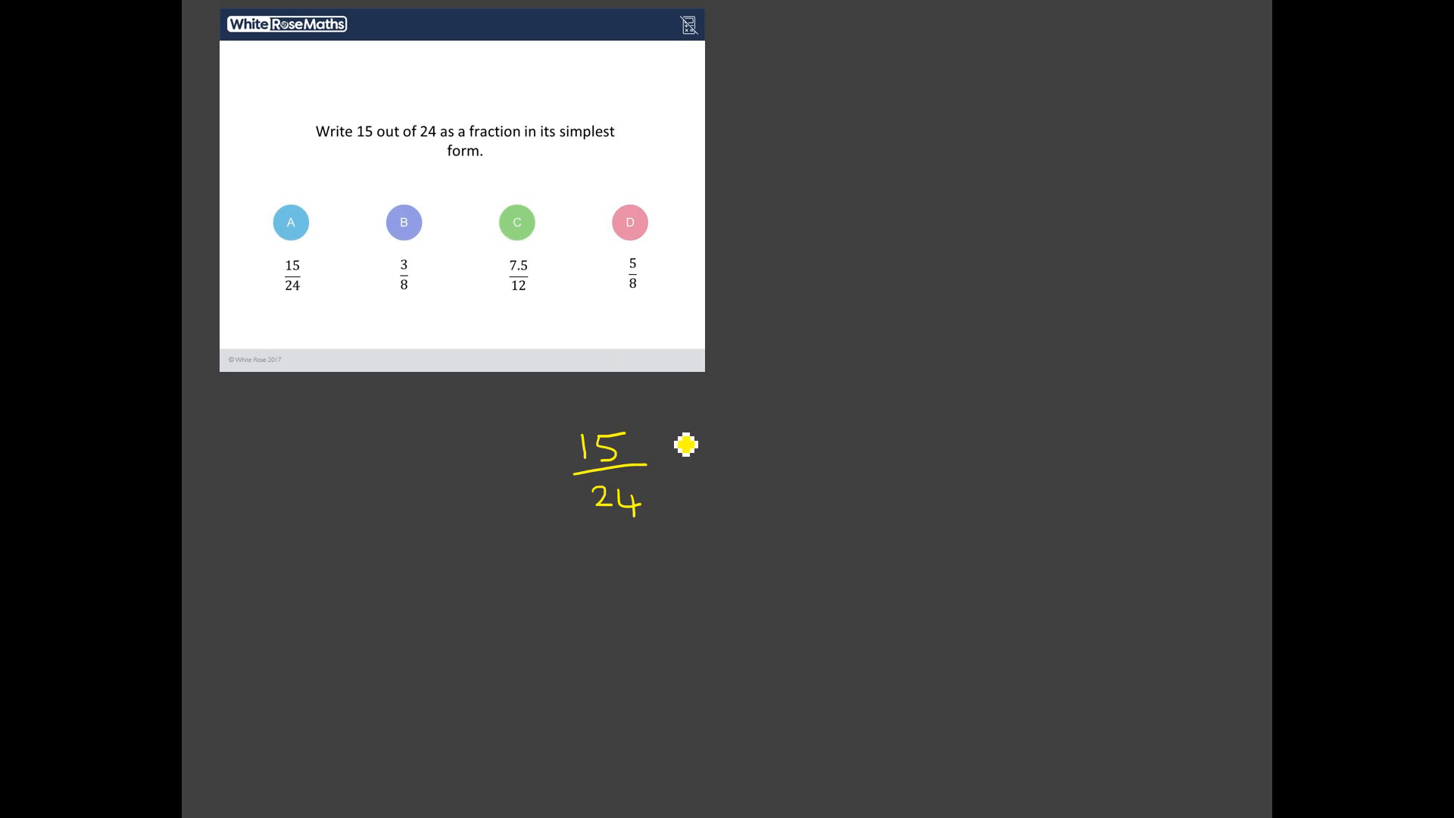
{"action": "mouse_move", "coordinate": [682, 433]}
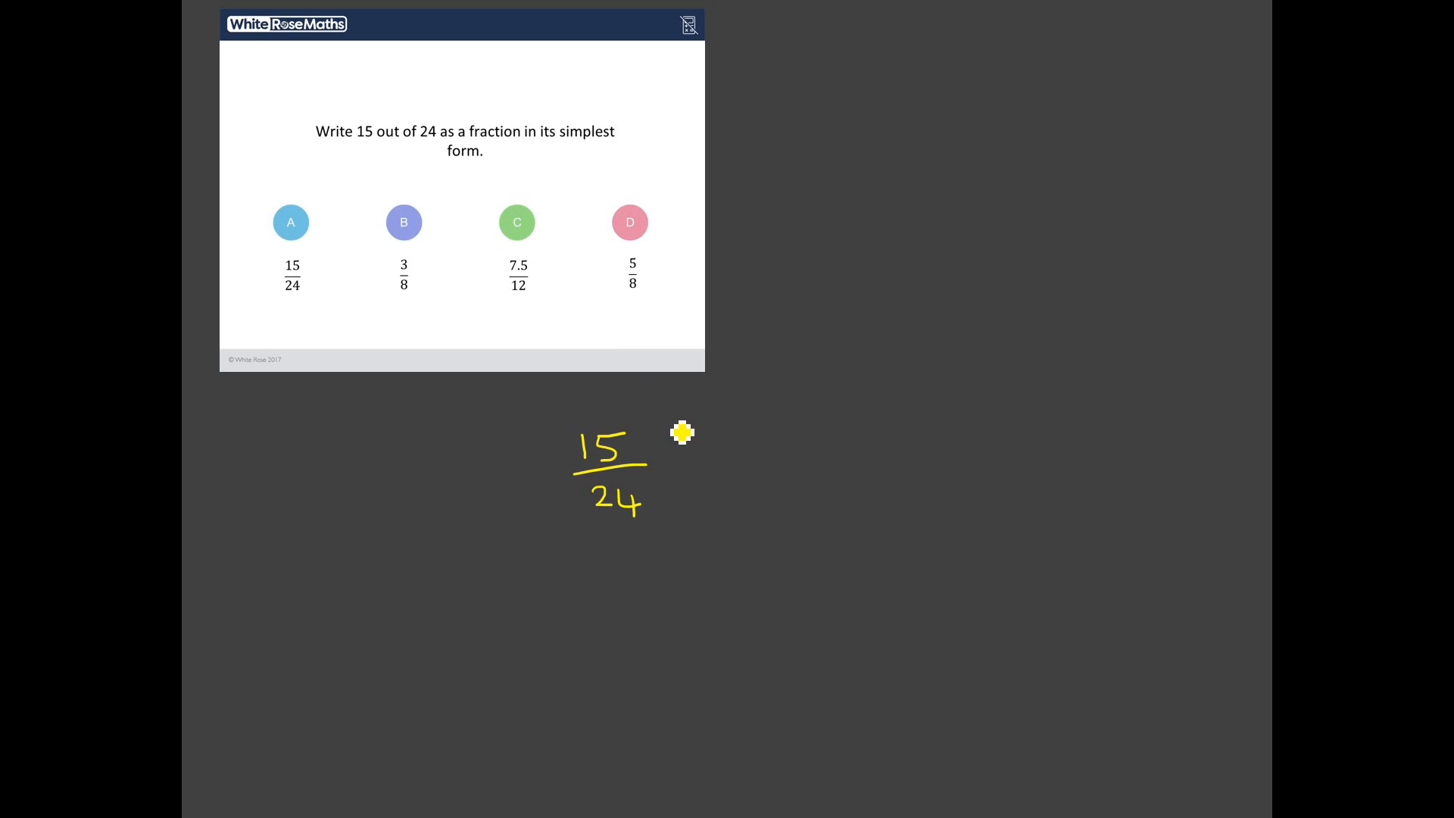
{"action": "mouse_move", "coordinate": [581, 471]}
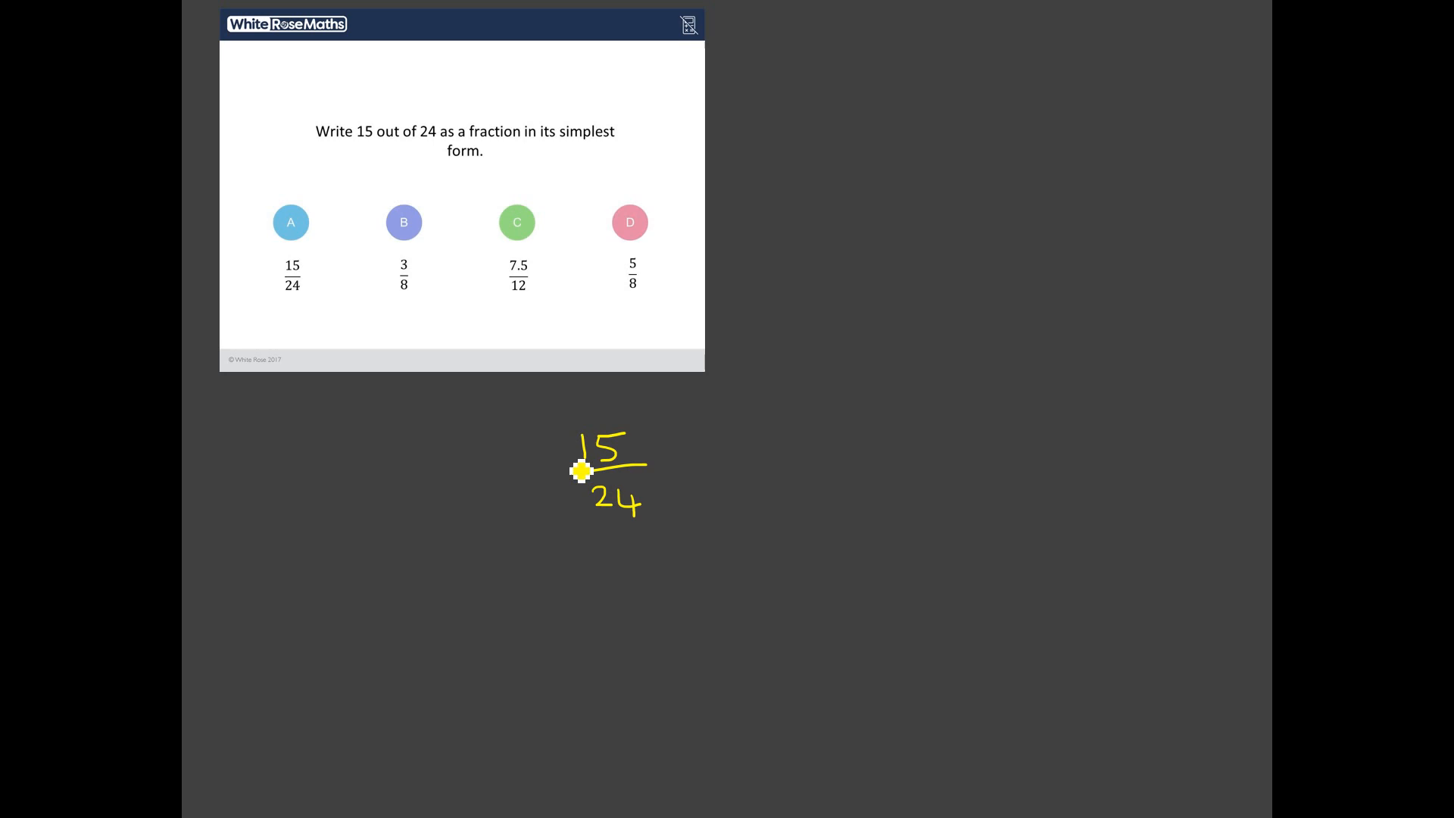
{"action": "mouse_move", "coordinate": [660, 510]}
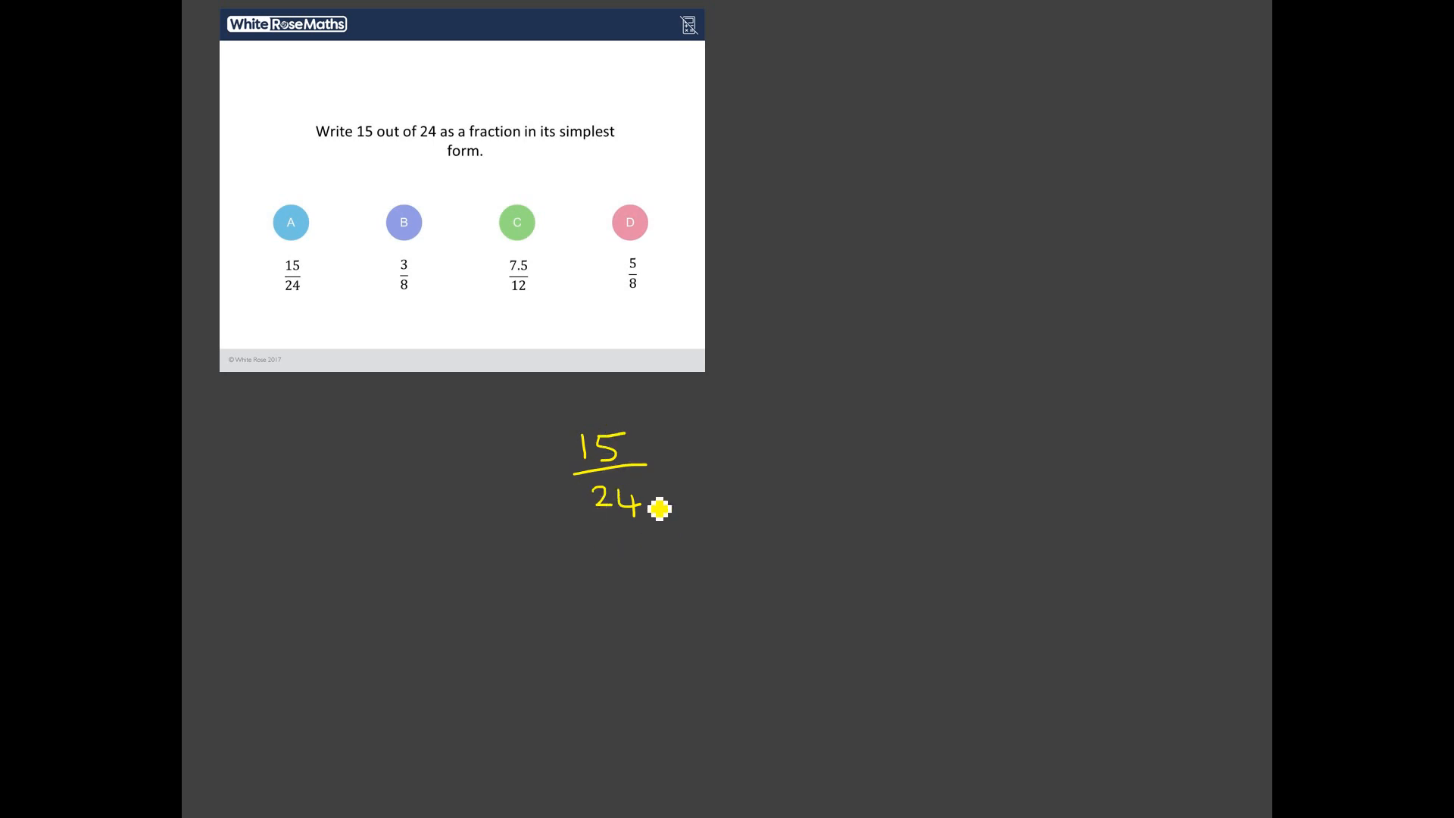
{"action": "mouse_move", "coordinate": [694, 483]}
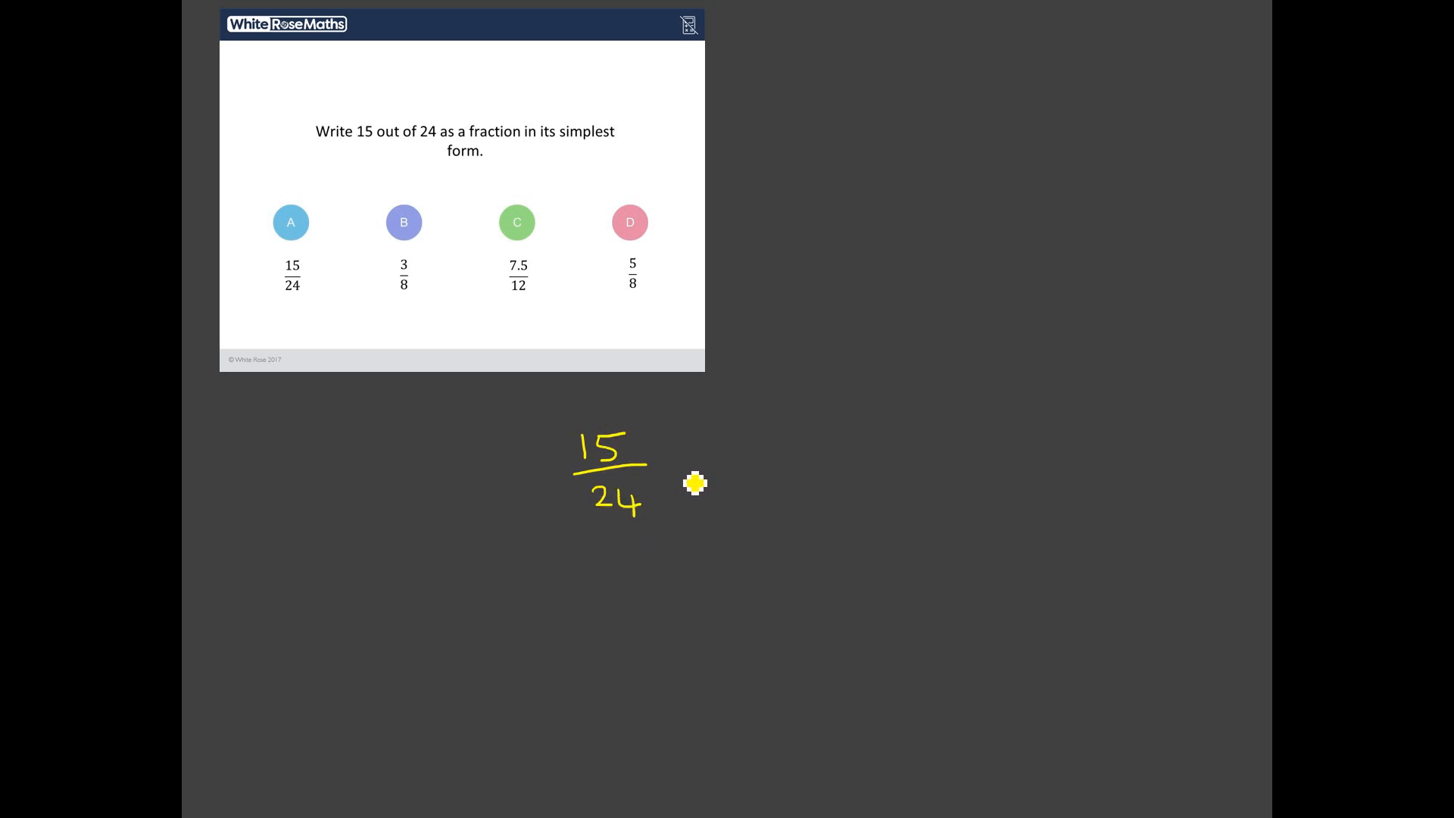
{"action": "mouse_move", "coordinate": [635, 541]}
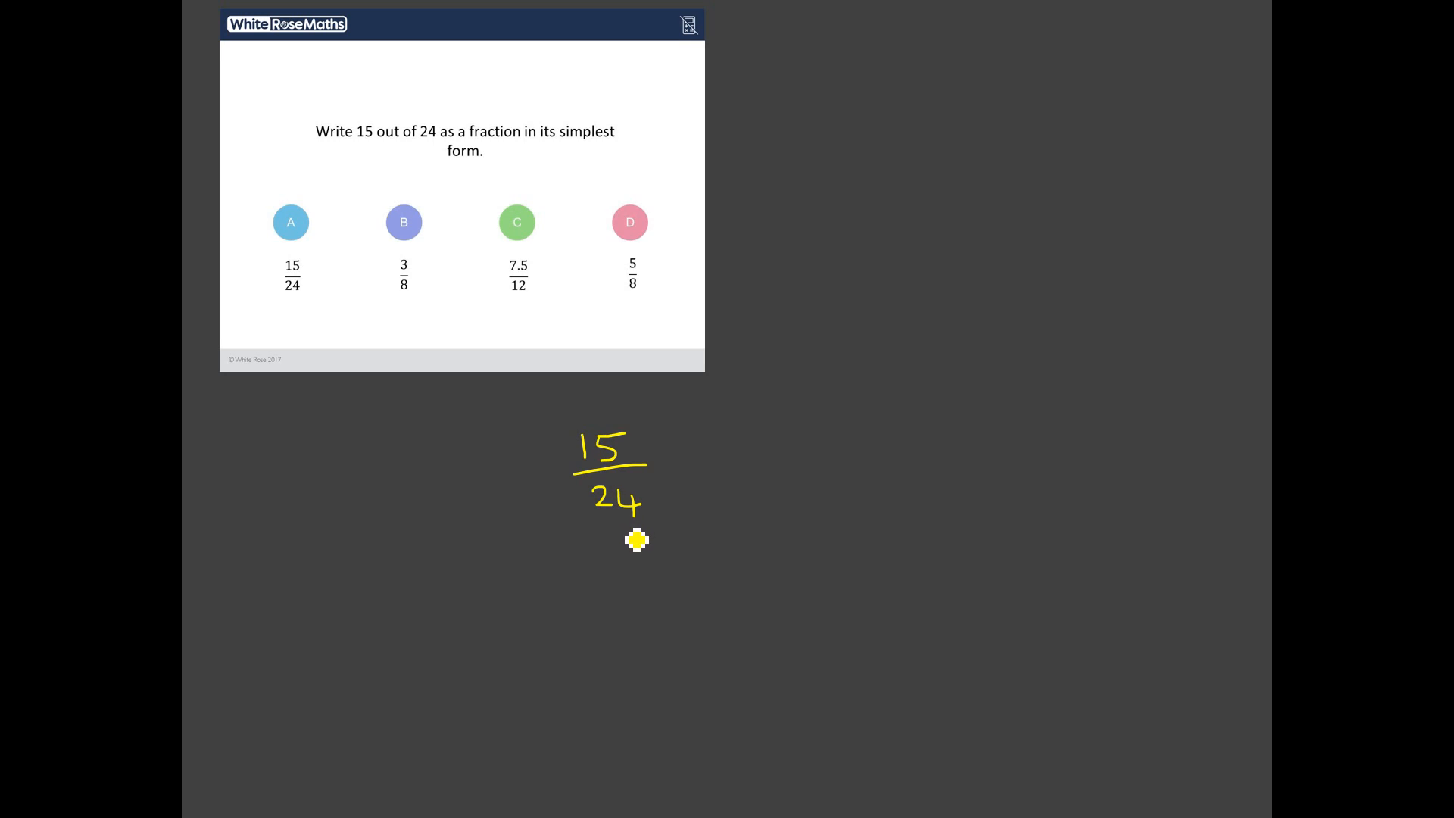
{"action": "mouse_move", "coordinate": [662, 558]}
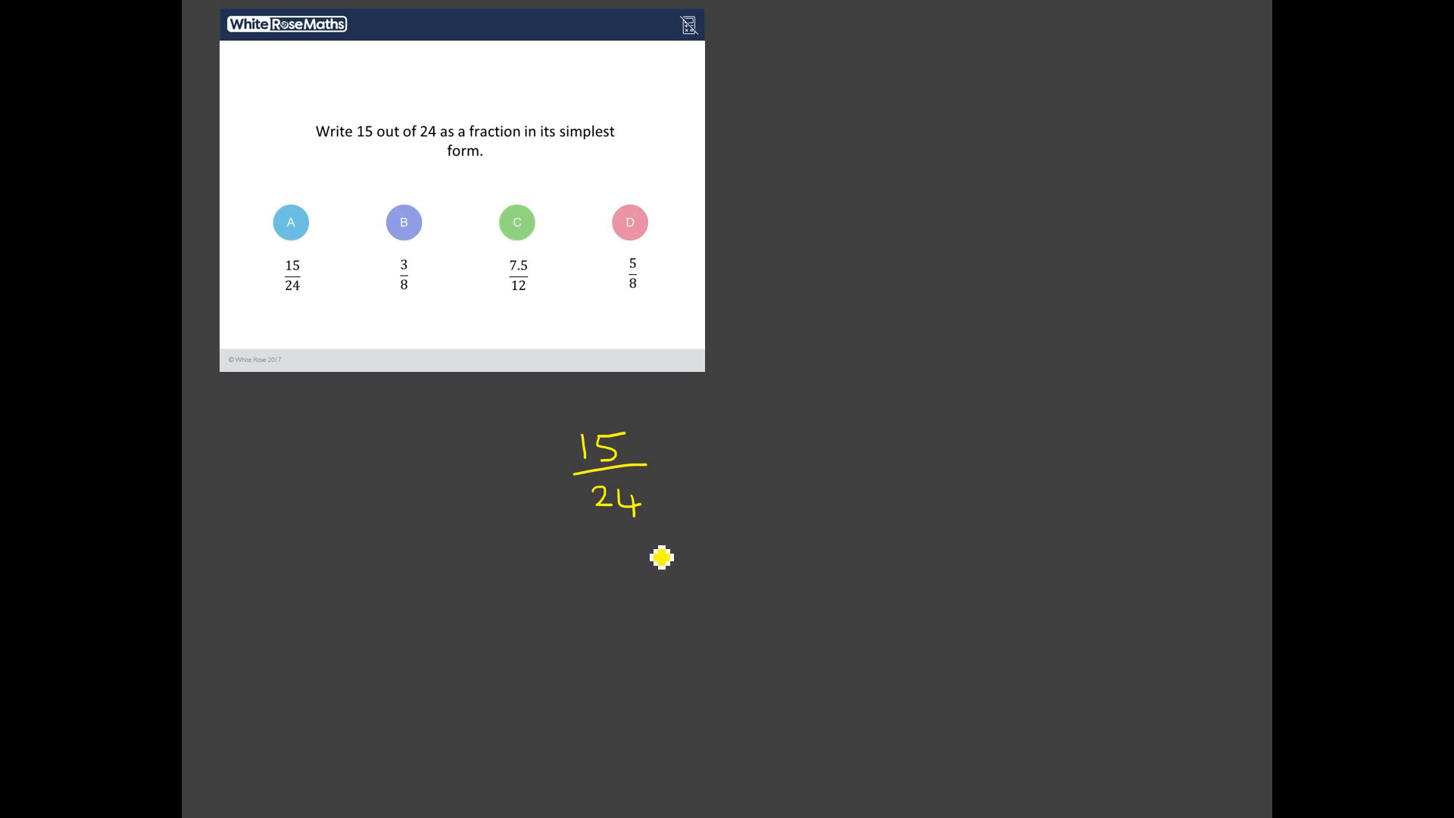
{"action": "mouse_move", "coordinate": [669, 438]}
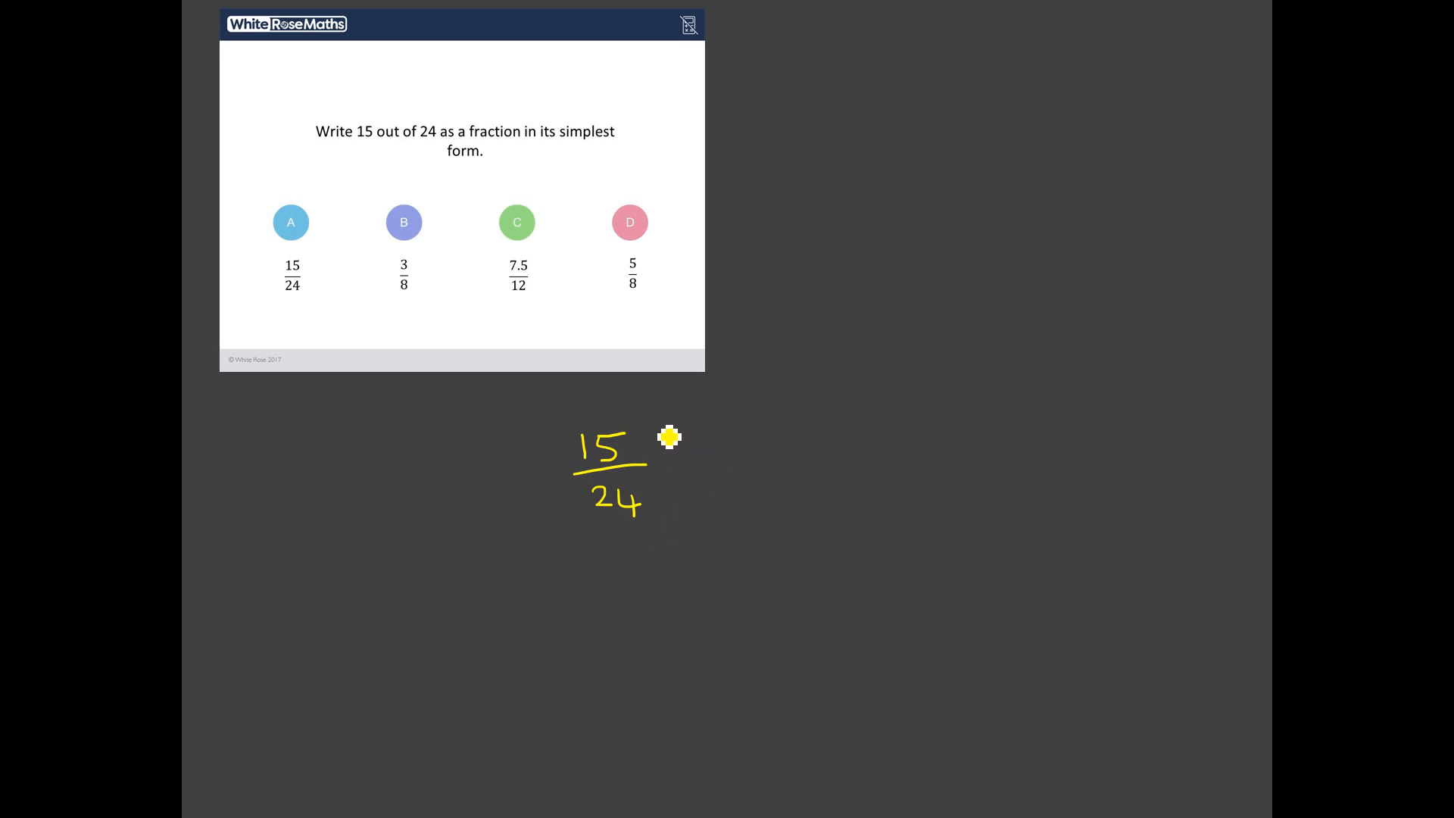
{"action": "mouse_move", "coordinate": [631, 453]}
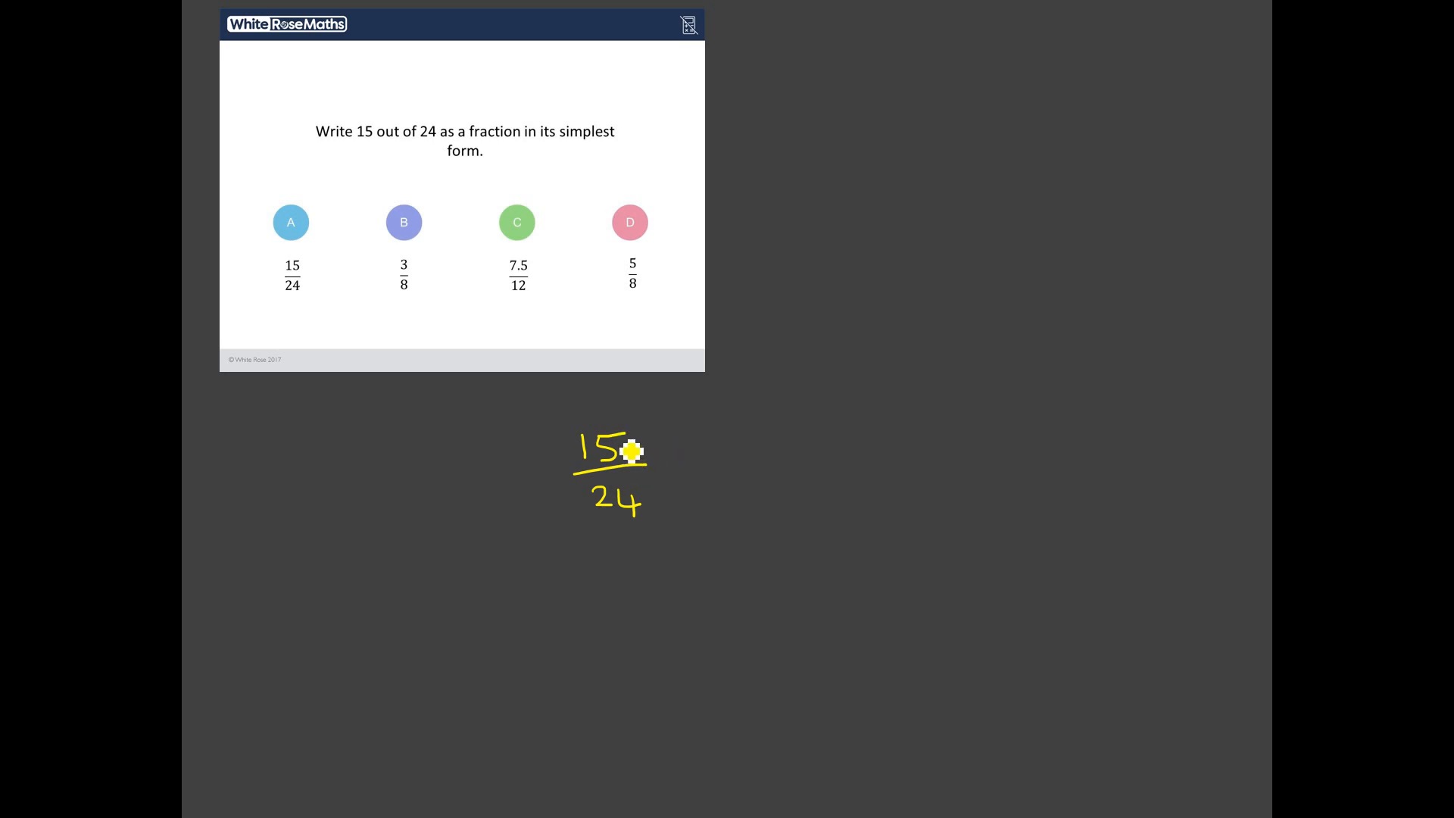
{"action": "mouse_move", "coordinate": [638, 538]}
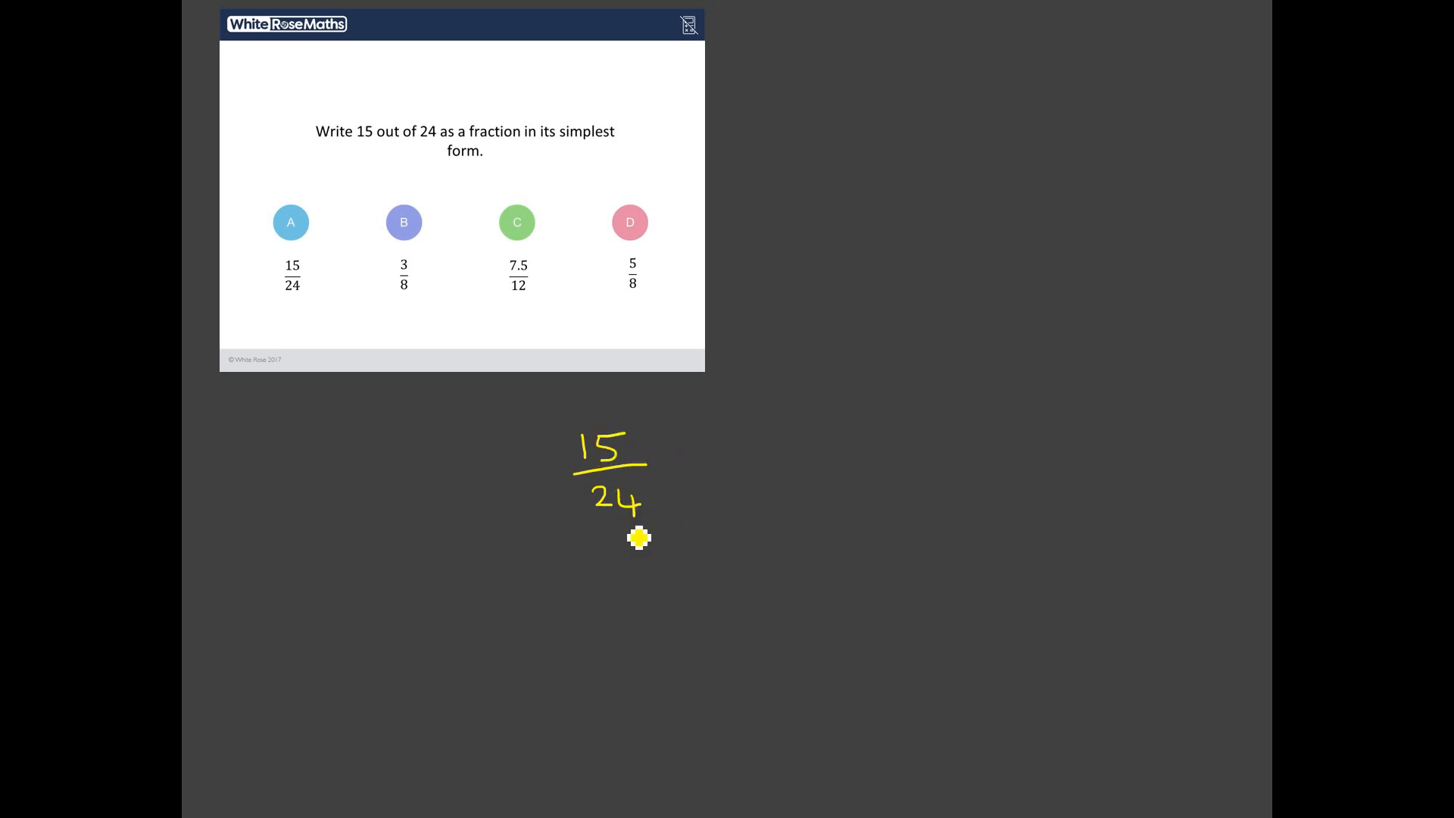
{"action": "mouse_move", "coordinate": [731, 446]}
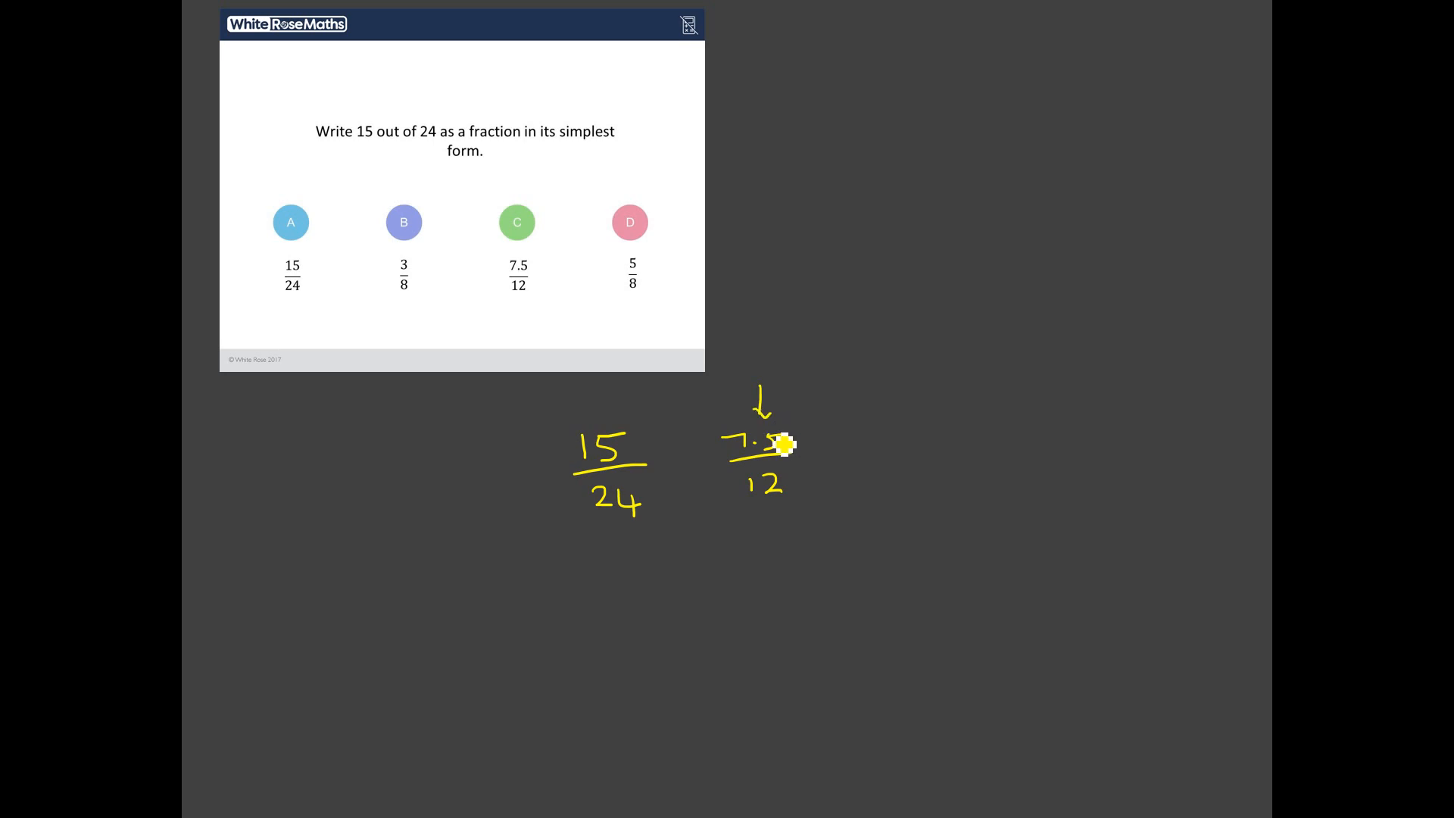
Step: Write 7.5/12 beside 15/24, cross out its 7.5 numerator and answer C
{"action": "left_click_drag", "start_coordinate": [753, 343], "coordinate": [780, 364]}
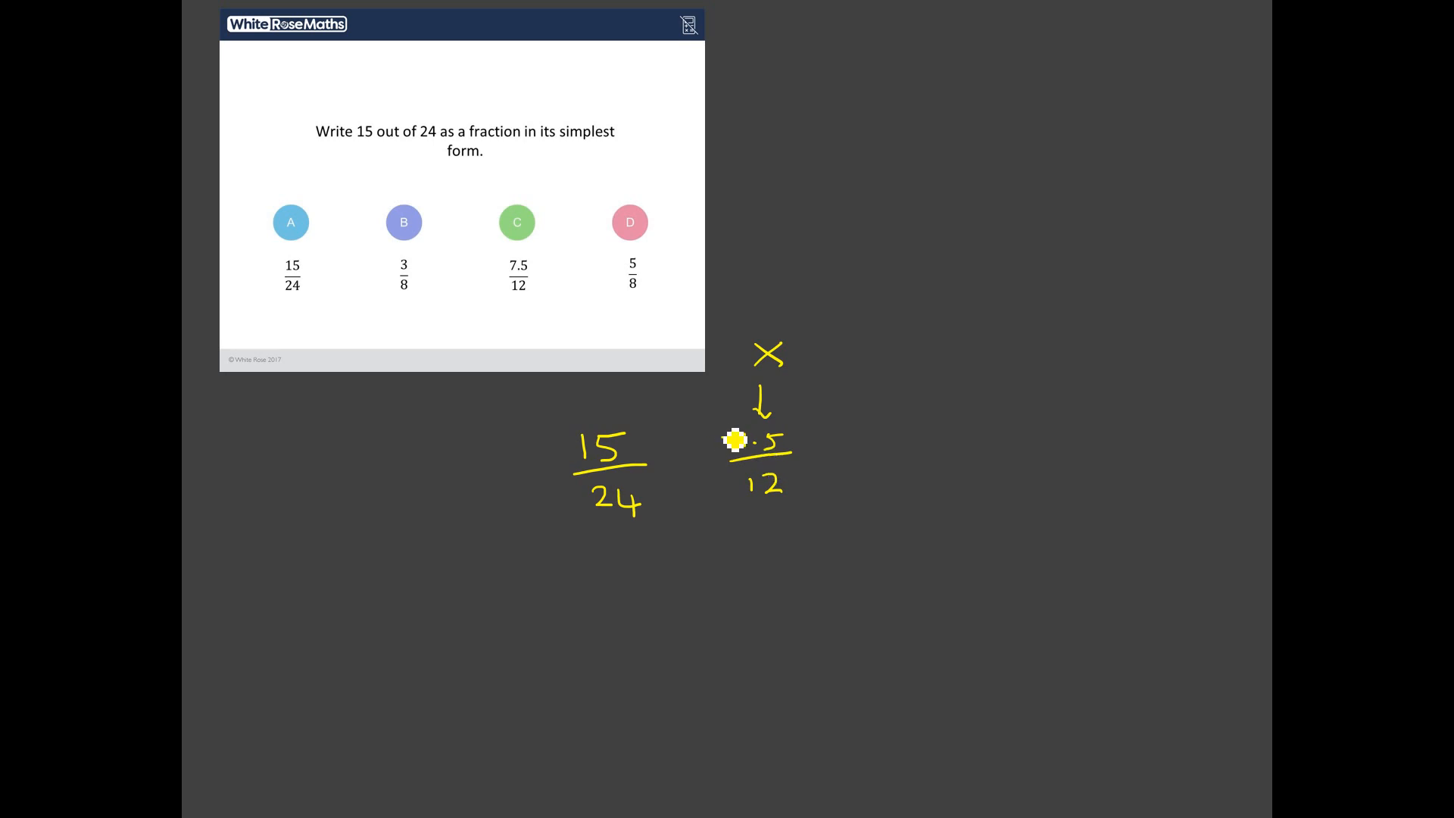
{"action": "left_click_drag", "start_coordinate": [737, 439], "coordinate": [737, 457]}
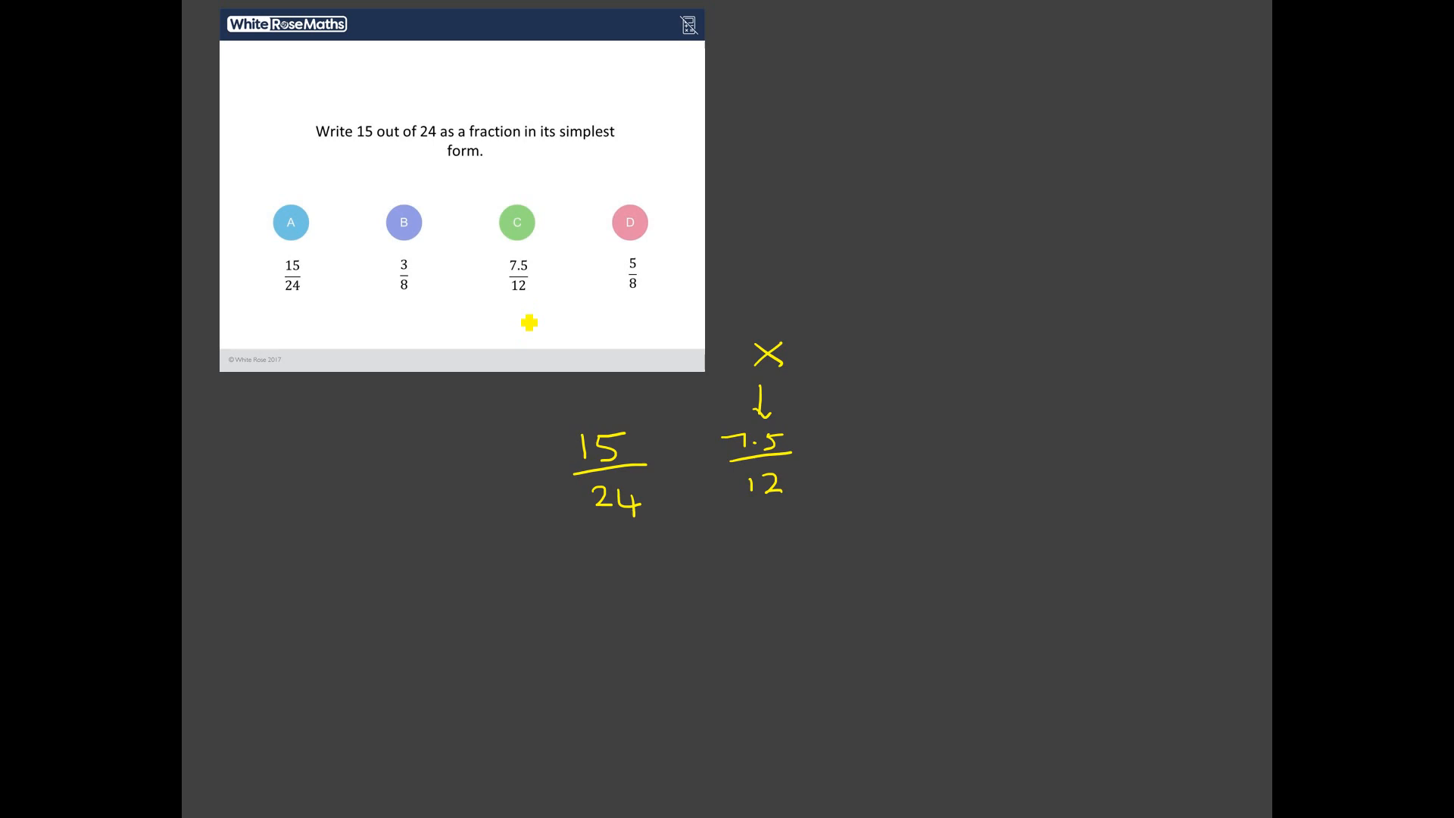
{"action": "left_click_drag", "start_coordinate": [505, 317], "coordinate": [533, 310]}
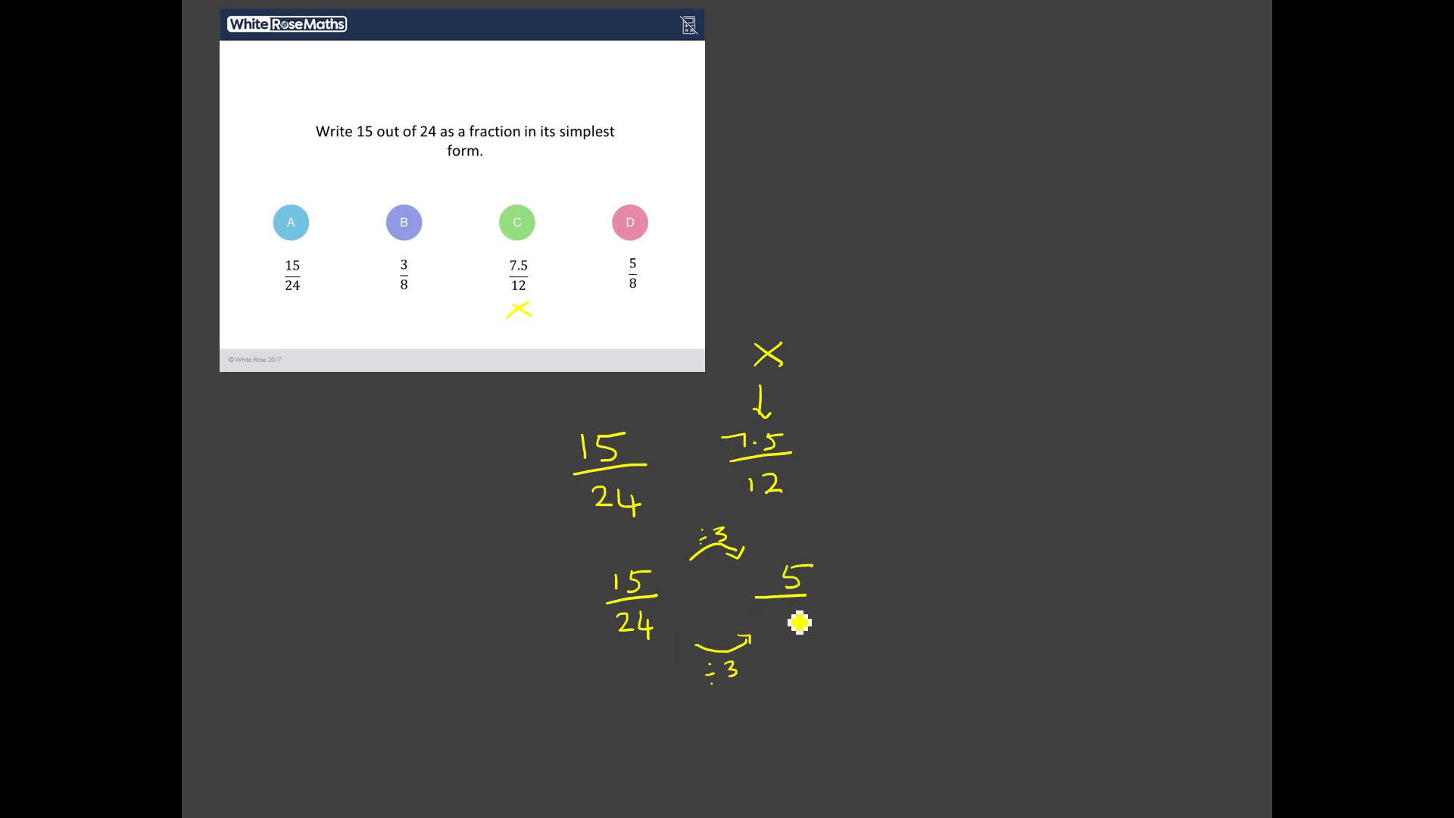
{"action": "mouse_move", "coordinate": [743, 471]}
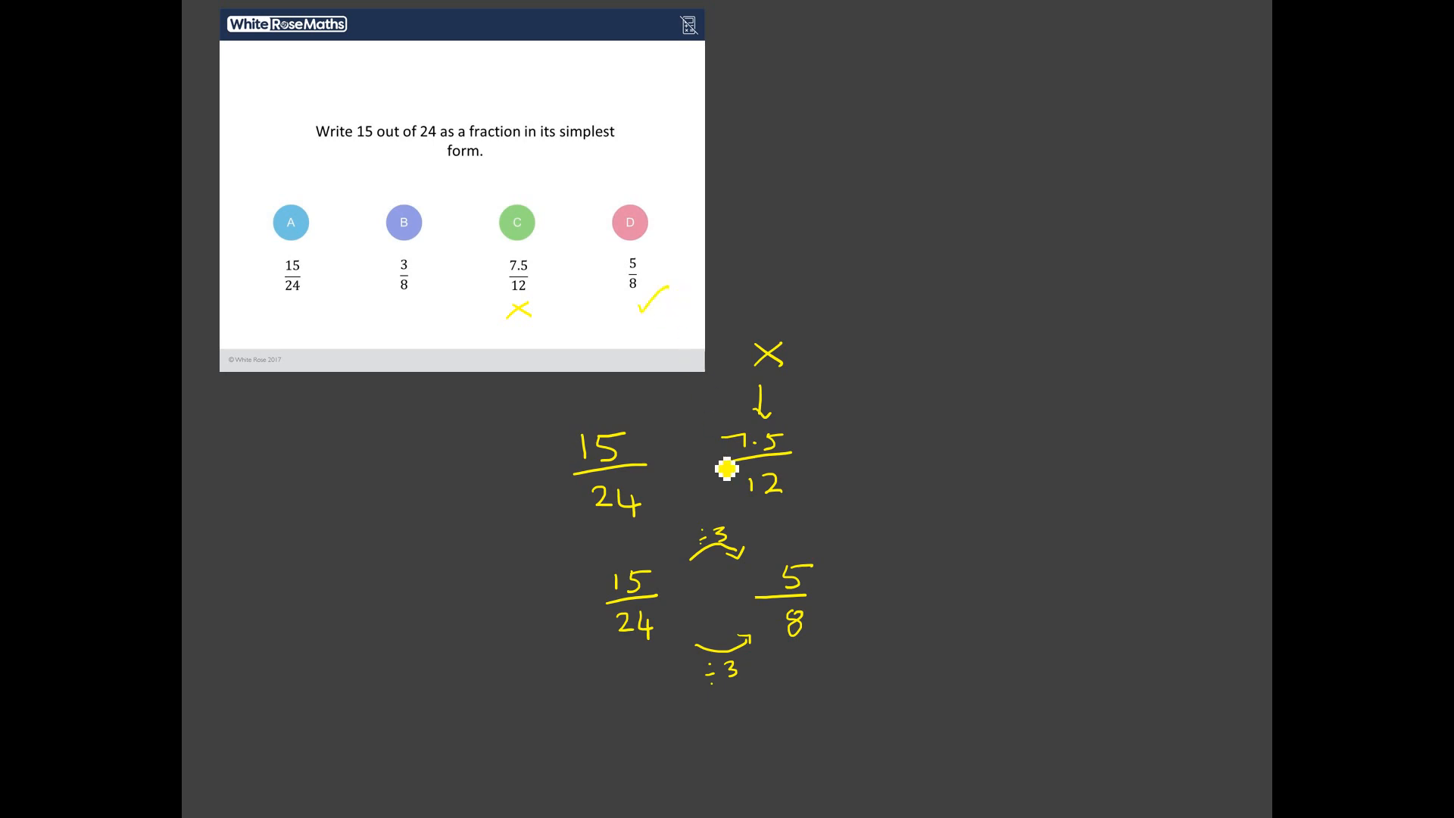
{"action": "mouse_move", "coordinate": [839, 550]}
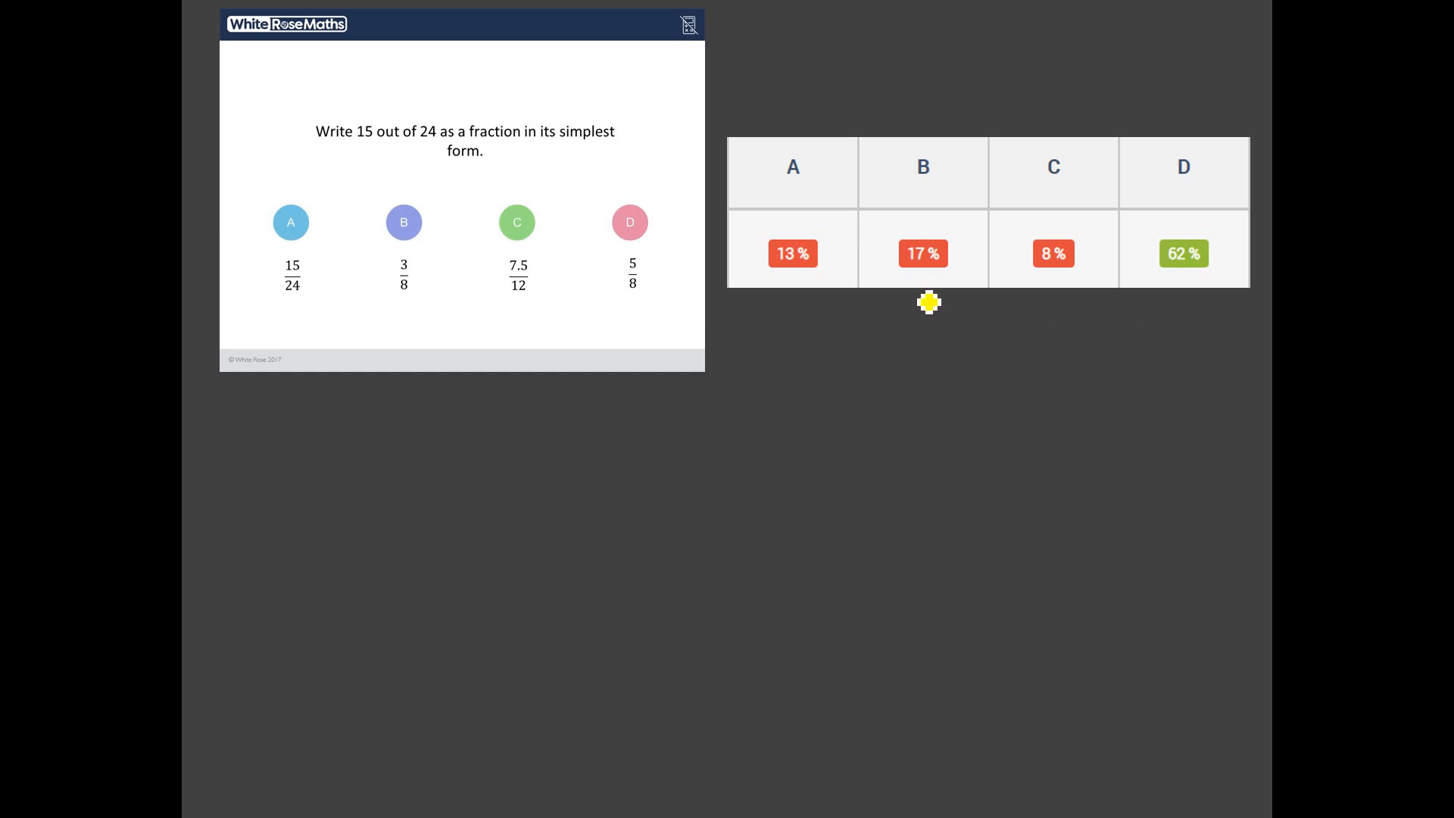
{"action": "mouse_move", "coordinate": [446, 460]}
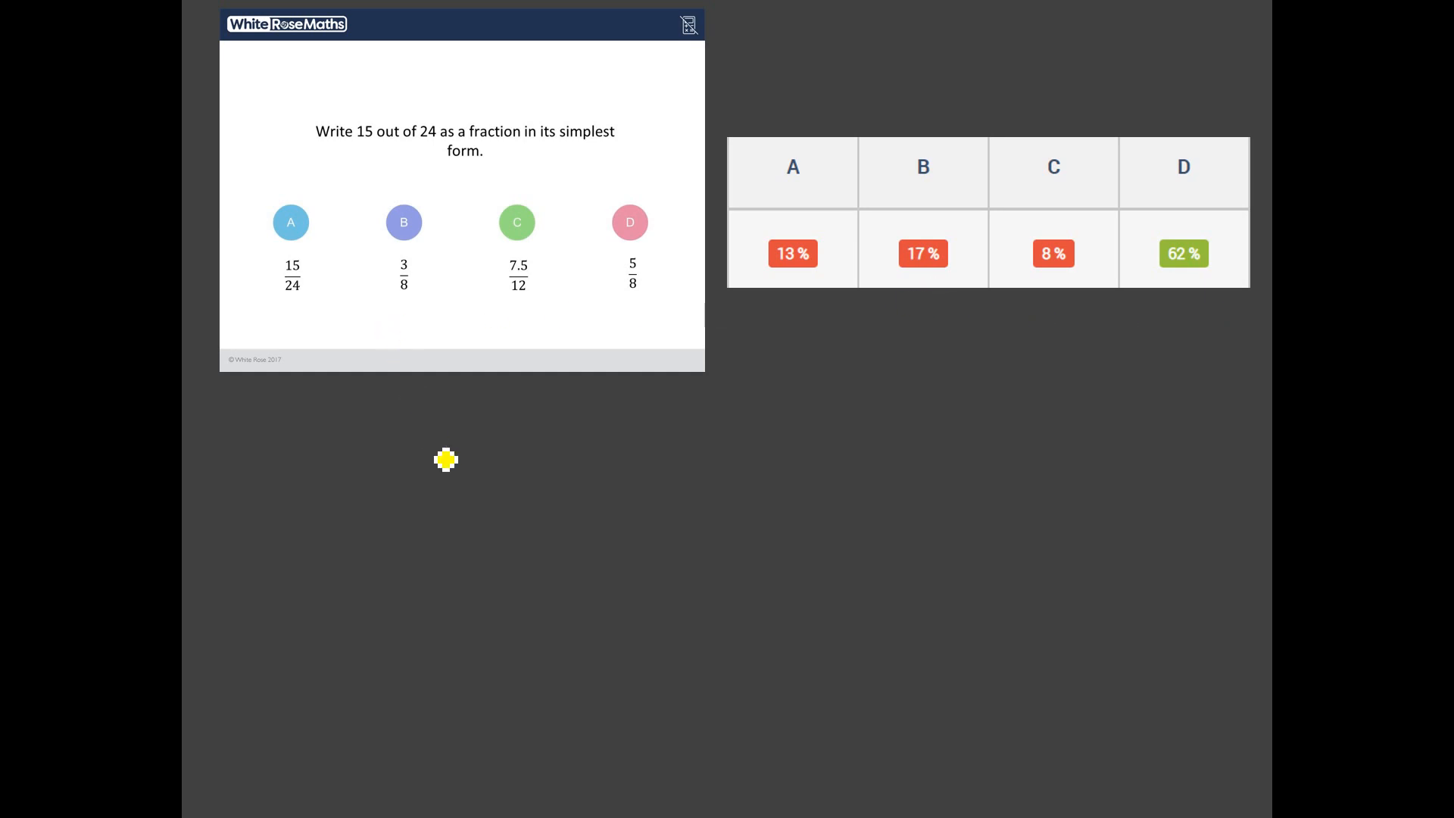
{"action": "mouse_move", "coordinate": [439, 456]}
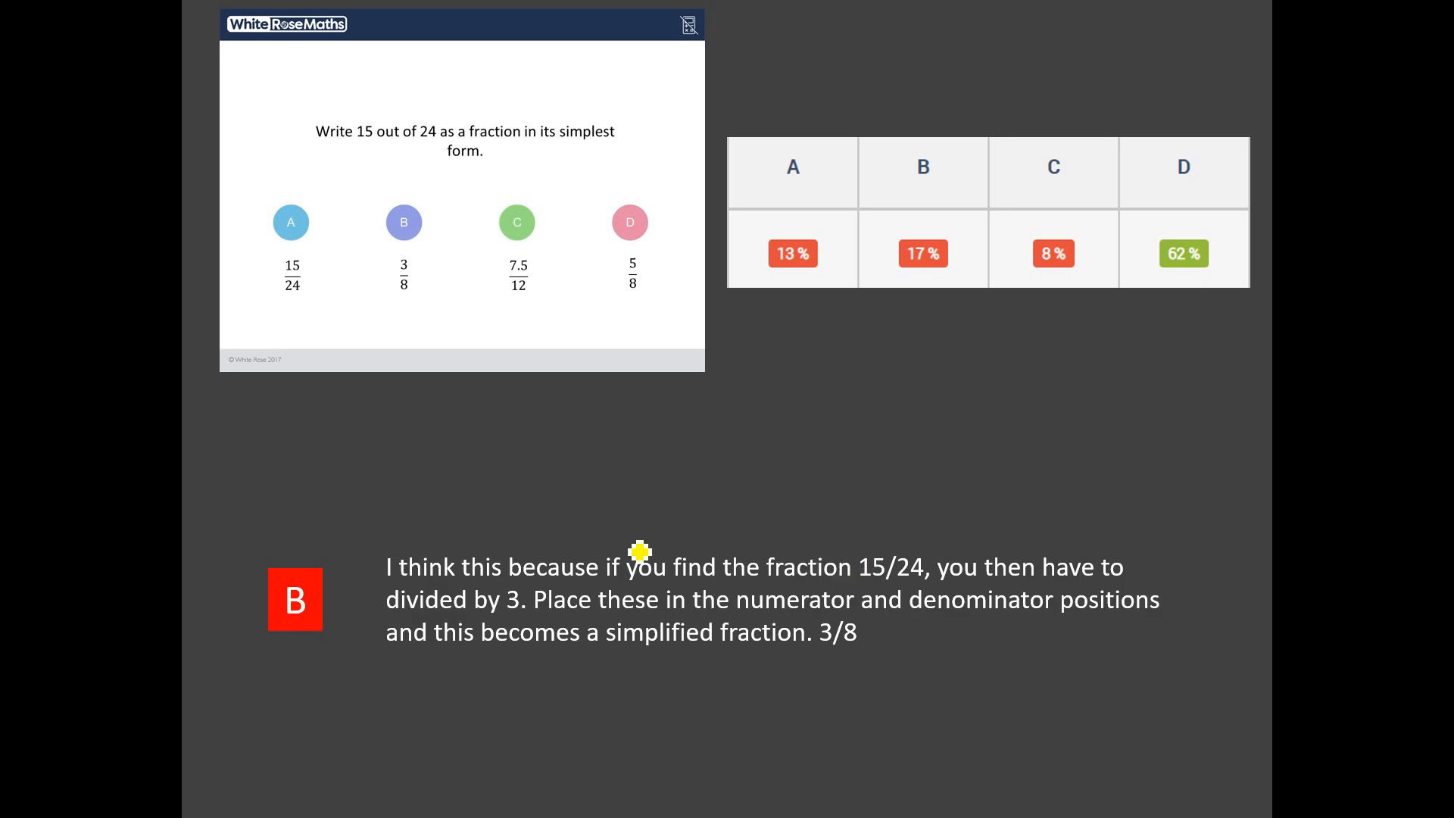
{"action": "mouse_move", "coordinate": [505, 611]}
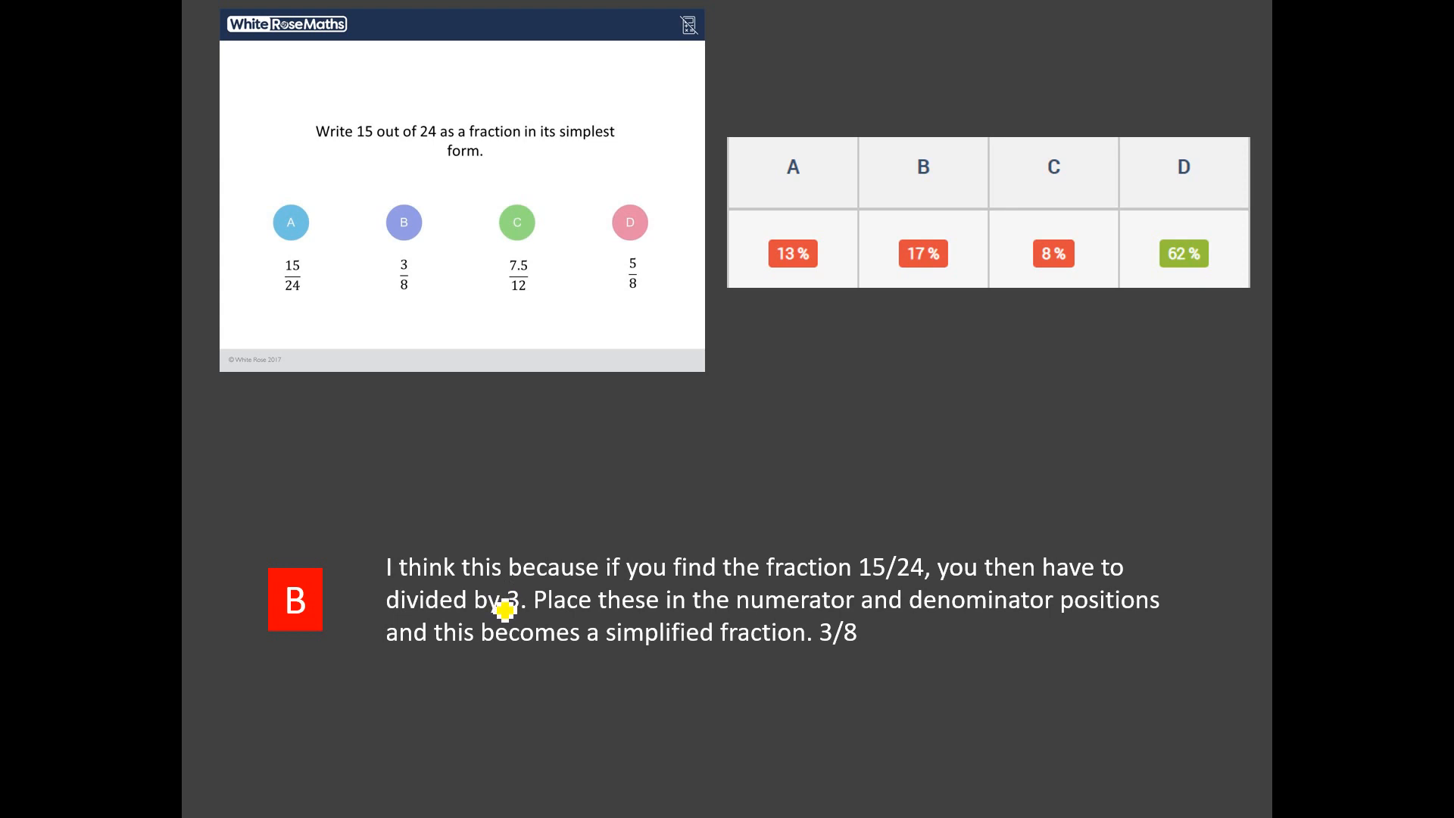
{"action": "mouse_move", "coordinate": [885, 610]}
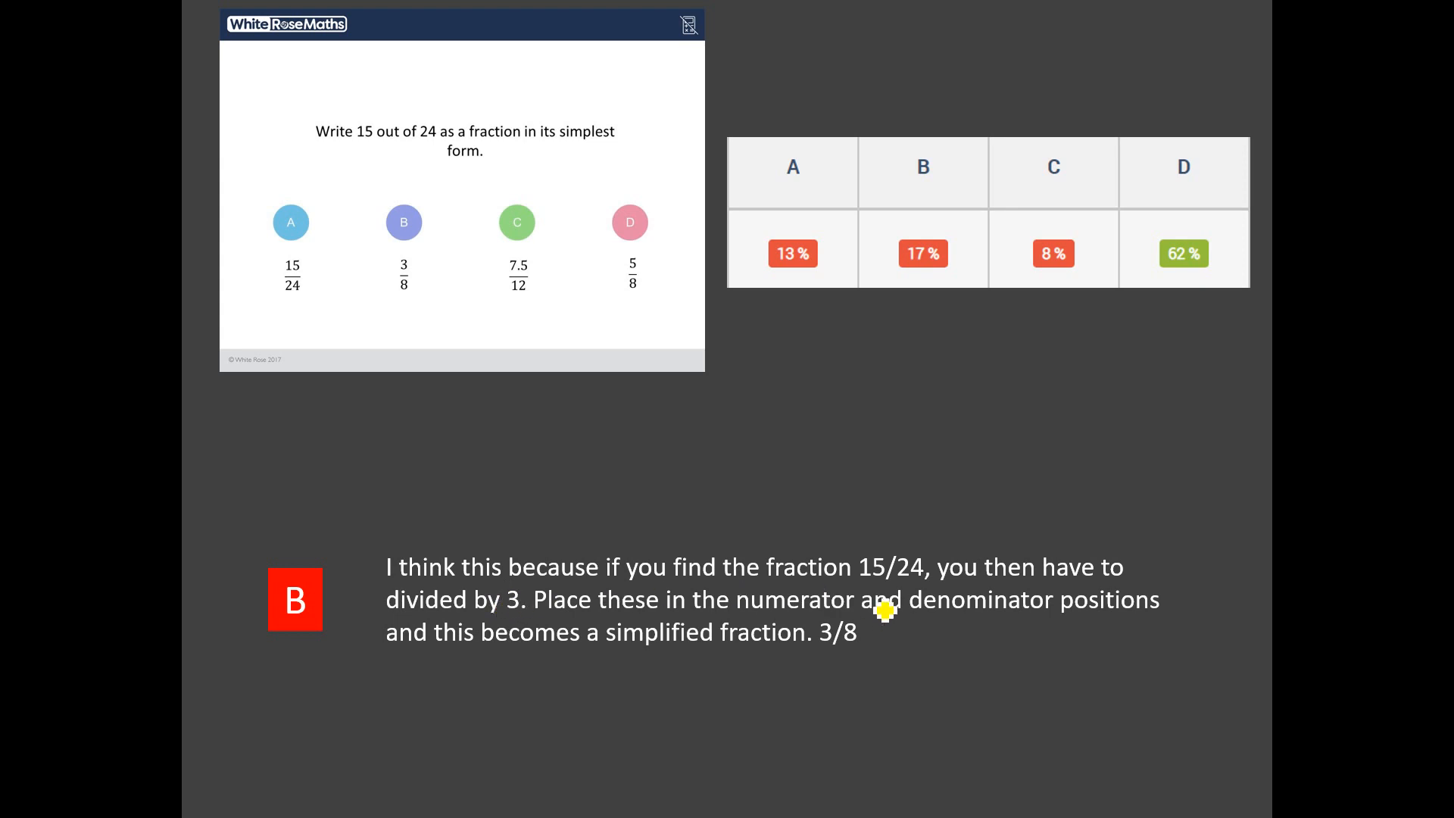
{"action": "mouse_move", "coordinate": [560, 570]}
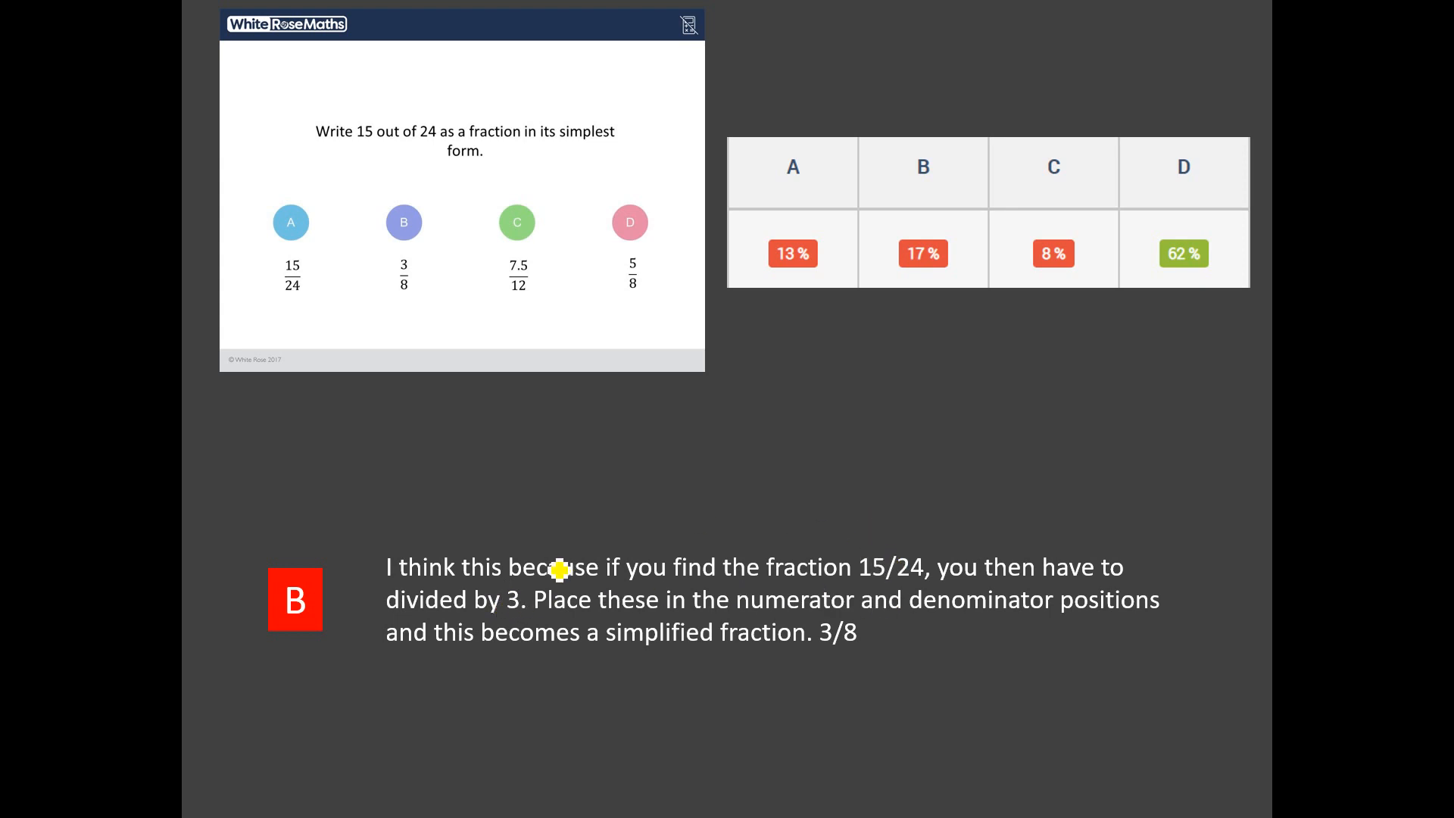
{"action": "mouse_move", "coordinate": [839, 623]}
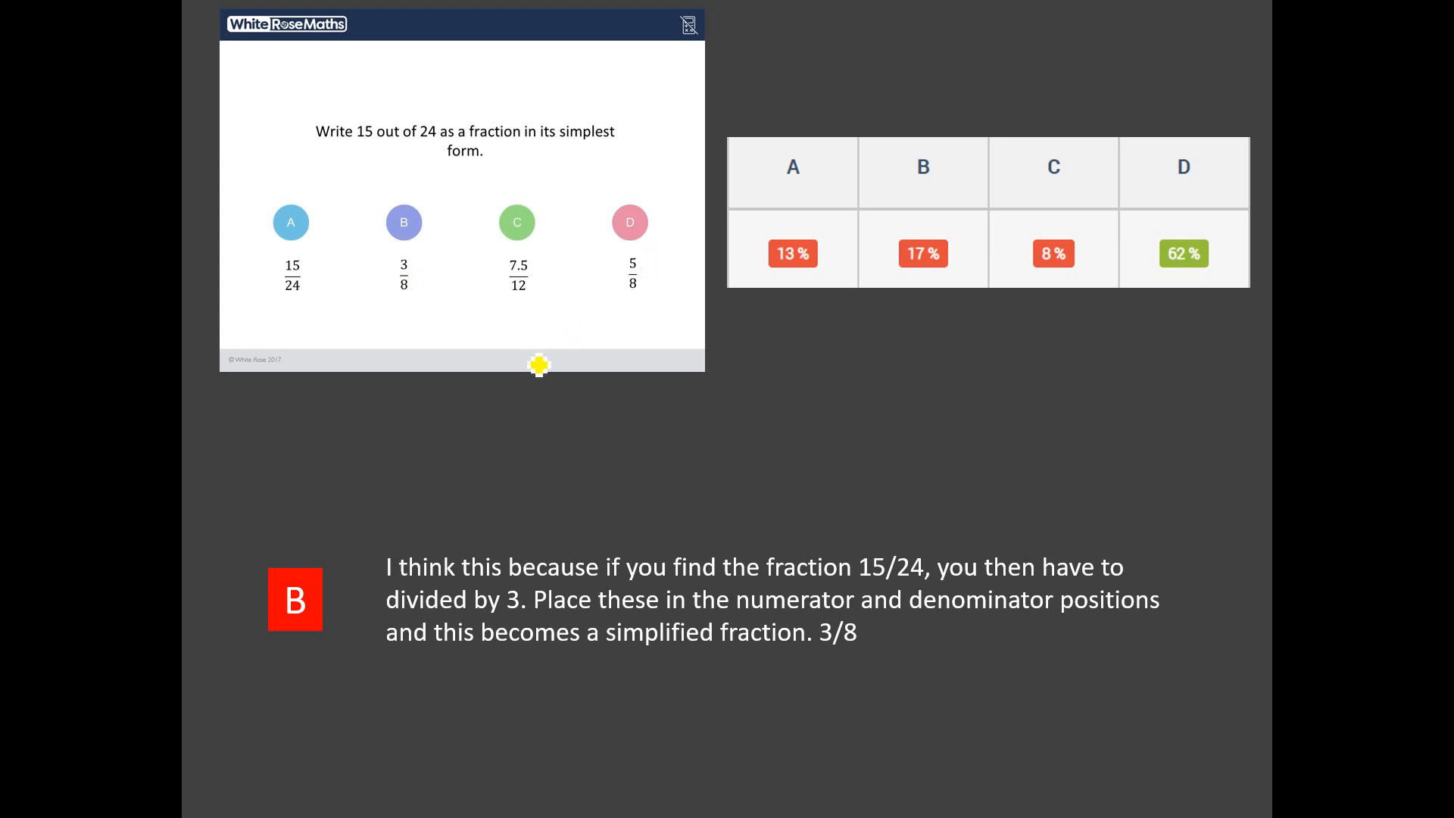
{"action": "mouse_move", "coordinate": [688, 398]}
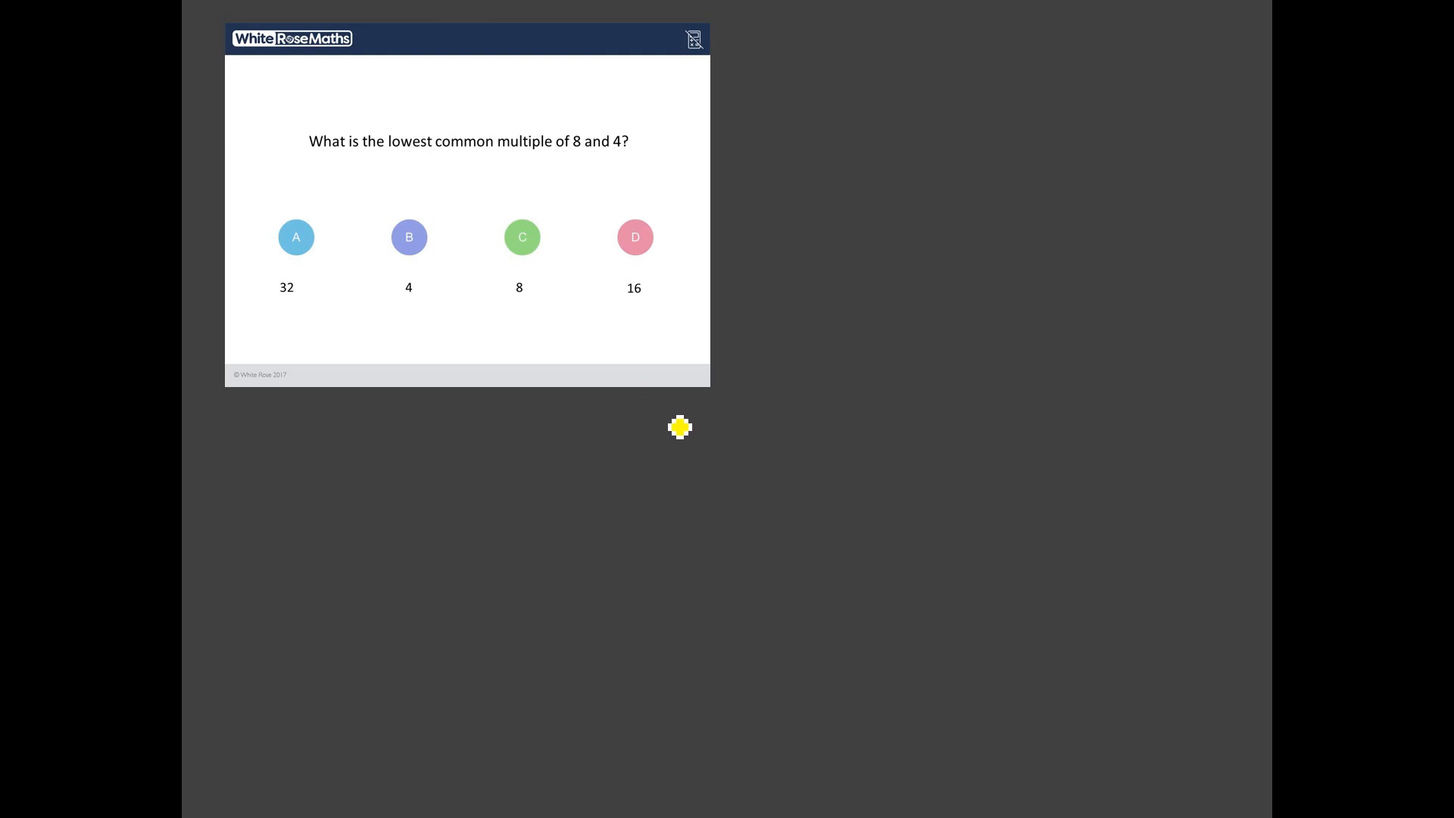
{"action": "mouse_move", "coordinate": [646, 457]}
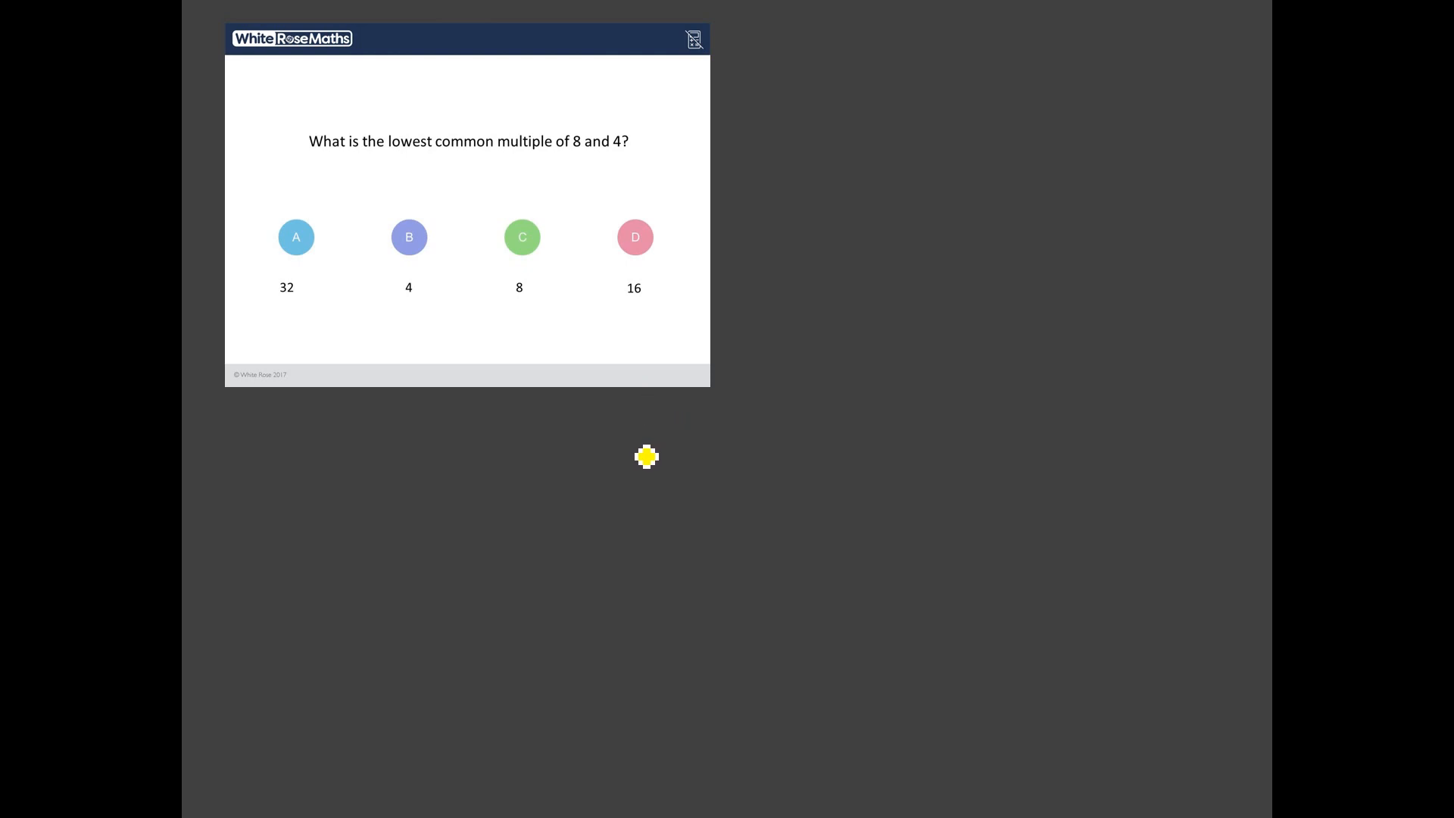
{"action": "mouse_move", "coordinate": [648, 452]}
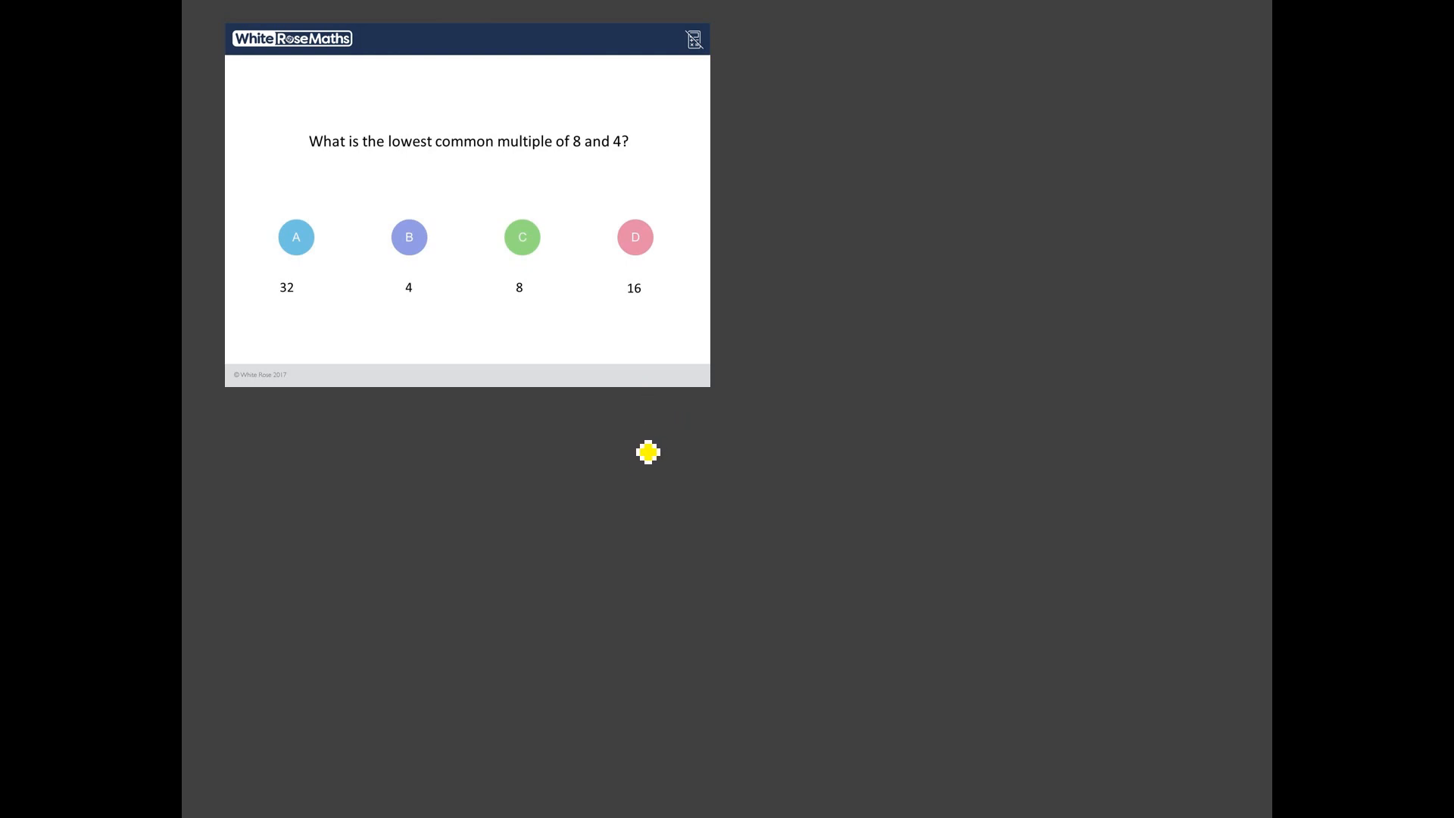
{"action": "mouse_move", "coordinate": [541, 473]}
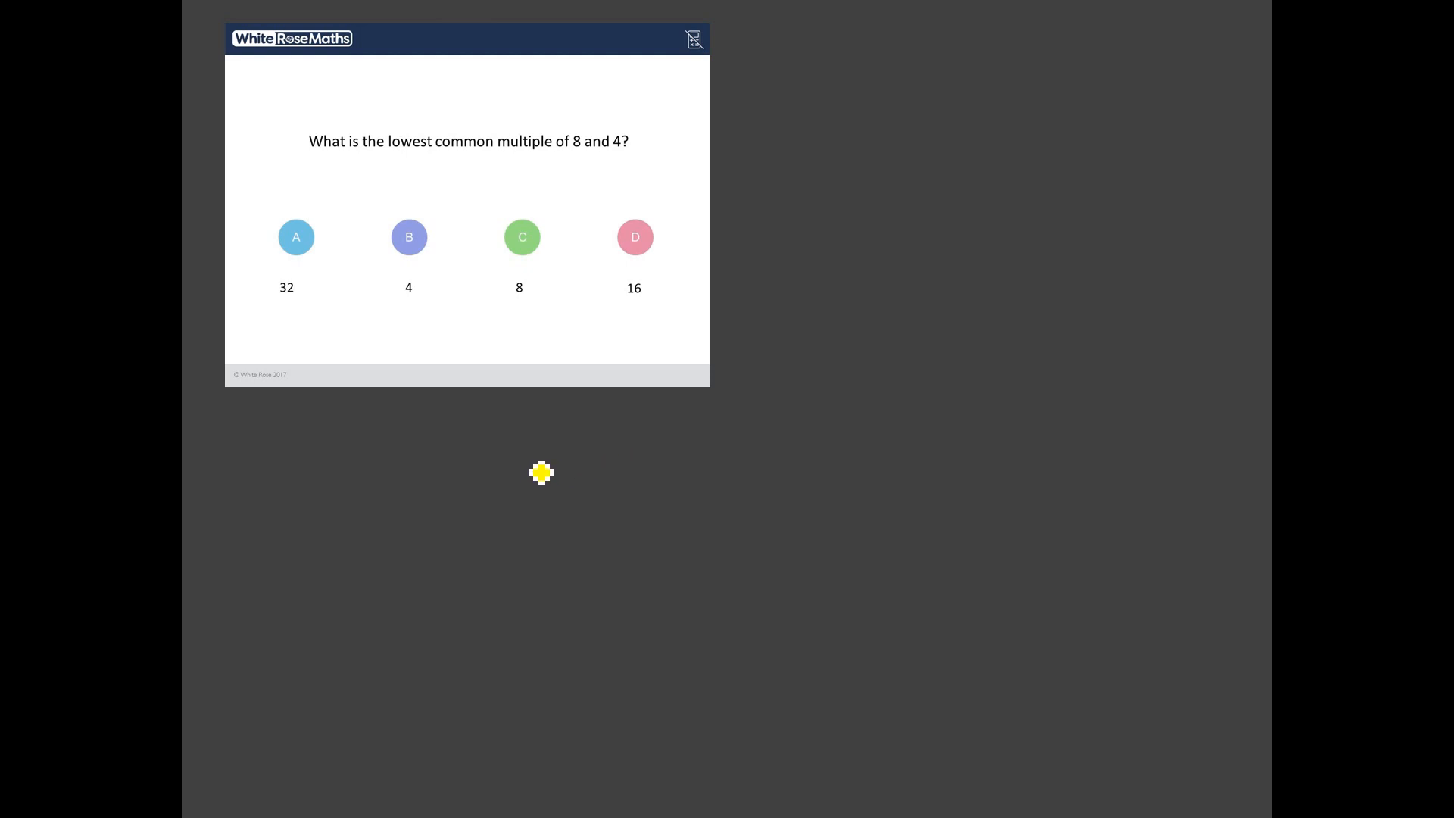
{"action": "mouse_move", "coordinate": [538, 487]}
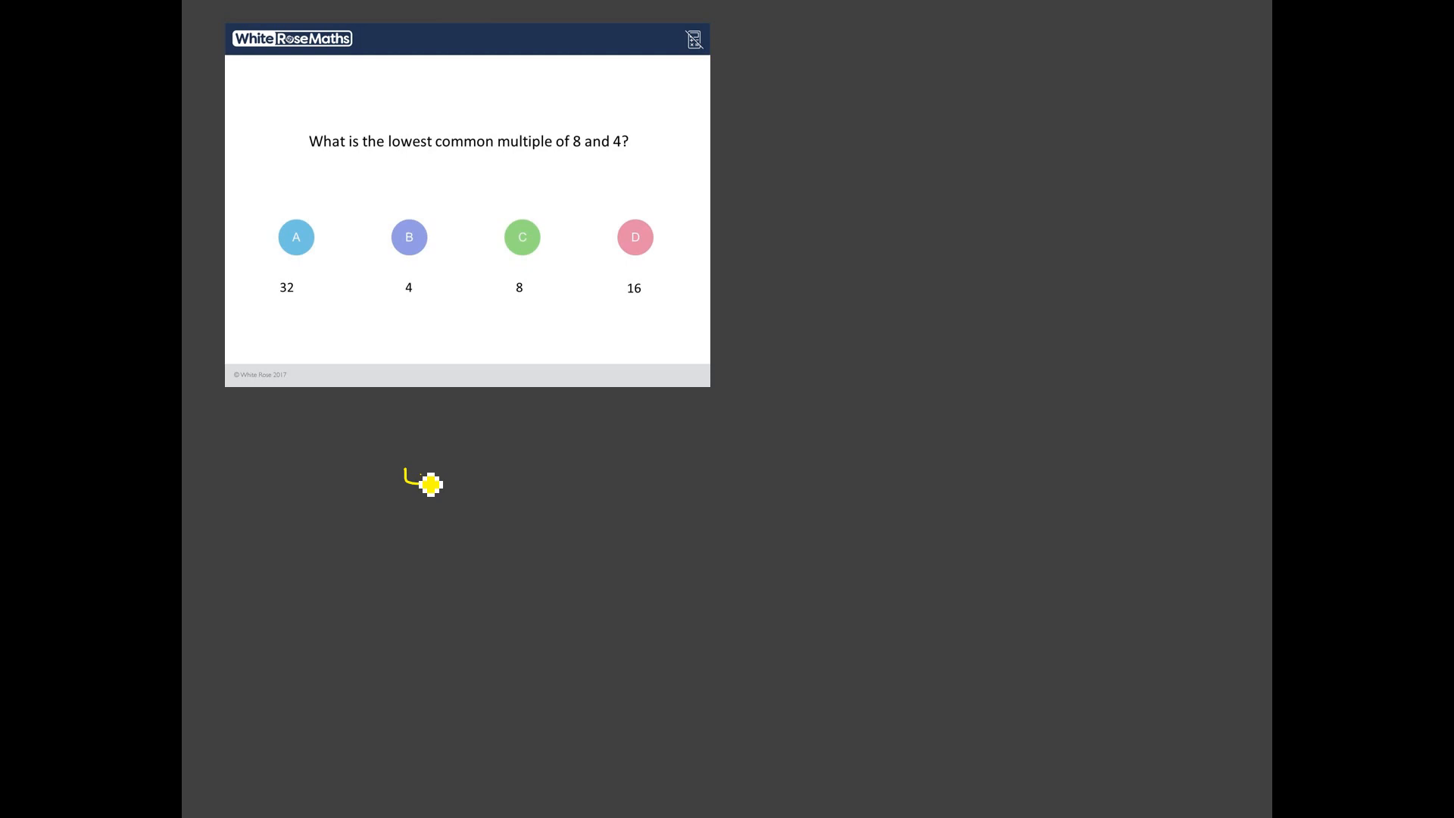
Step: Begin handwriting the lists of multiples of 4 and 8 below the LCM question
{"action": "left_click_drag", "start_coordinate": [413, 459], "coordinate": [413, 500]}
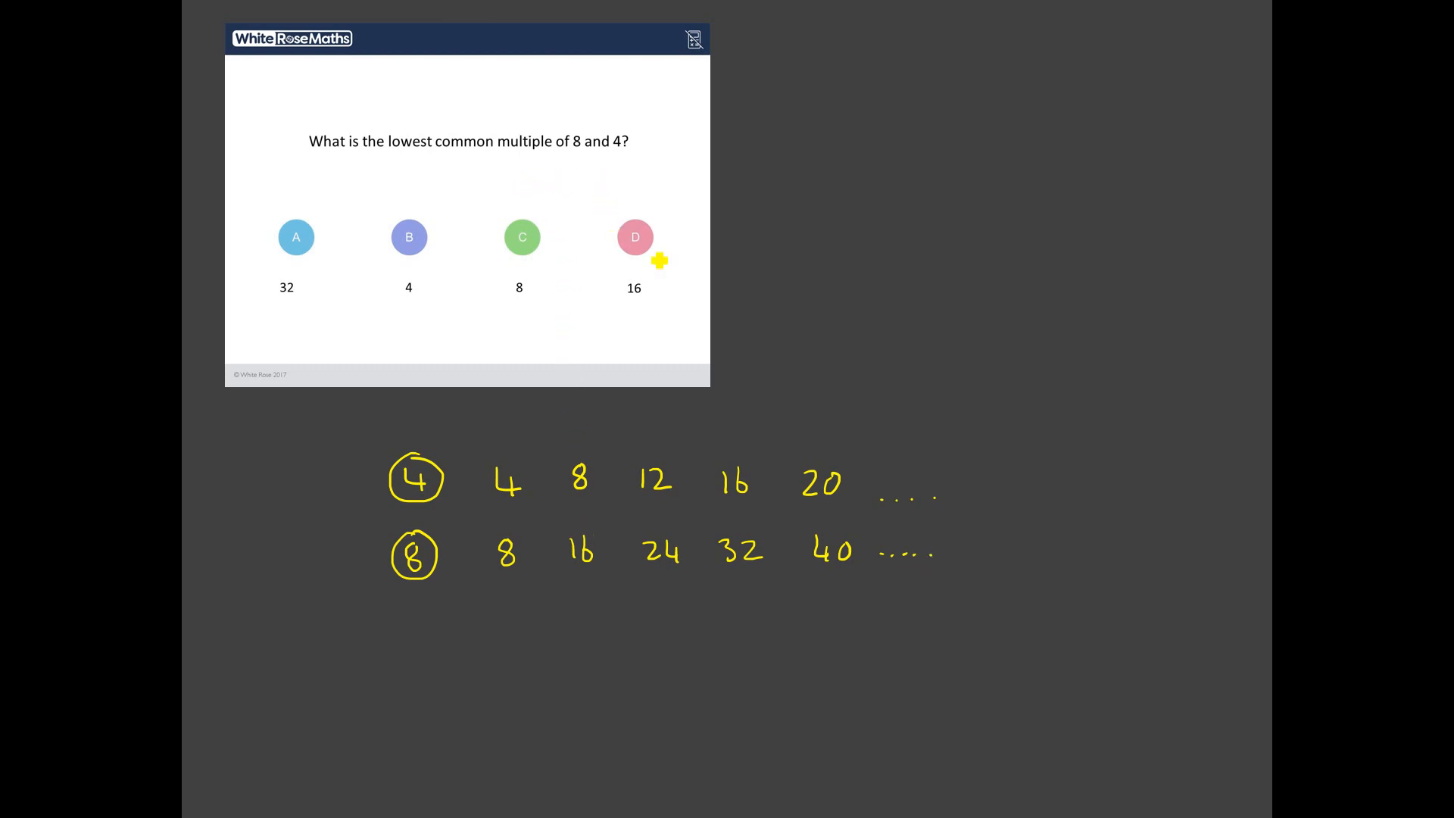
{"action": "mouse_move", "coordinate": [799, 409]}
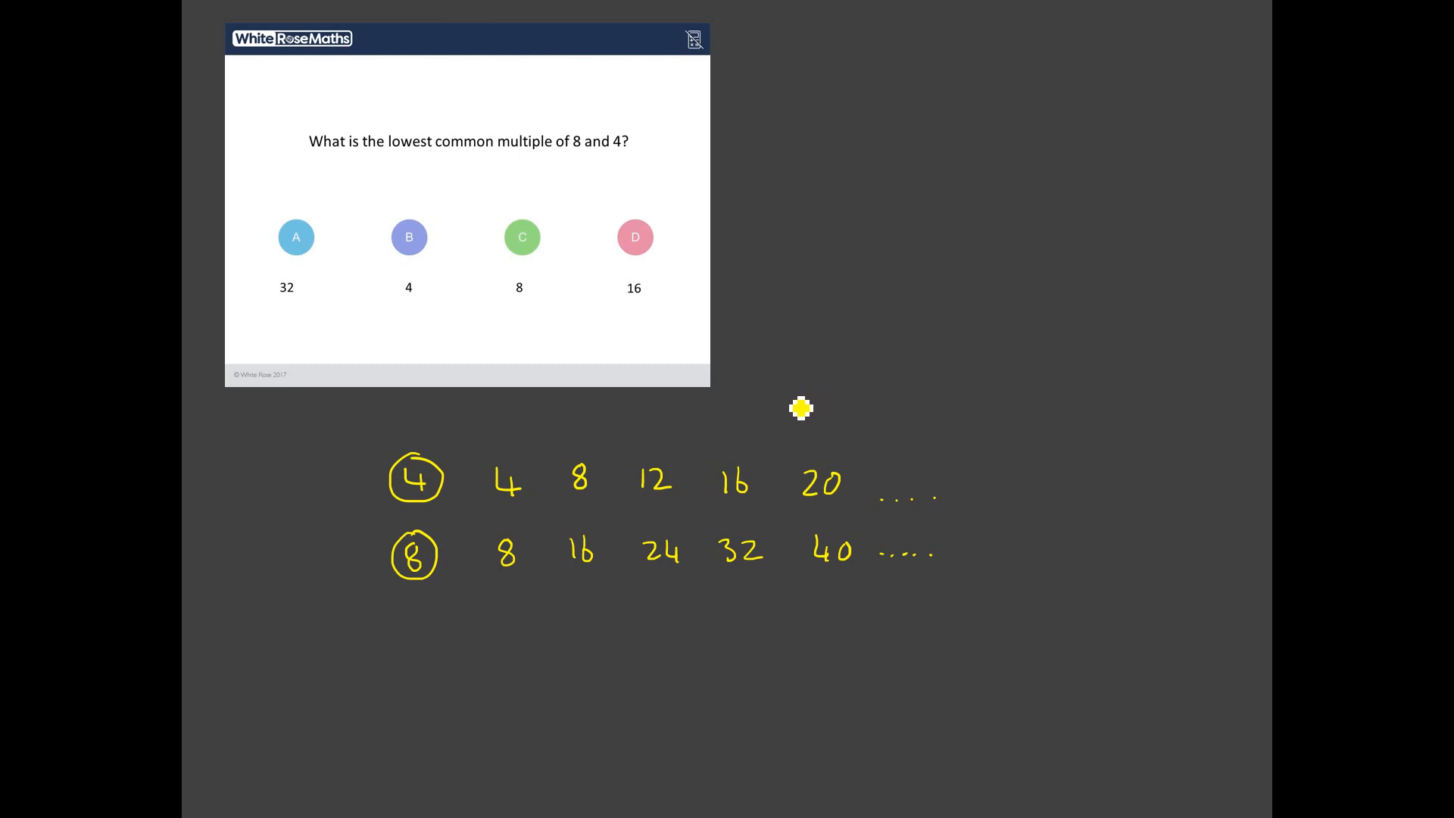
{"action": "mouse_move", "coordinate": [743, 493]}
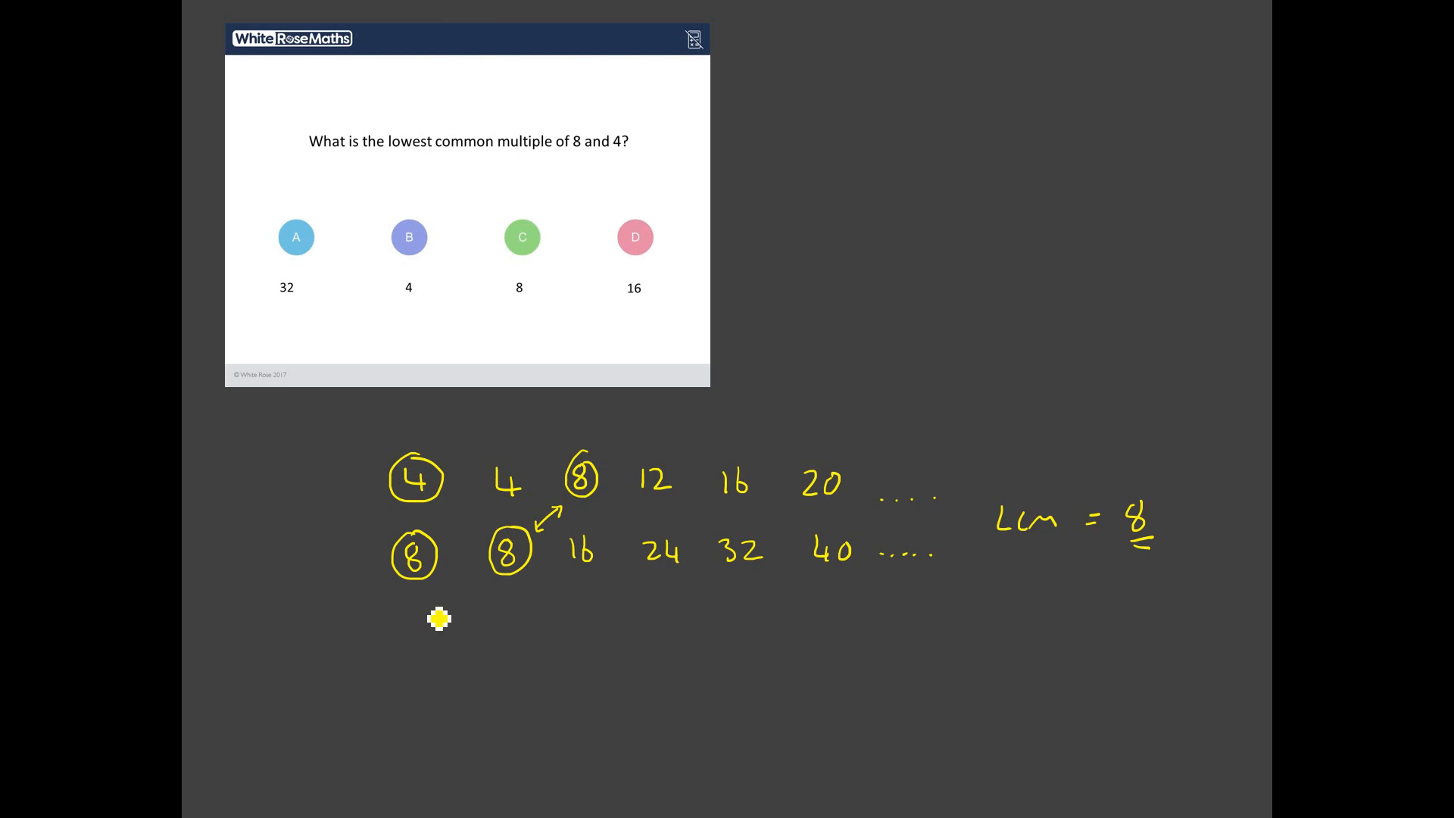
{"action": "mouse_move", "coordinate": [528, 578]}
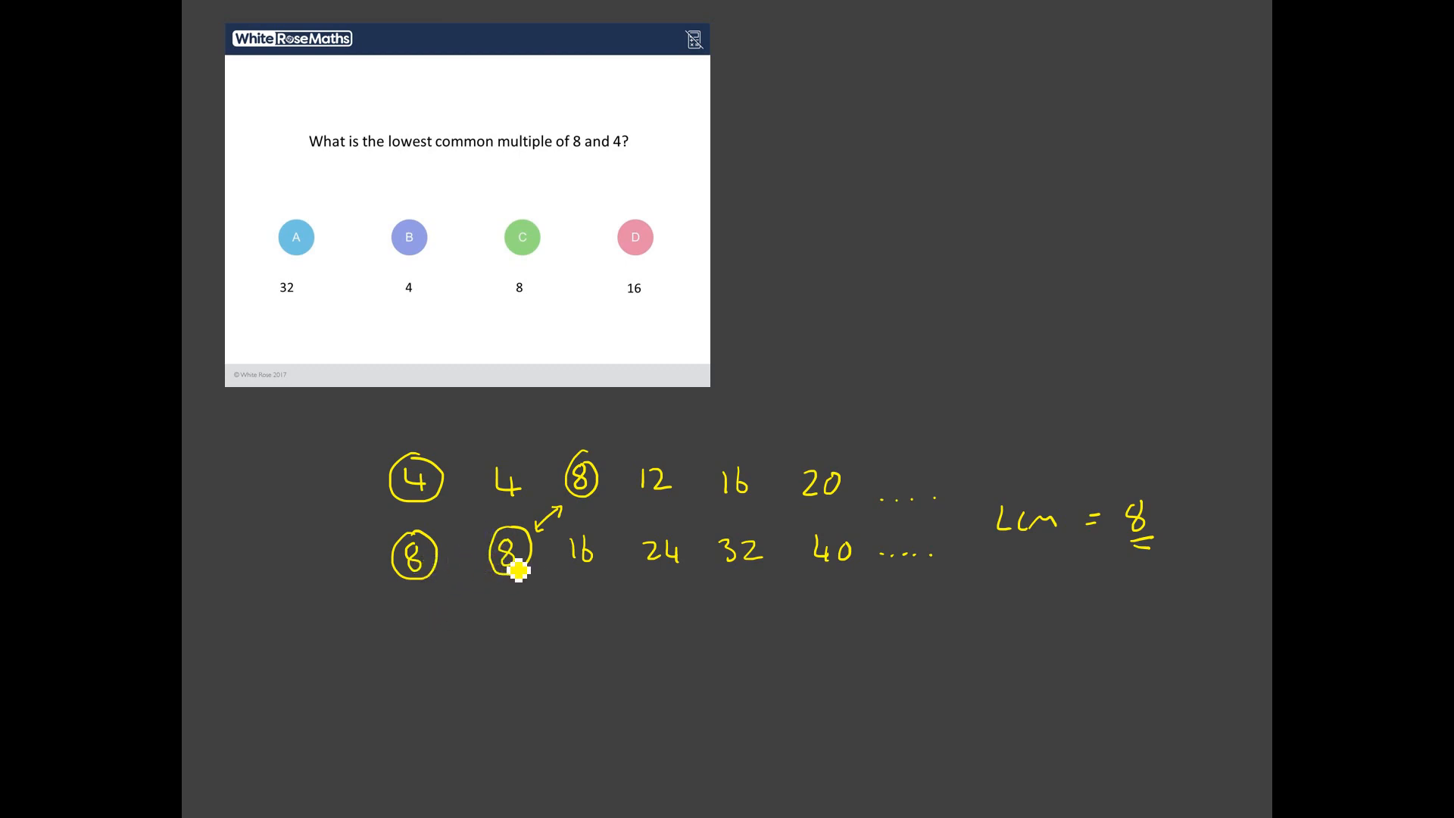
{"action": "mouse_move", "coordinate": [531, 558]}
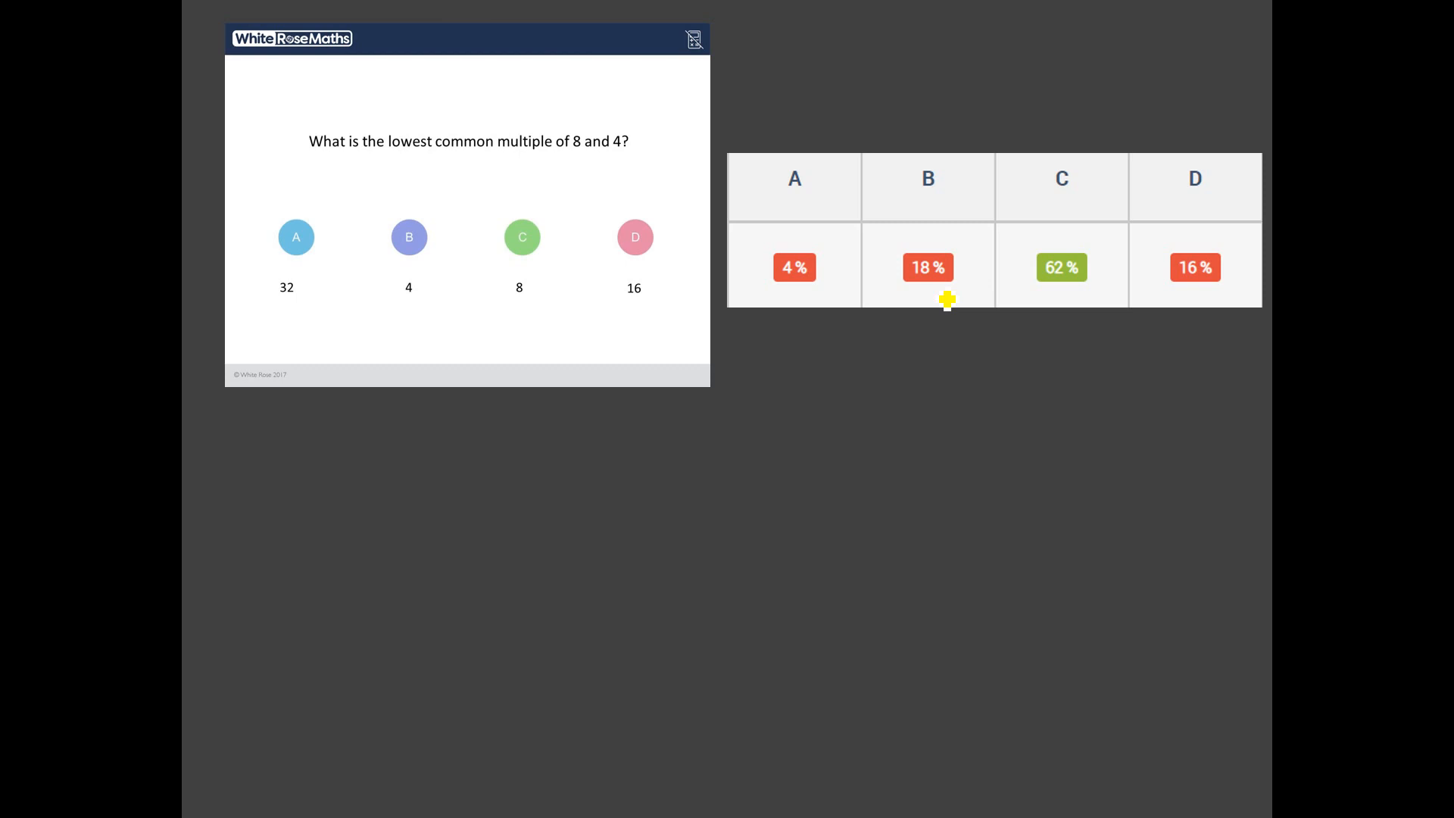
{"action": "mouse_move", "coordinate": [932, 320]}
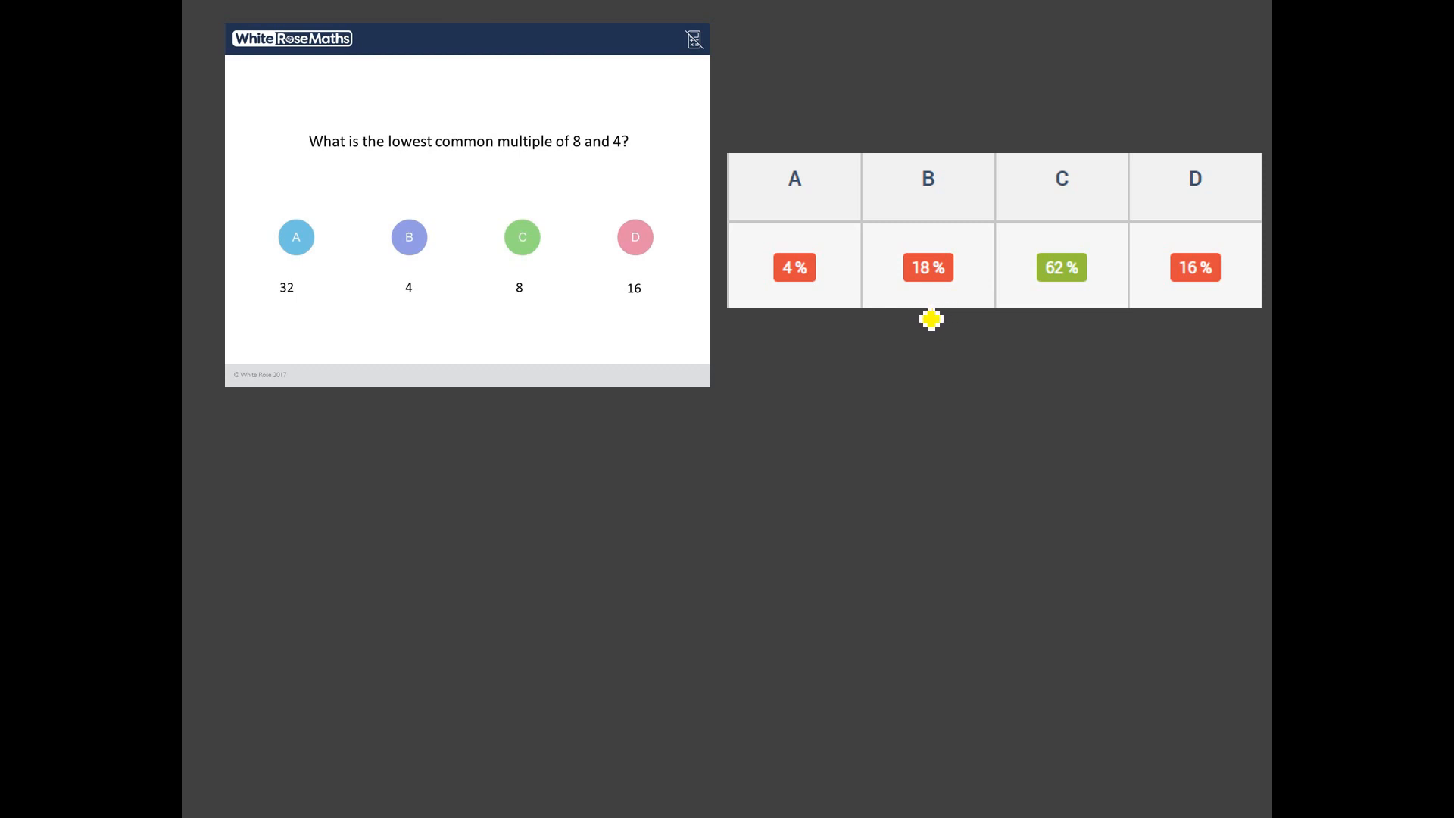
{"action": "mouse_move", "coordinate": [503, 502]}
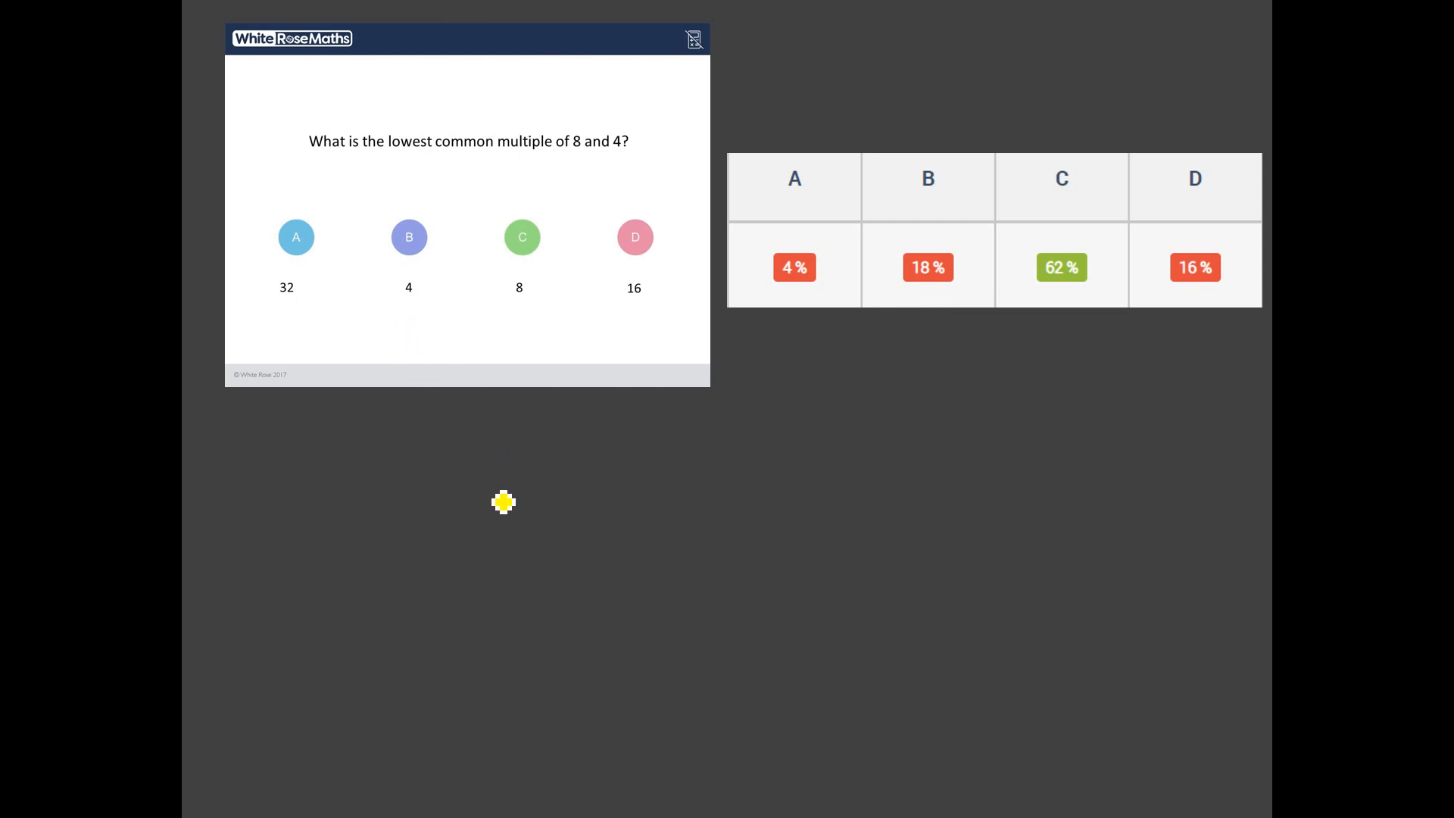
{"action": "mouse_move", "coordinate": [511, 488]}
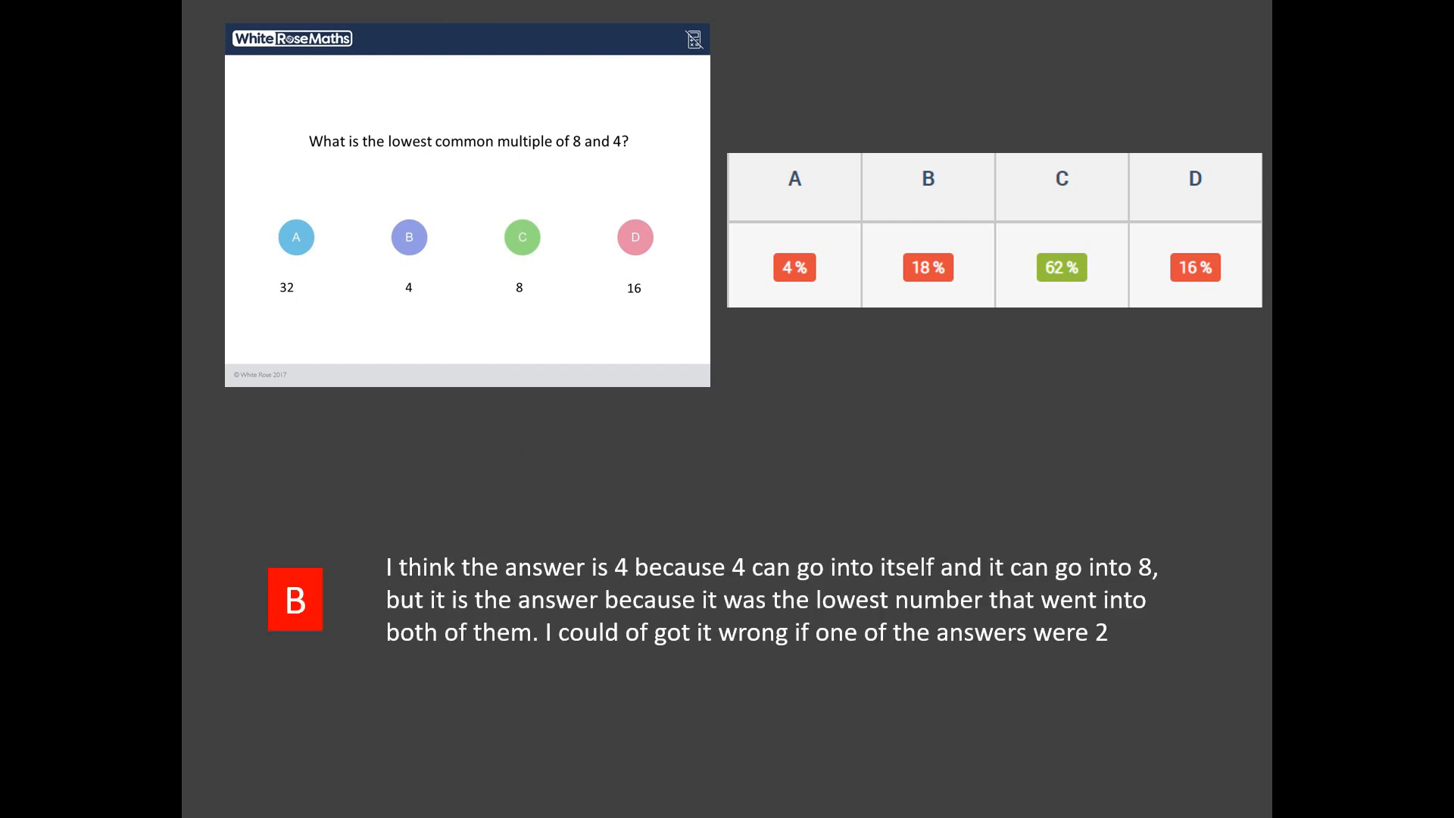
{"action": "mouse_move", "coordinate": [954, 586]}
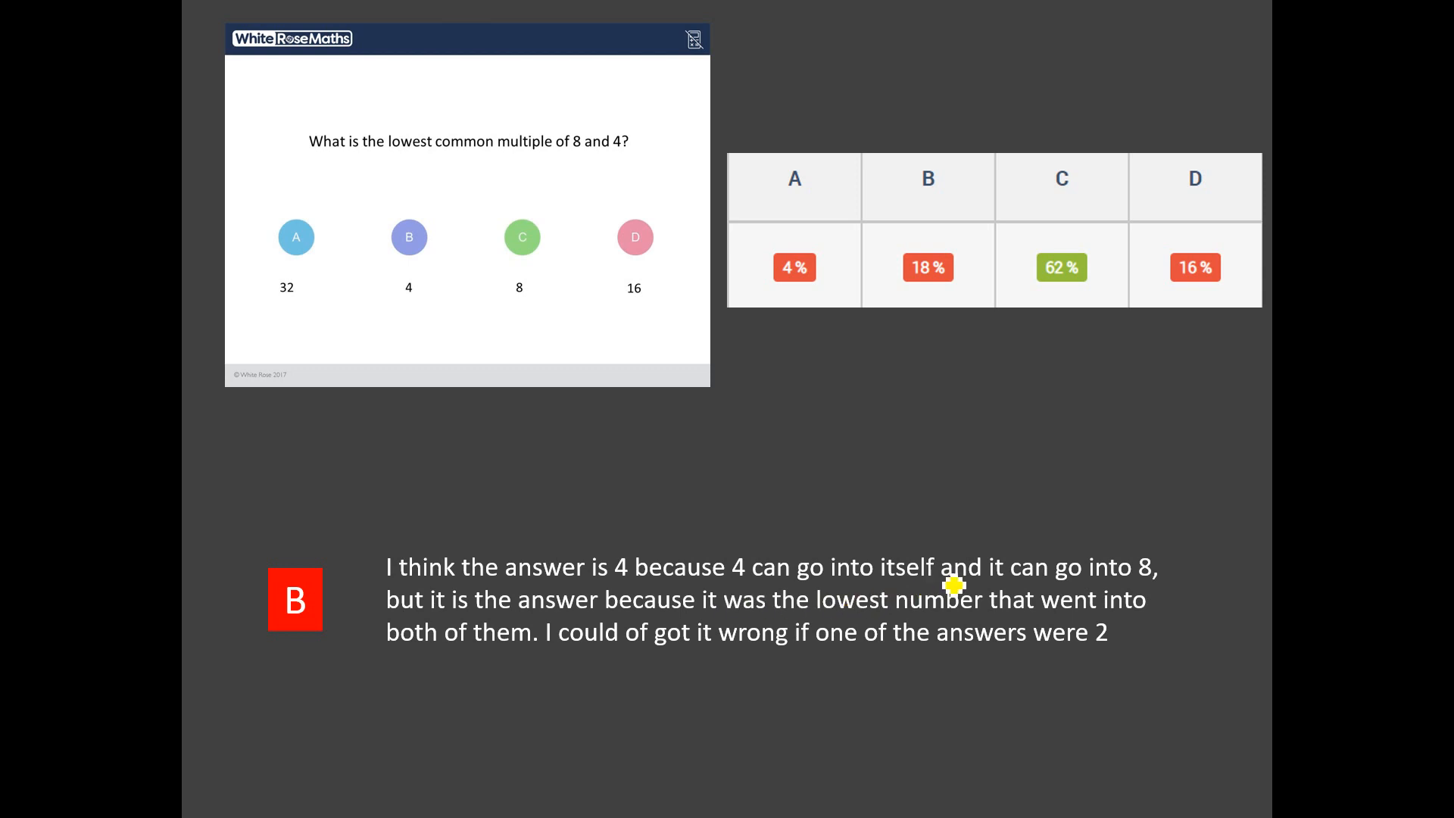
{"action": "mouse_move", "coordinate": [805, 560]}
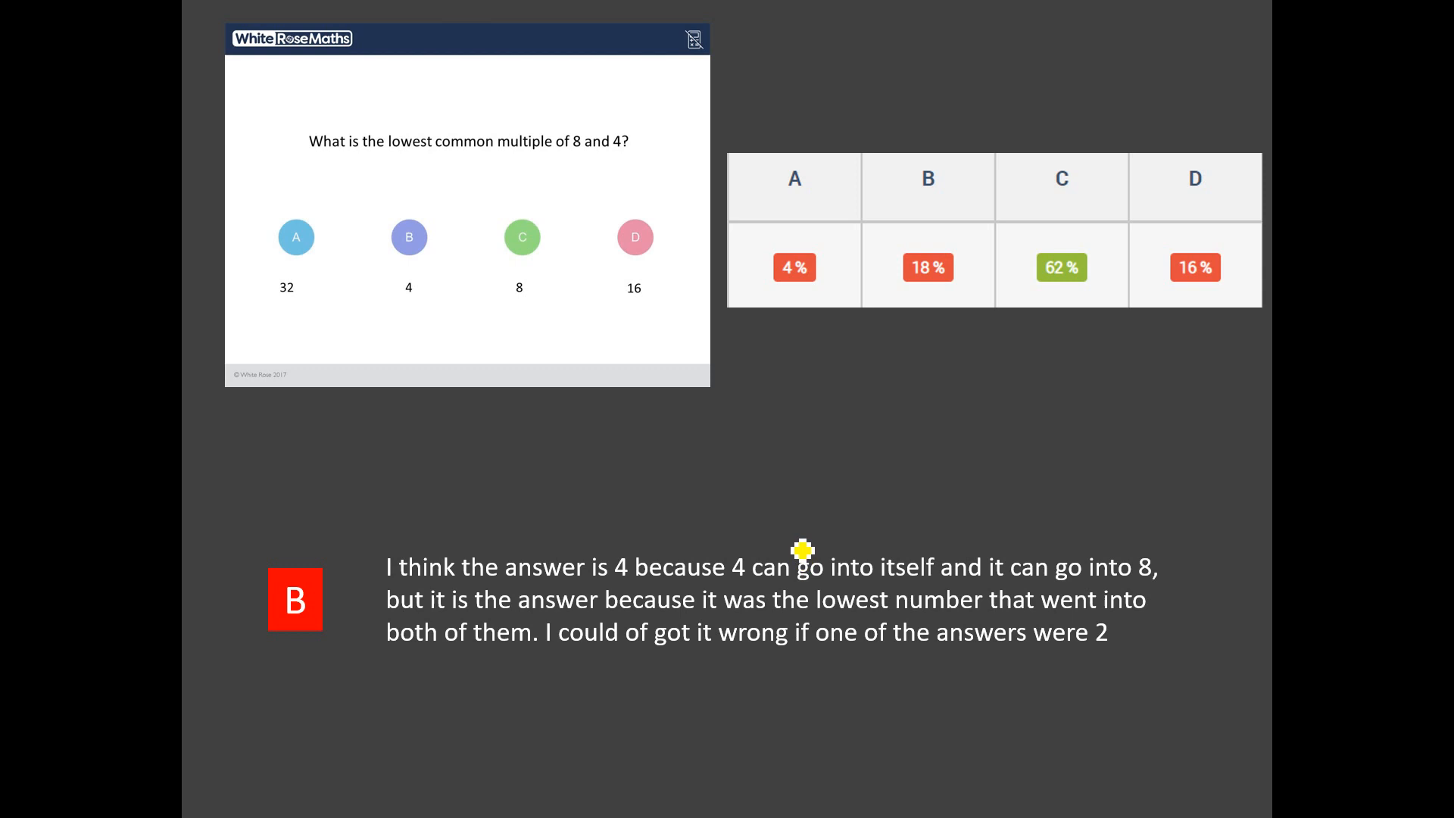
{"action": "mouse_move", "coordinate": [777, 473]}
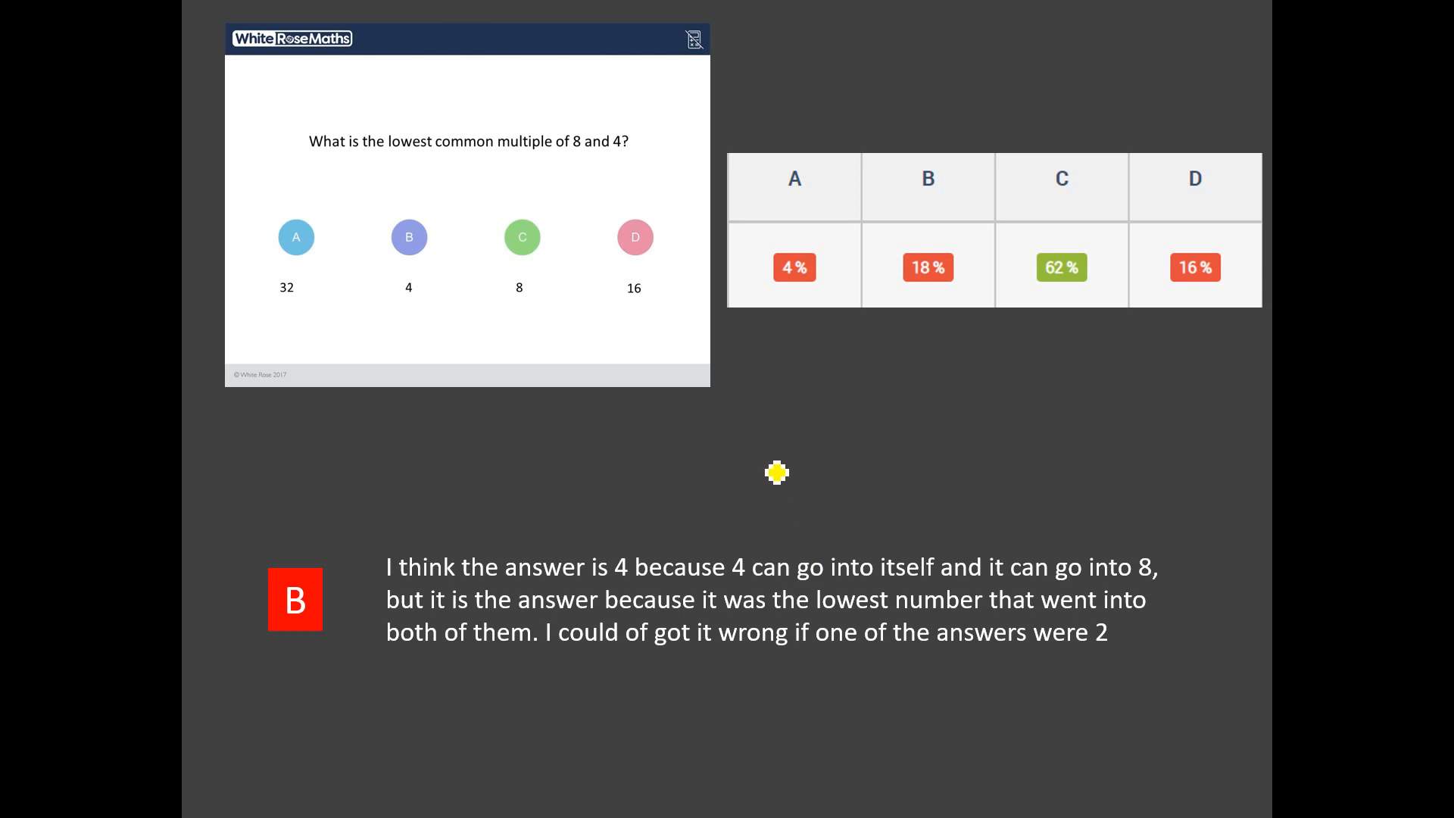
Step: Handwrite "Factors" above the student's explanation for answer B
{"action": "left_click_drag", "start_coordinate": [760, 468], "coordinate": [811, 487]}
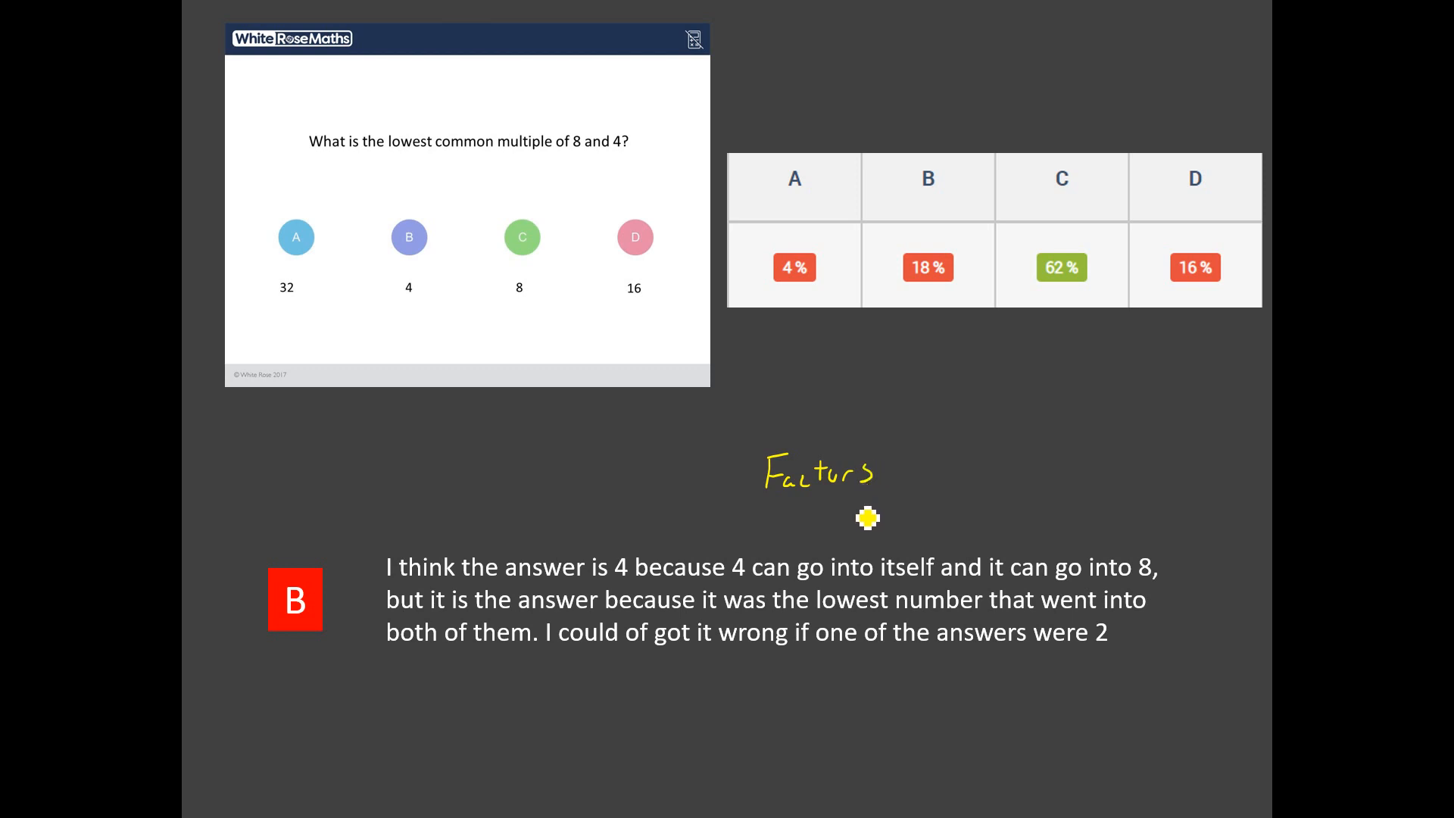
{"action": "mouse_move", "coordinate": [852, 506]}
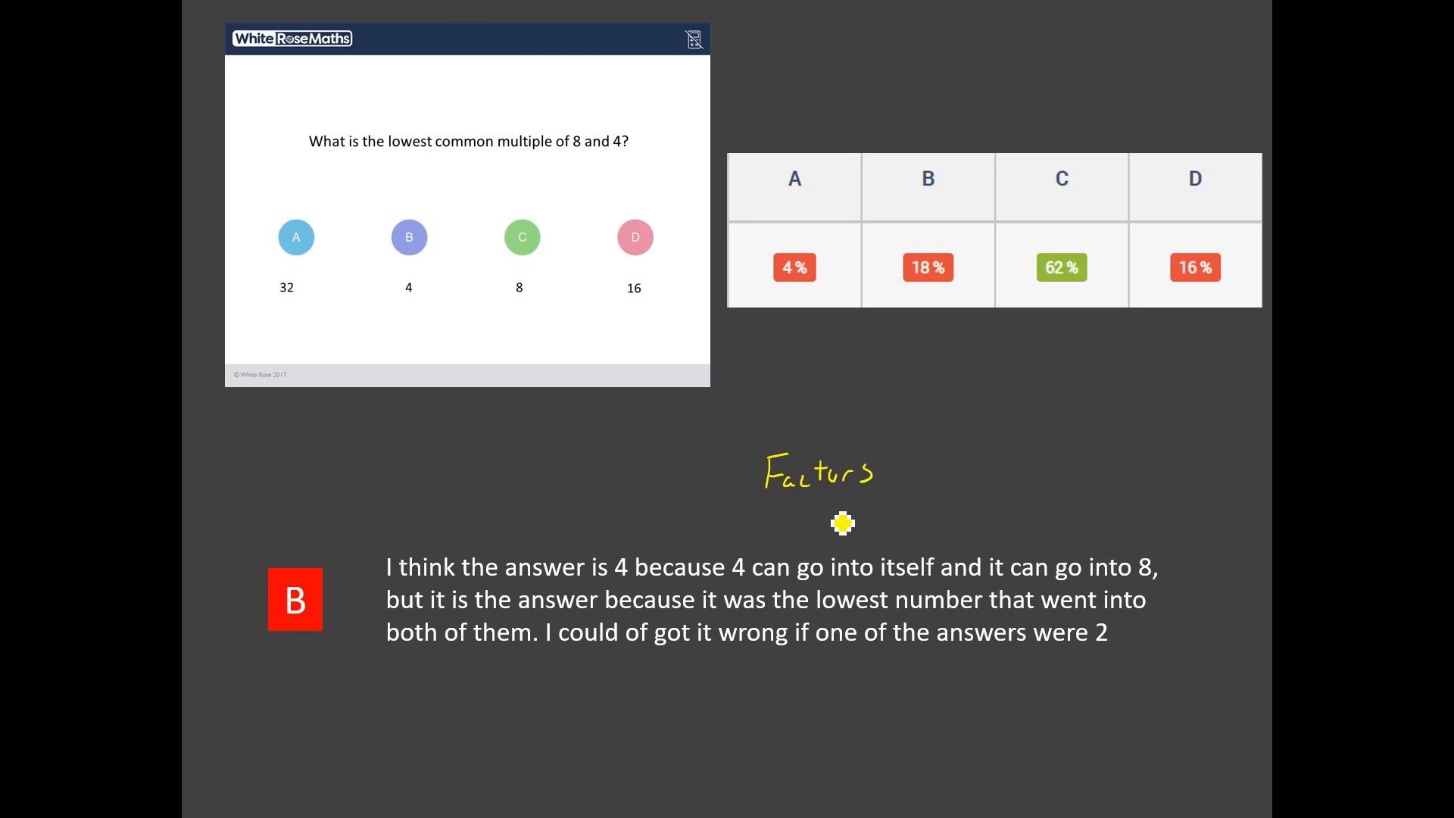
{"action": "mouse_move", "coordinate": [851, 508]}
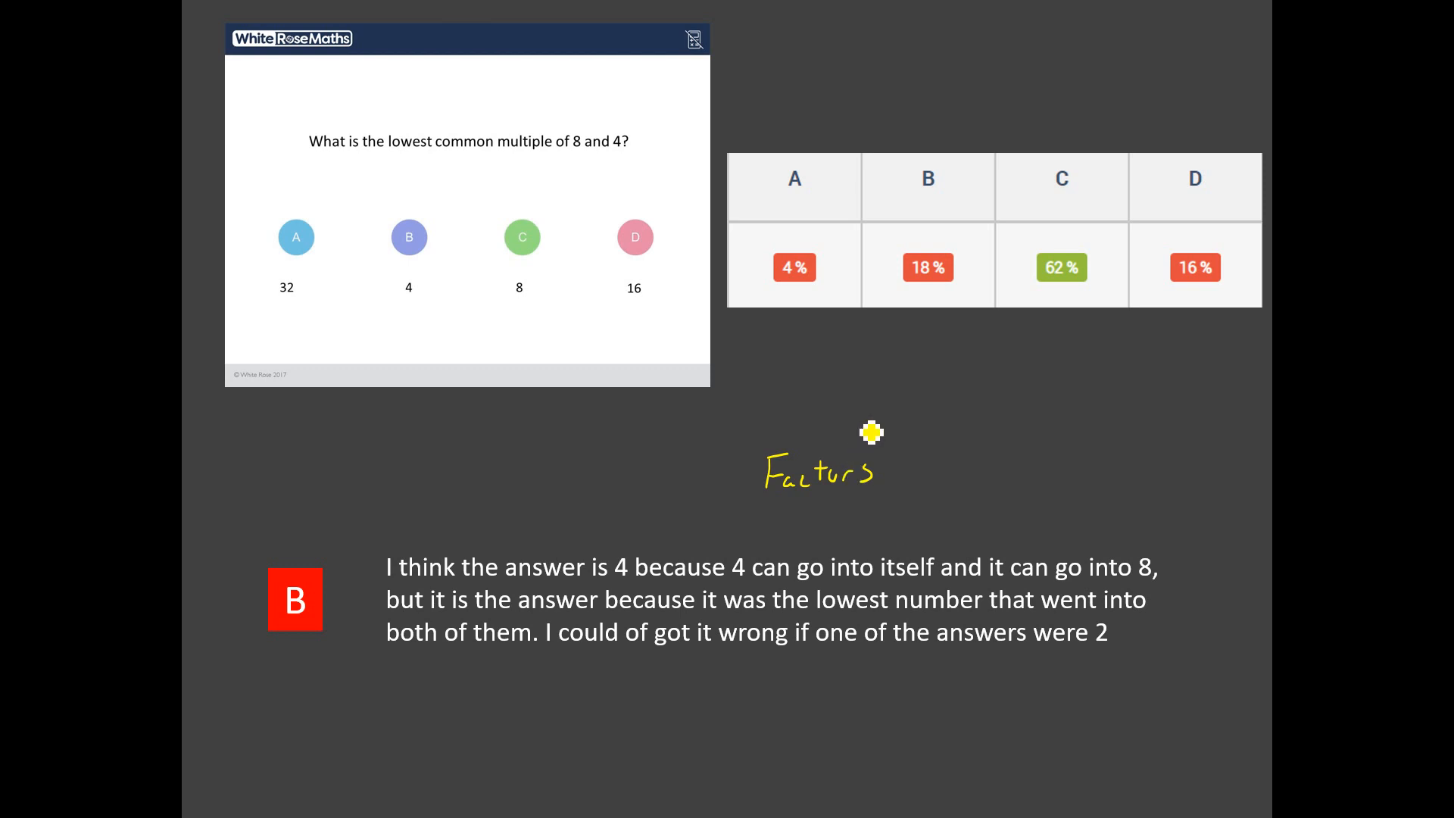
{"action": "mouse_move", "coordinate": [879, 415]}
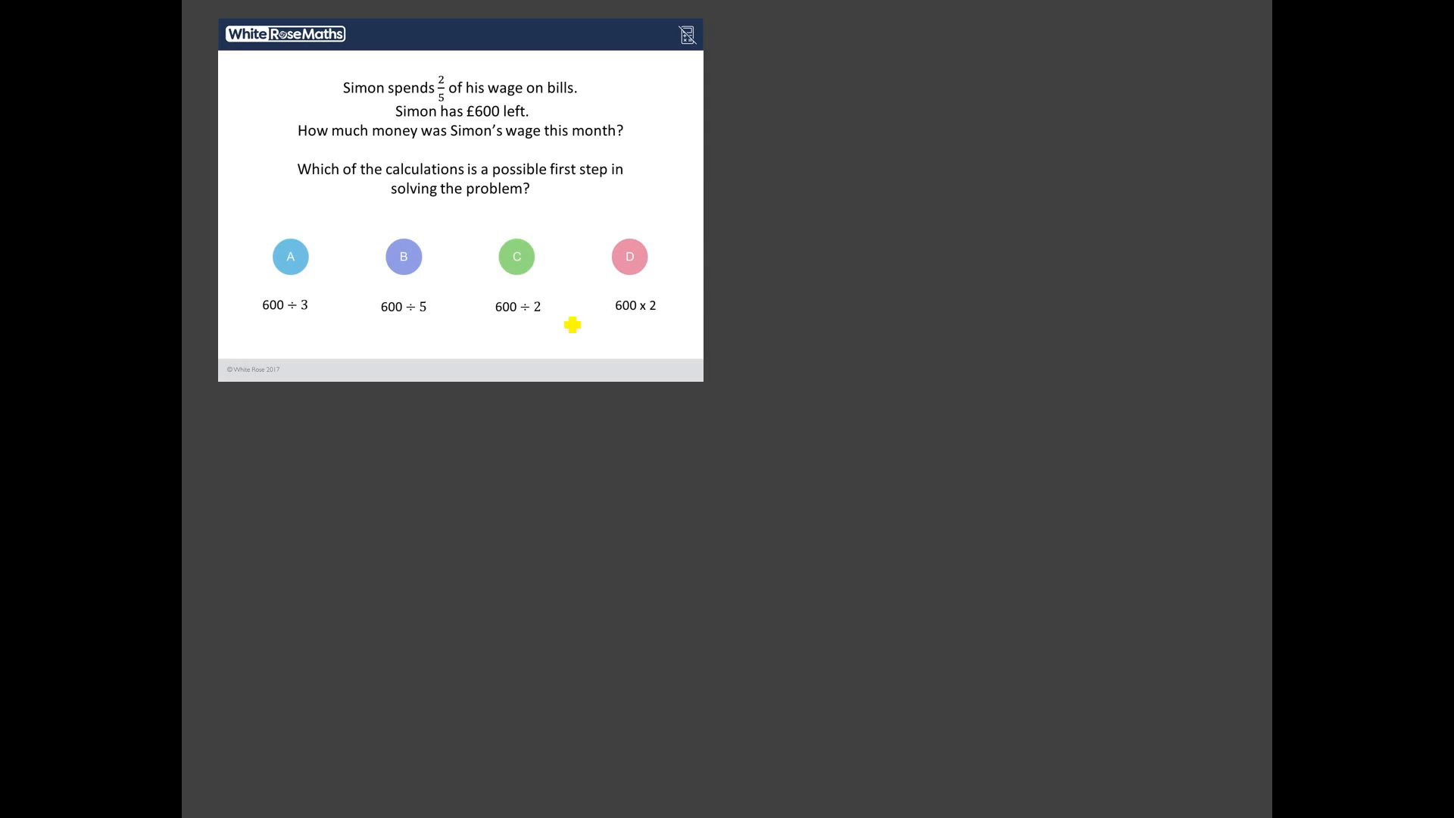
{"action": "mouse_move", "coordinate": [547, 474]}
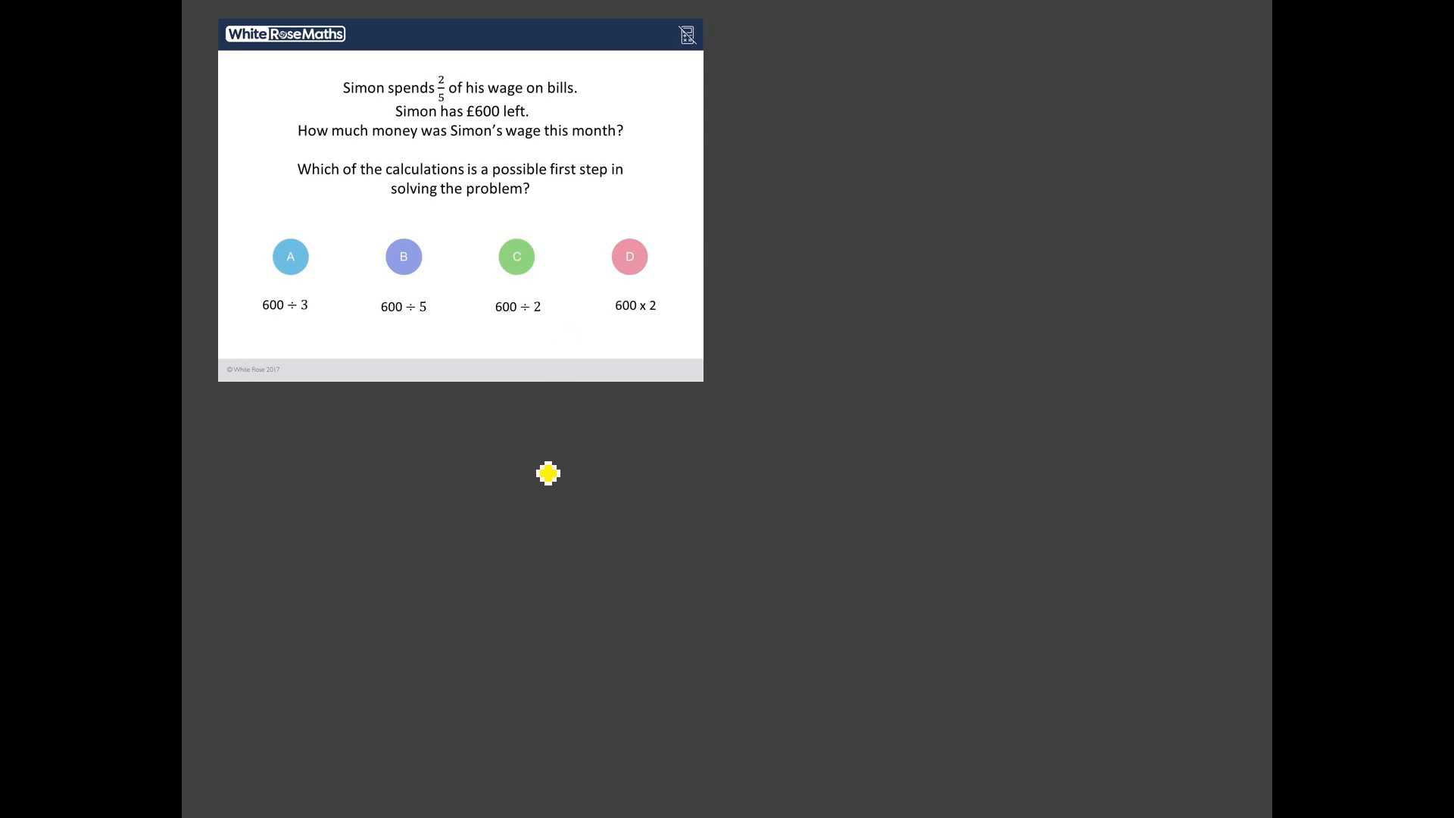
{"action": "mouse_move", "coordinate": [549, 467]}
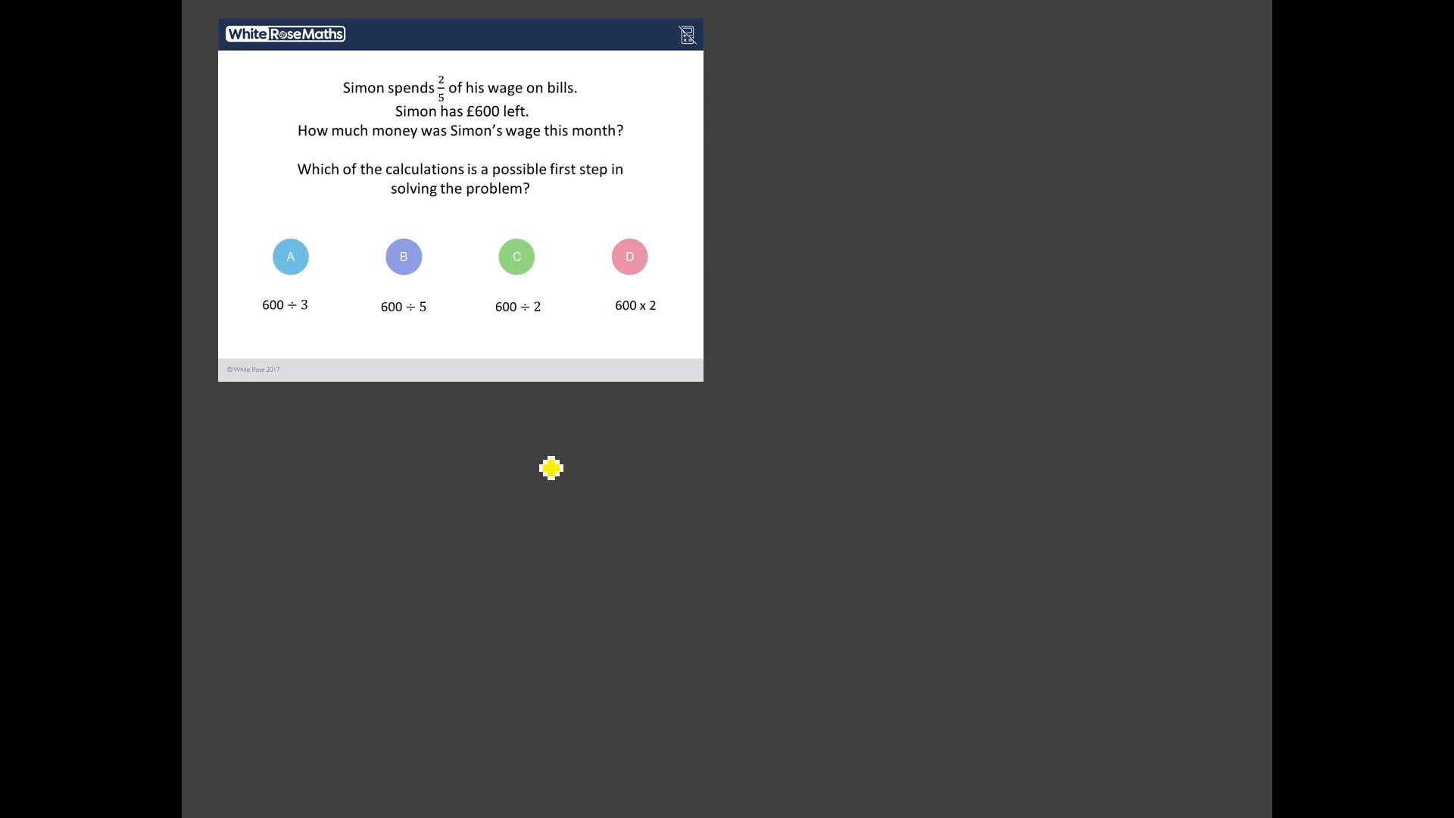
{"action": "mouse_move", "coordinate": [553, 462]}
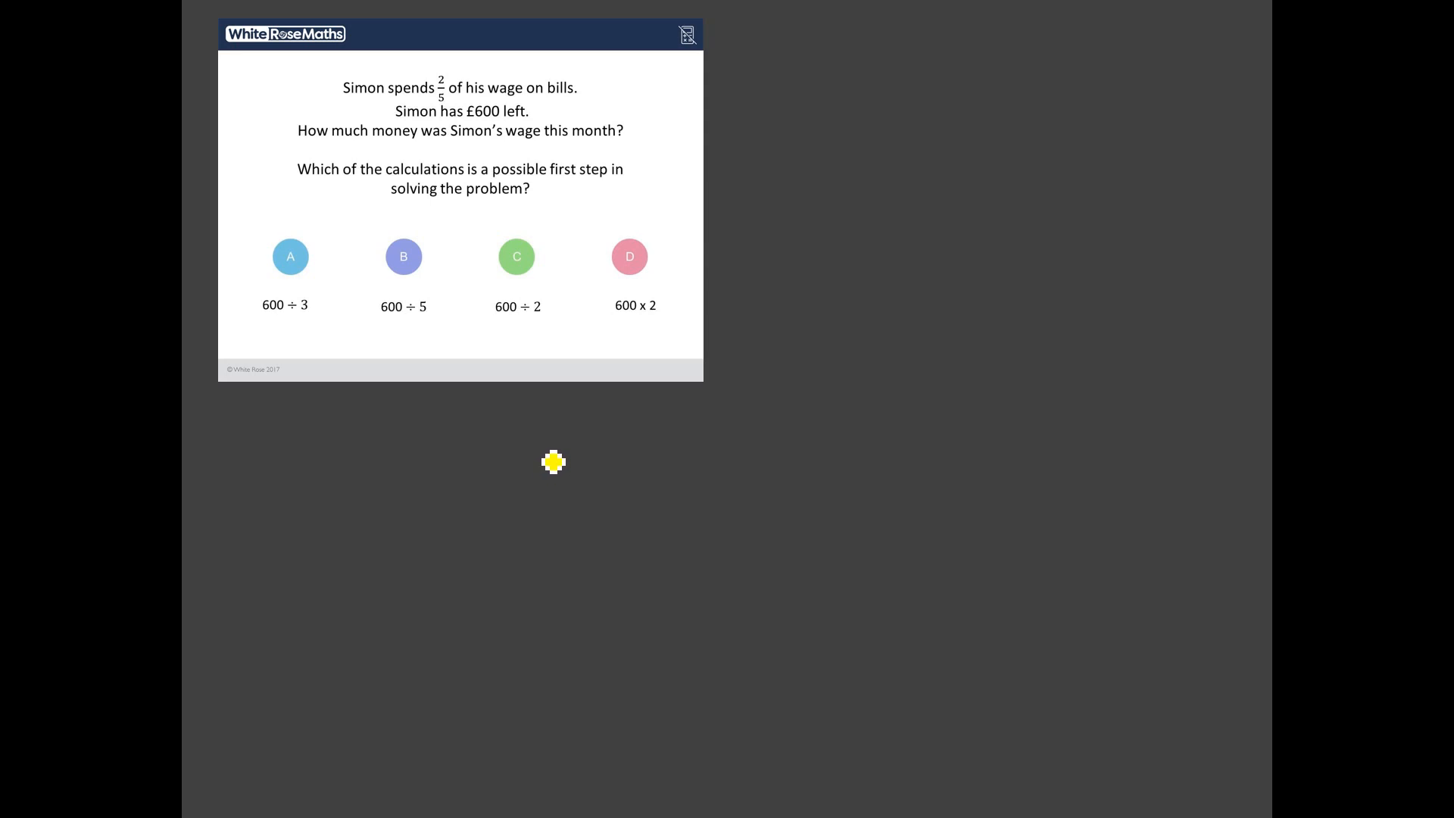
{"action": "mouse_move", "coordinate": [519, 518]}
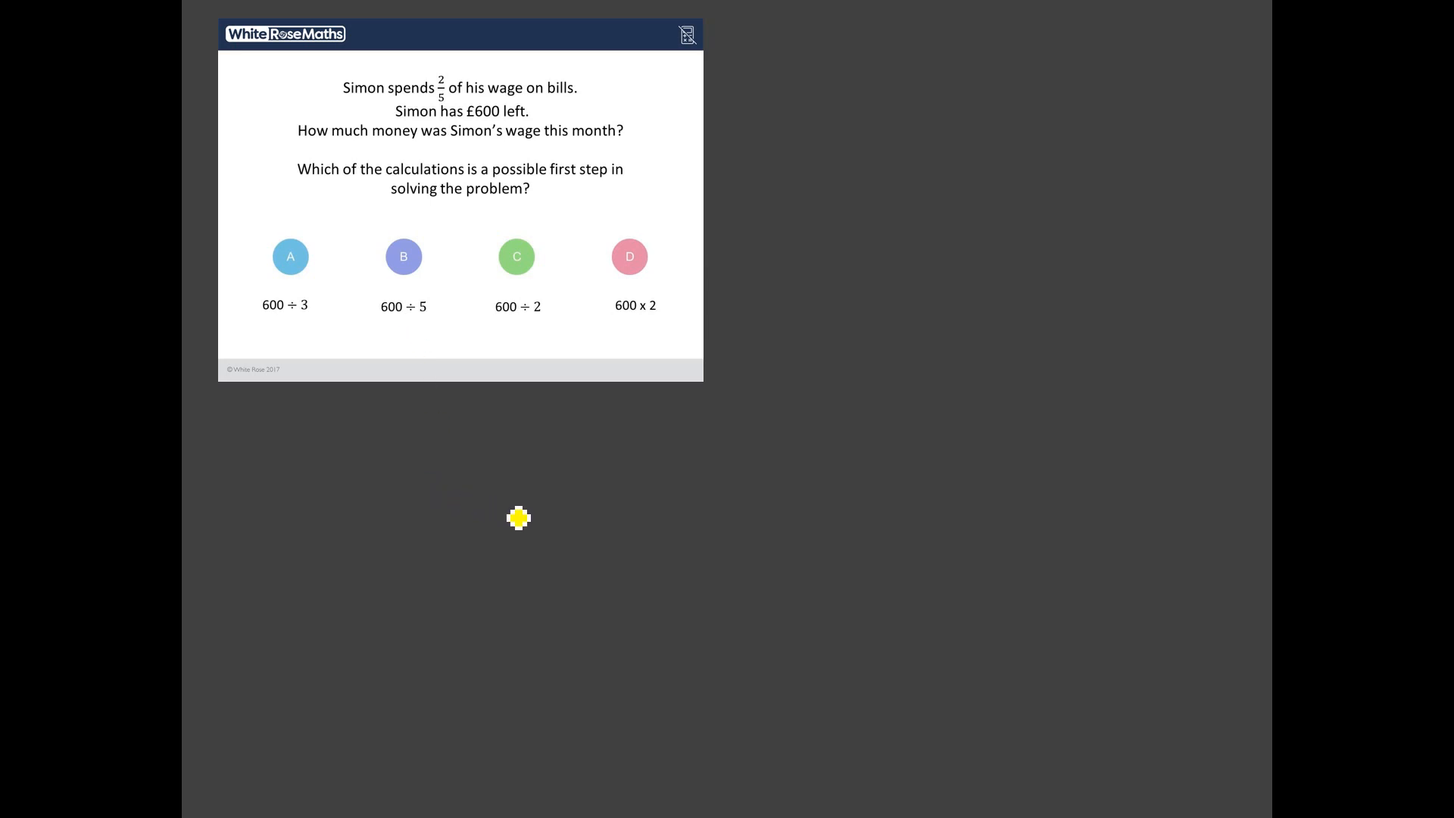
{"action": "mouse_move", "coordinate": [558, 464]}
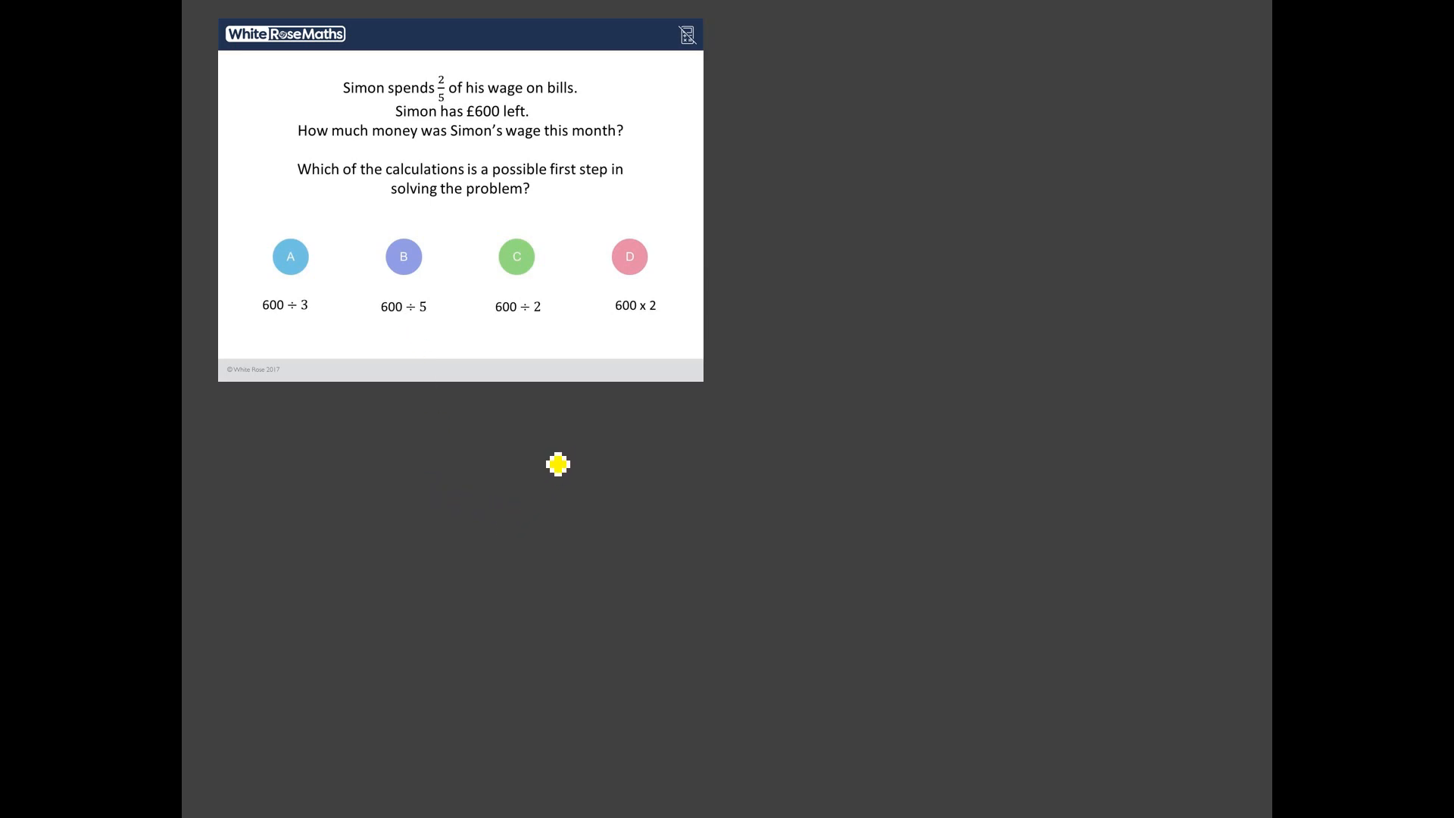
Step: Handwrite 2/5 and then = 3/5 under Simon's wage question
{"action": "left_click_drag", "start_coordinate": [553, 450], "coordinate": [580, 459]}
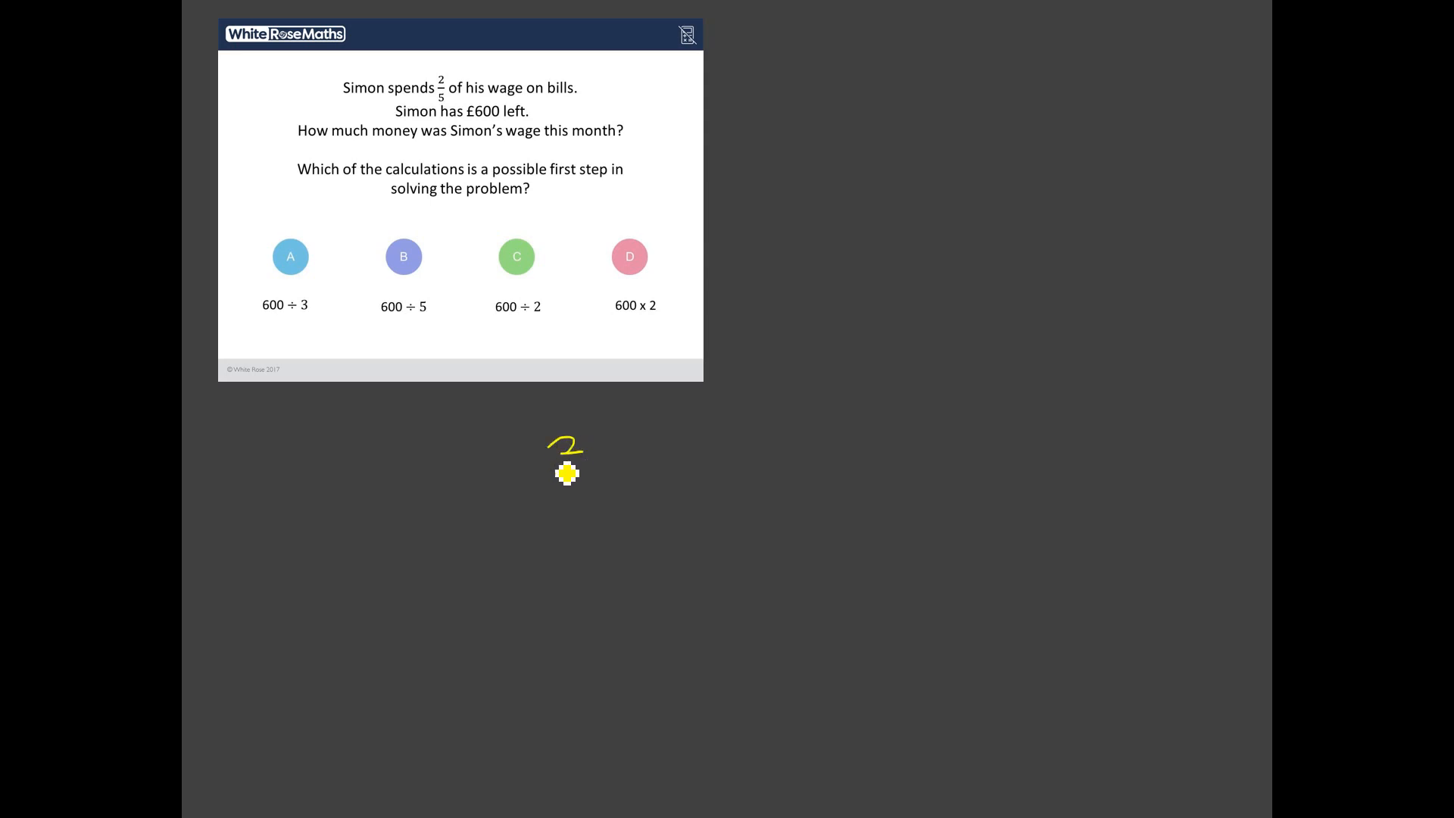
{"action": "left_click_drag", "start_coordinate": [565, 454], "coordinate": [601, 487]}
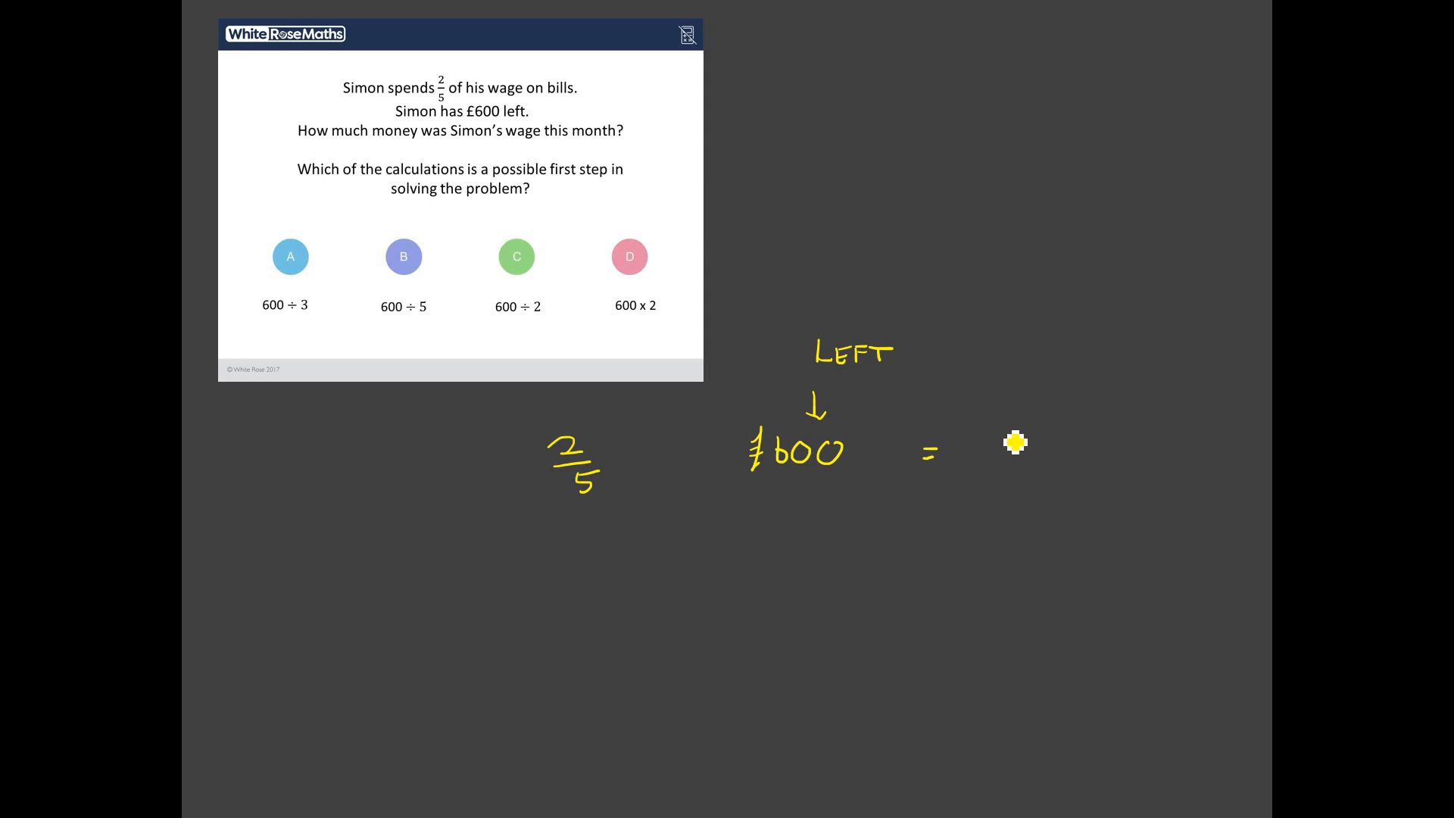
{"action": "left_click_drag", "start_coordinate": [1007, 436], "coordinate": [1016, 482]}
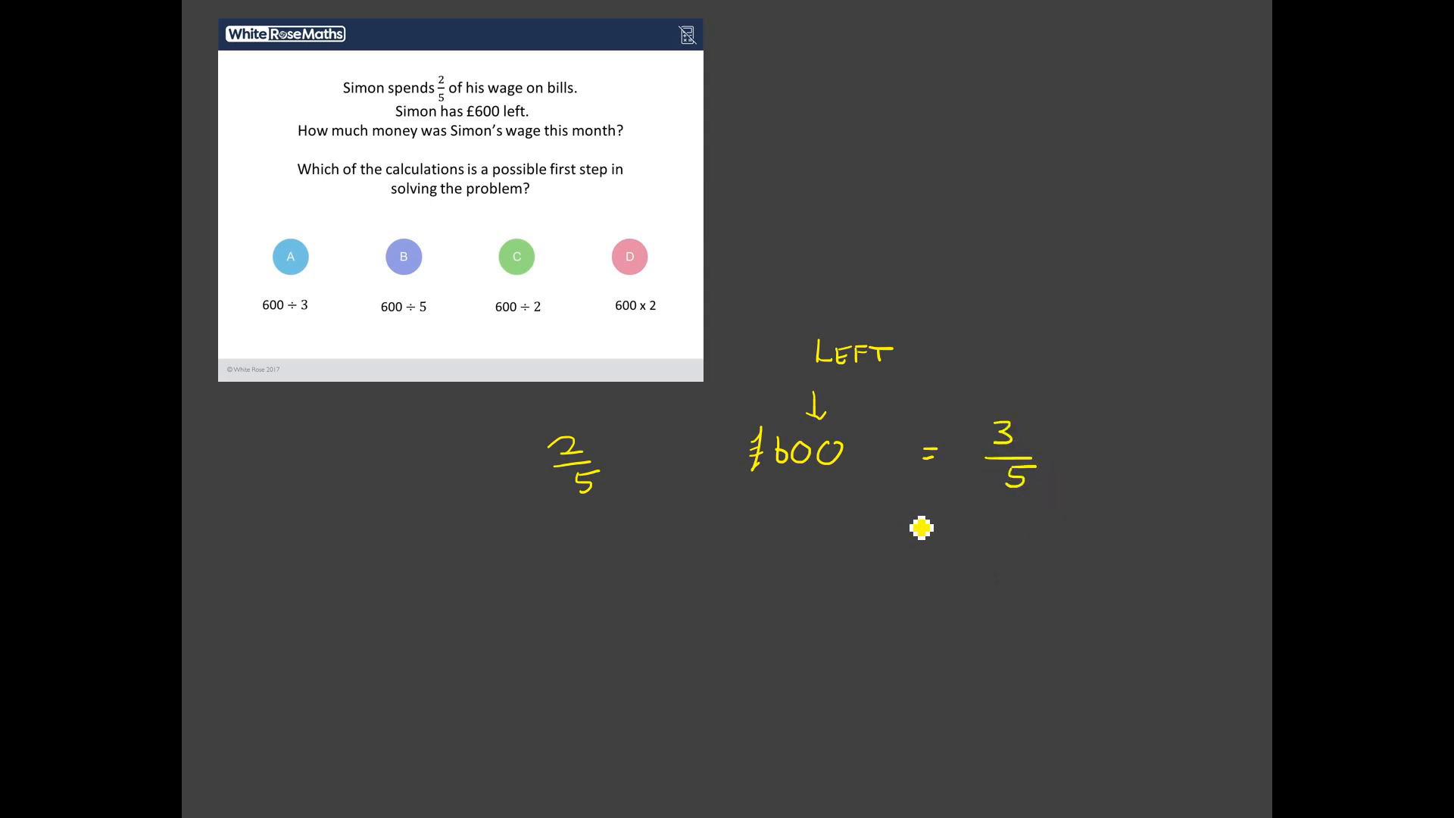
{"action": "mouse_move", "coordinate": [604, 530]}
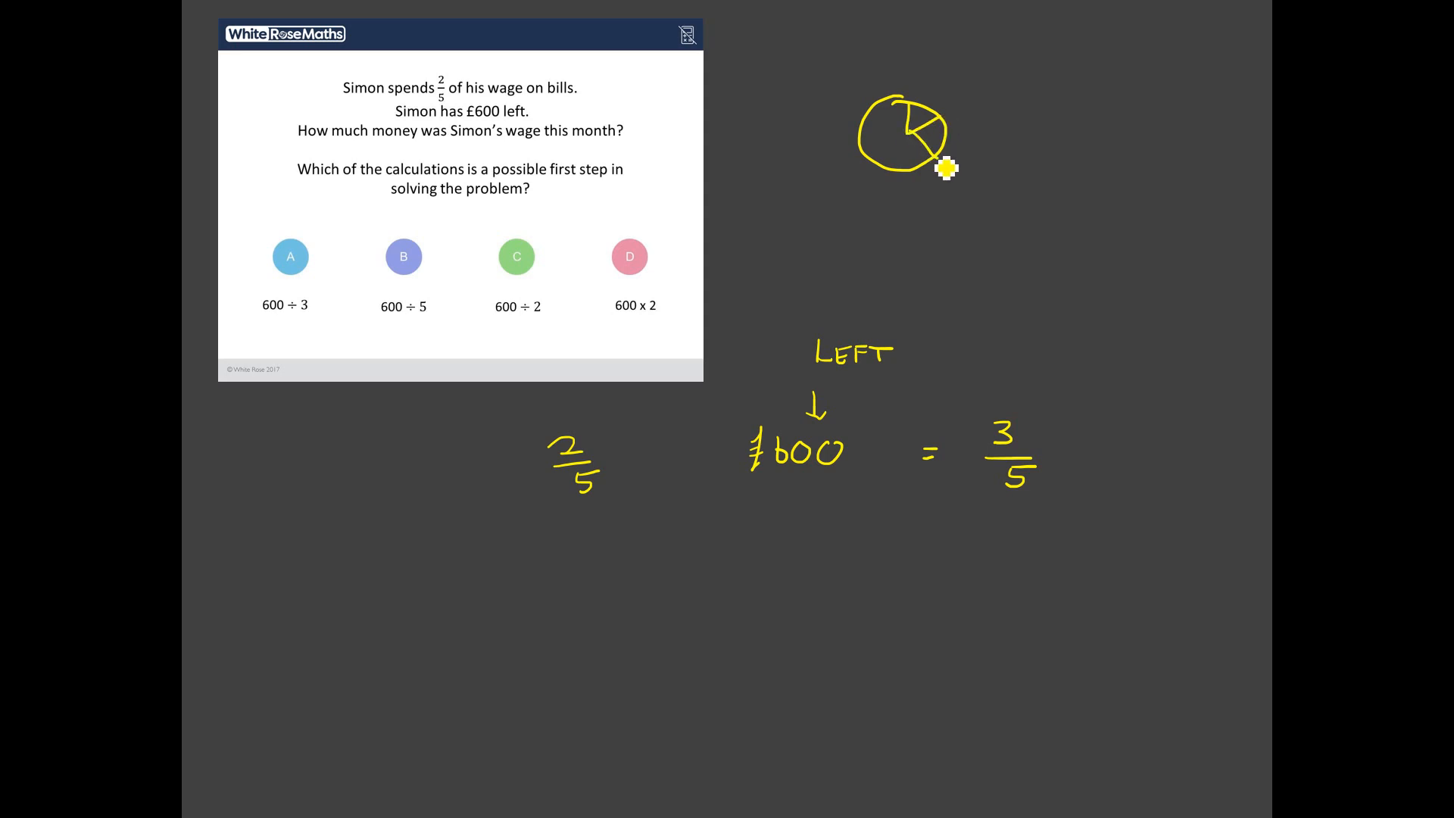
Step: Sketch Simon's wage as a circle divided into parts
{"action": "left_click_drag", "start_coordinate": [914, 120], "coordinate": [937, 144]}
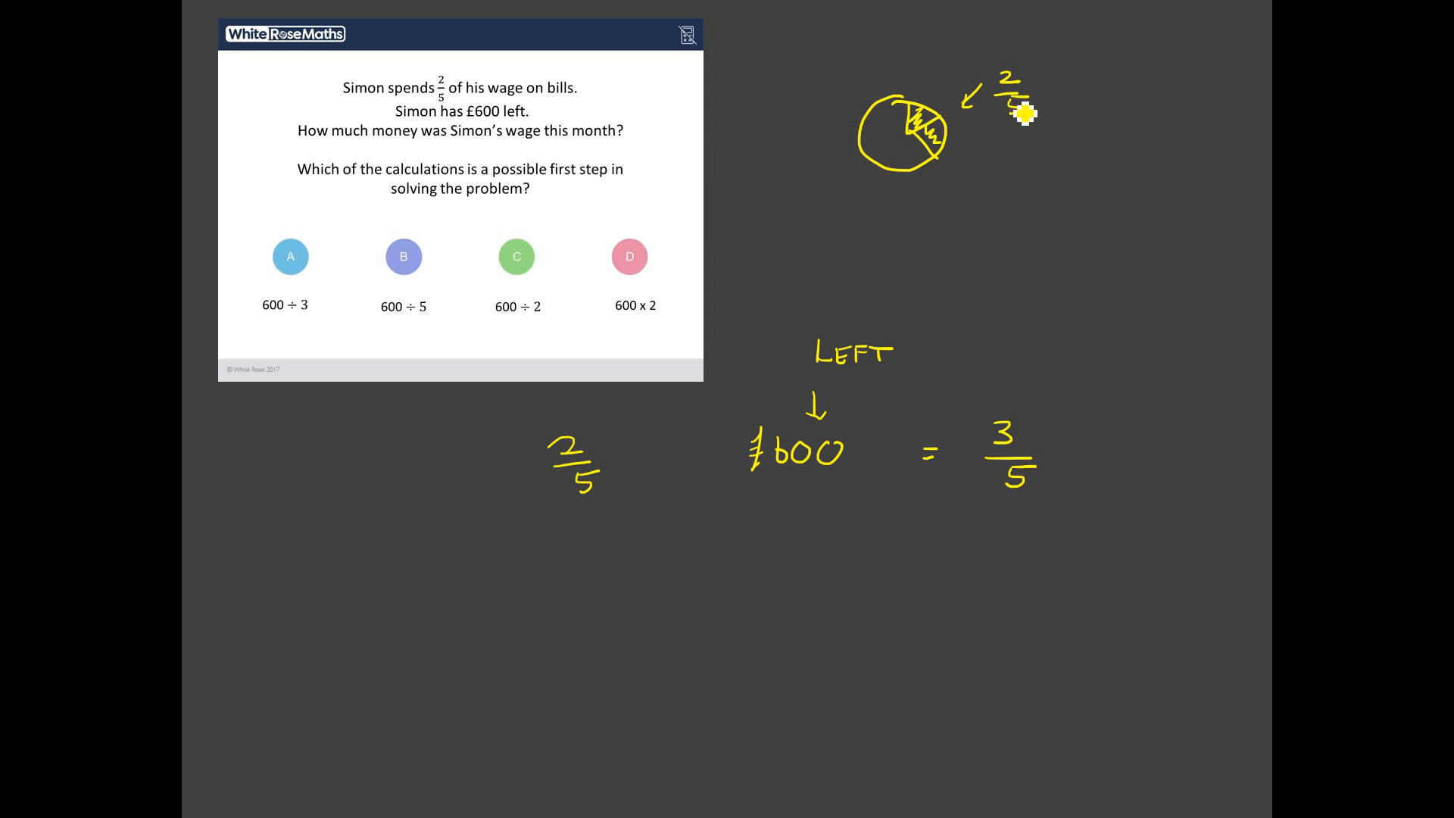
{"action": "mouse_move", "coordinate": [883, 143]}
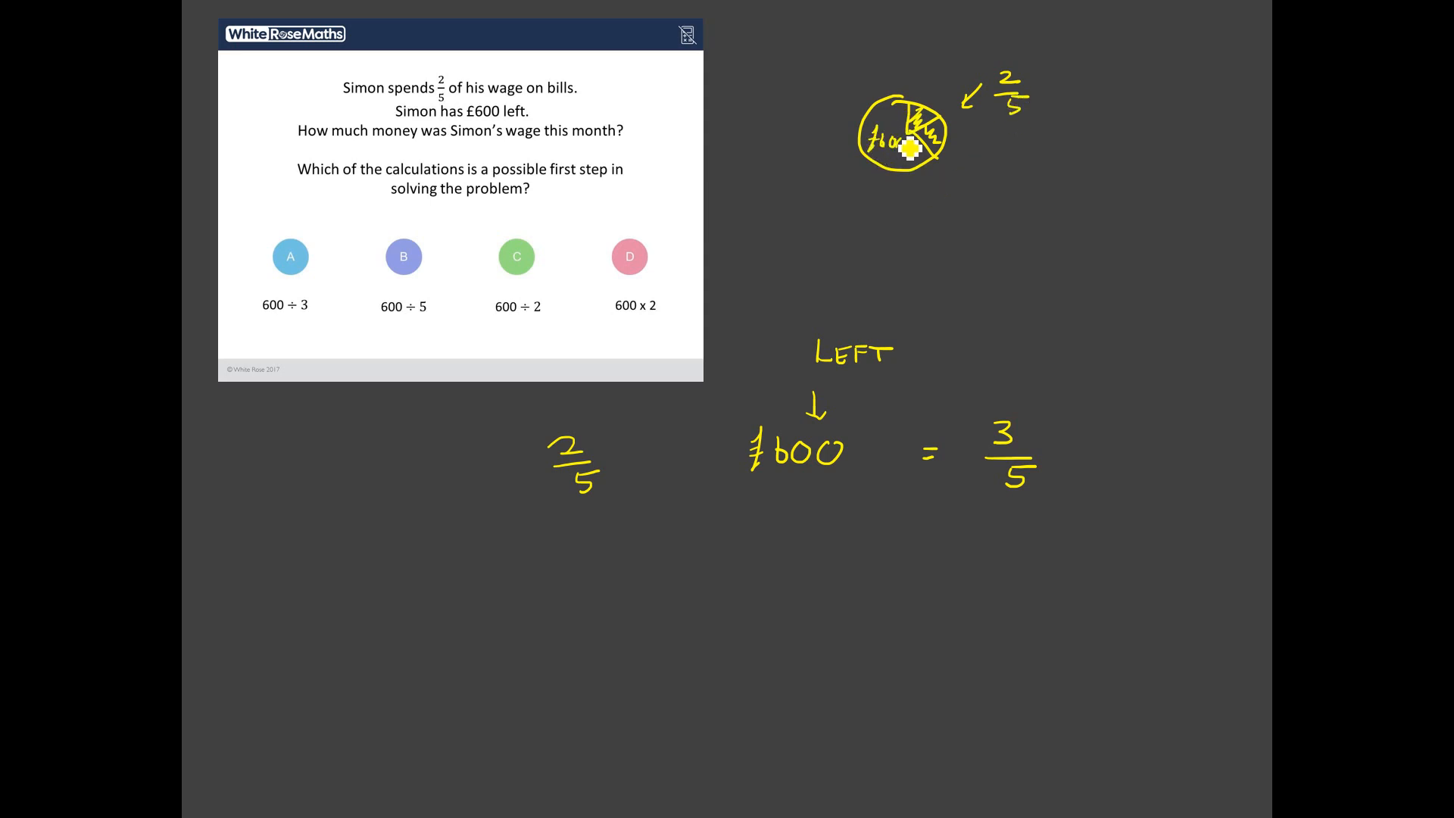
{"action": "mouse_move", "coordinate": [994, 540]}
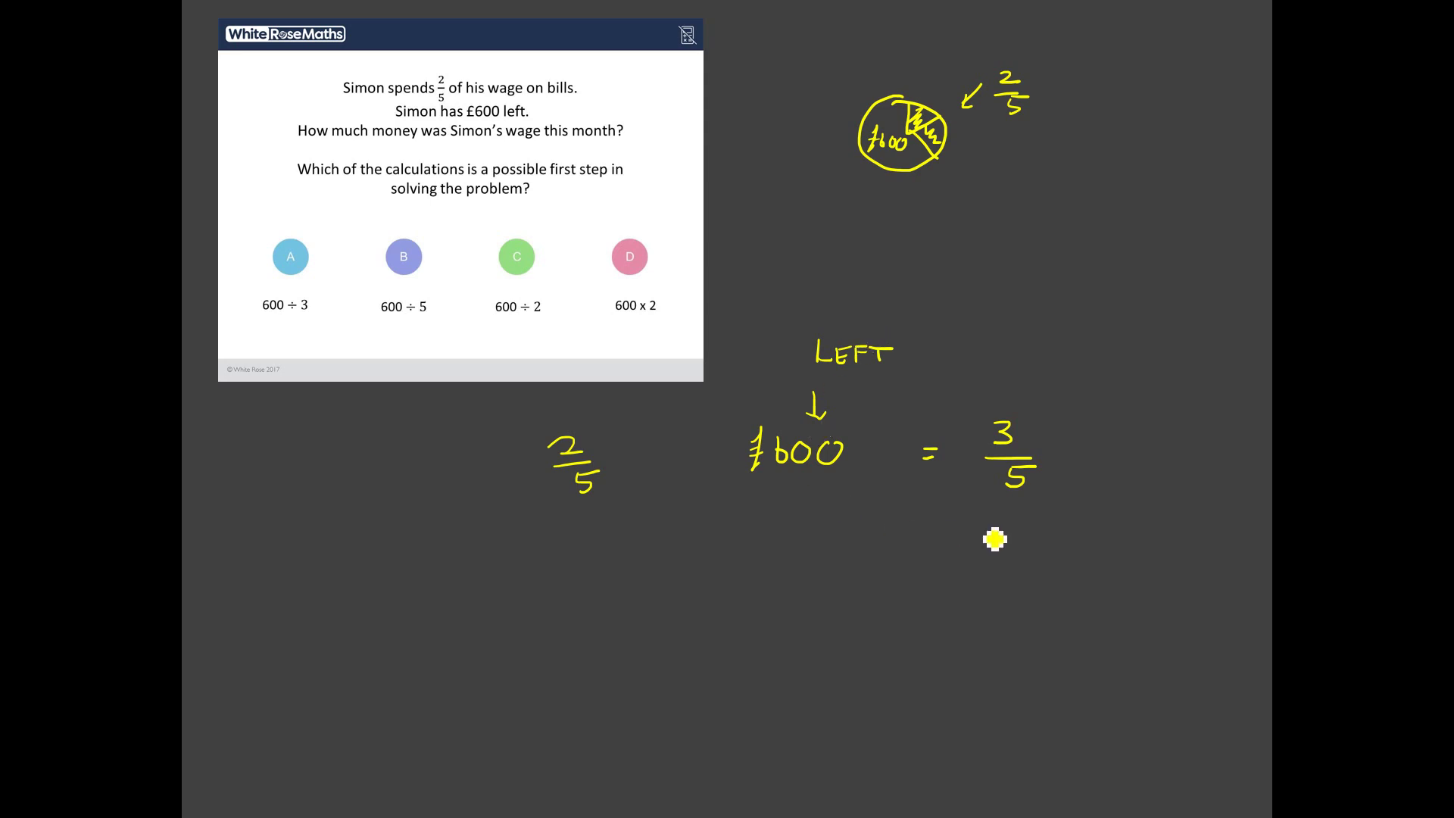
{"action": "mouse_move", "coordinate": [1068, 259]}
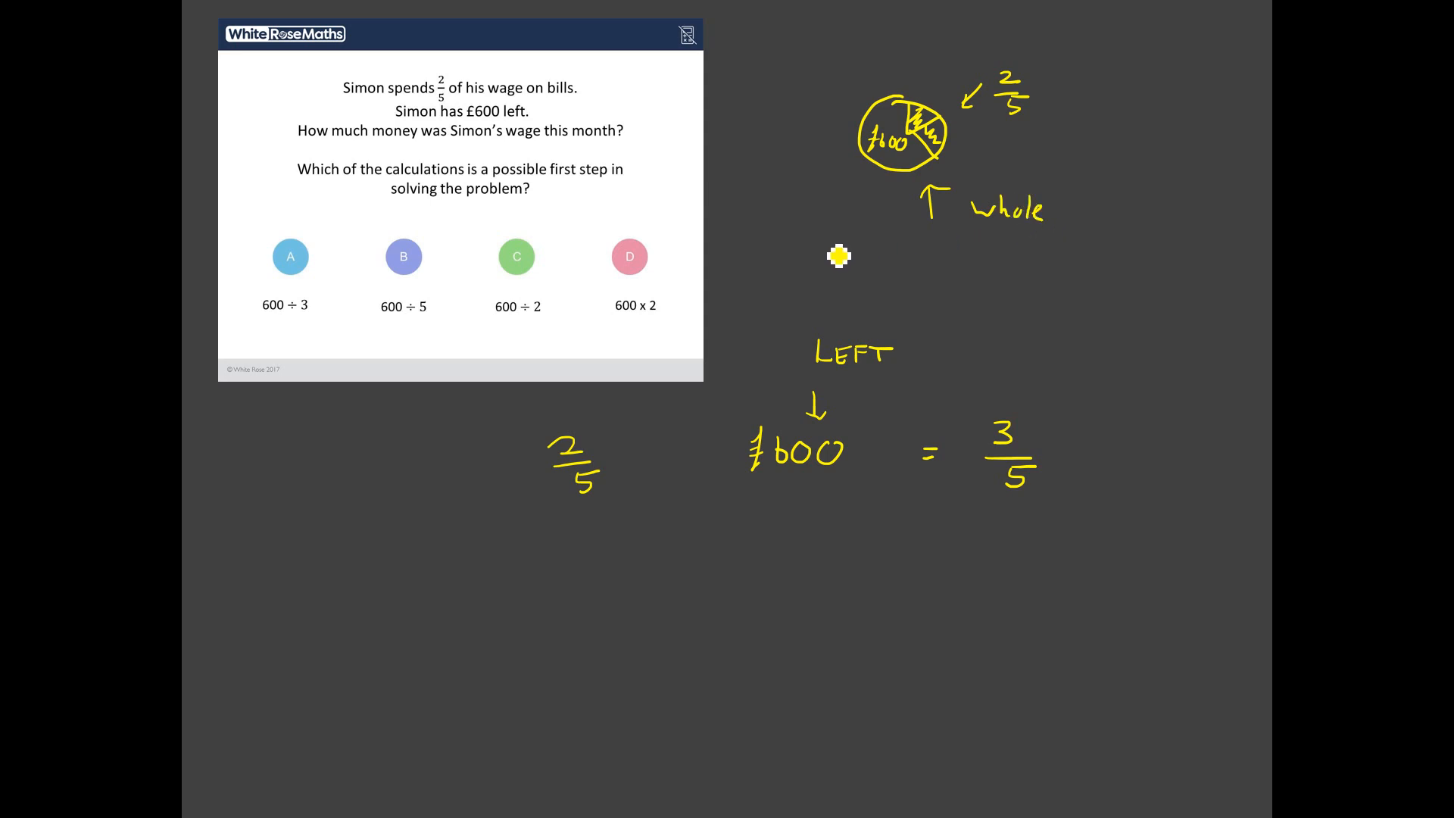
{"action": "mouse_move", "coordinate": [919, 490]}
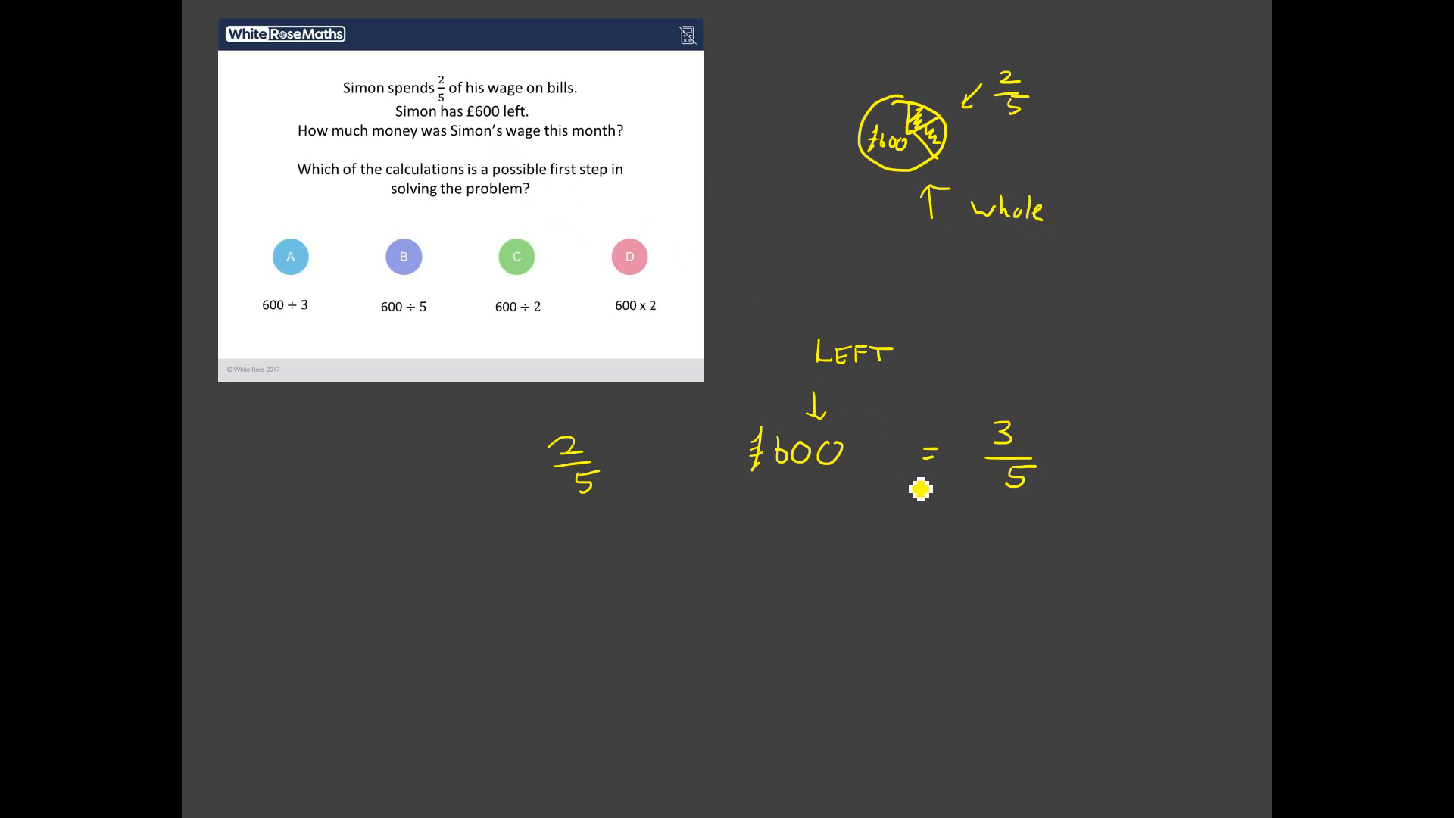
{"action": "mouse_move", "coordinate": [1018, 448]}
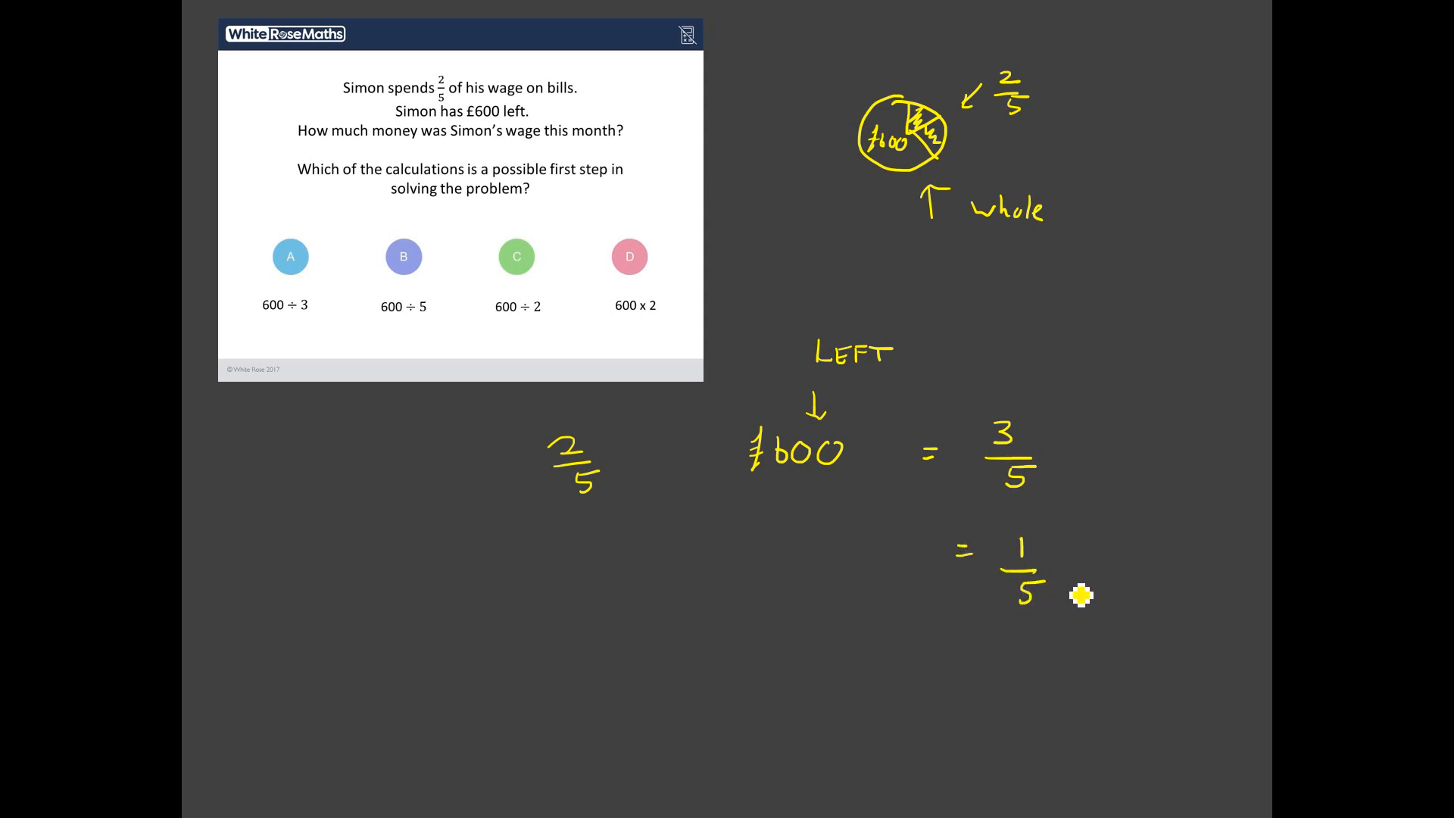
{"action": "mouse_move", "coordinate": [996, 679]}
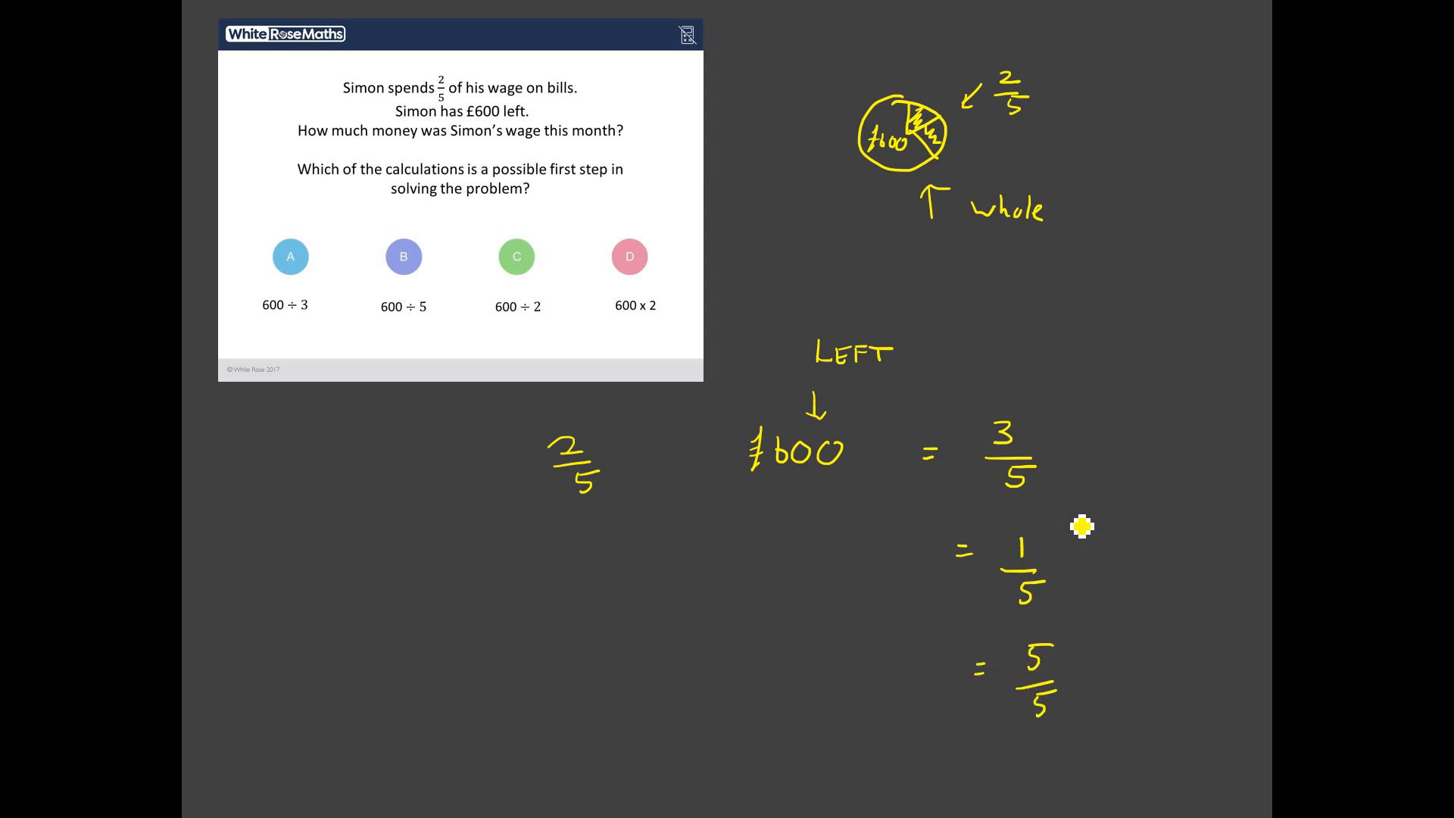
{"action": "mouse_move", "coordinate": [1043, 461]}
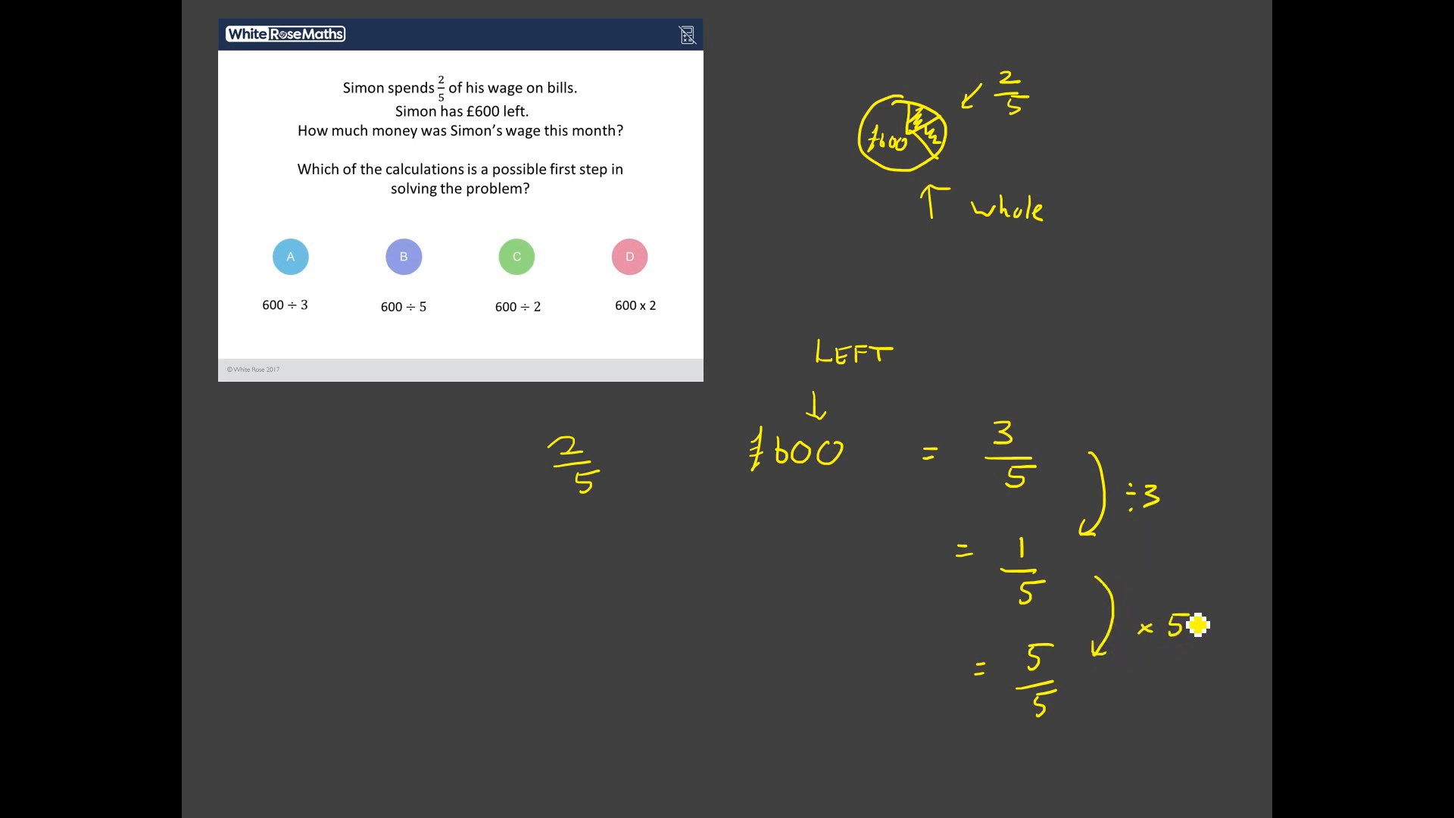
{"action": "mouse_move", "coordinate": [1156, 483]}
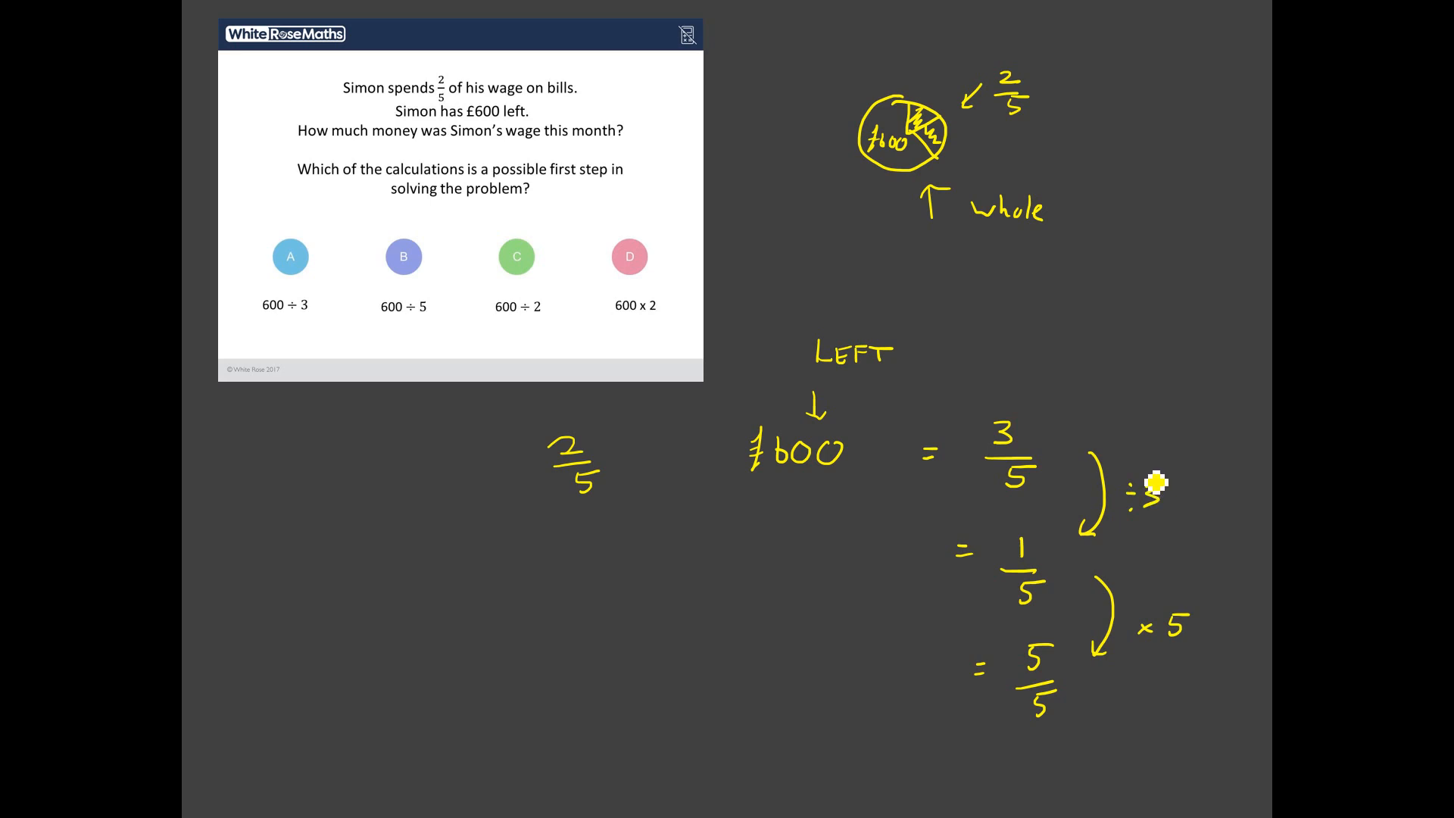
{"action": "mouse_move", "coordinate": [1166, 510]}
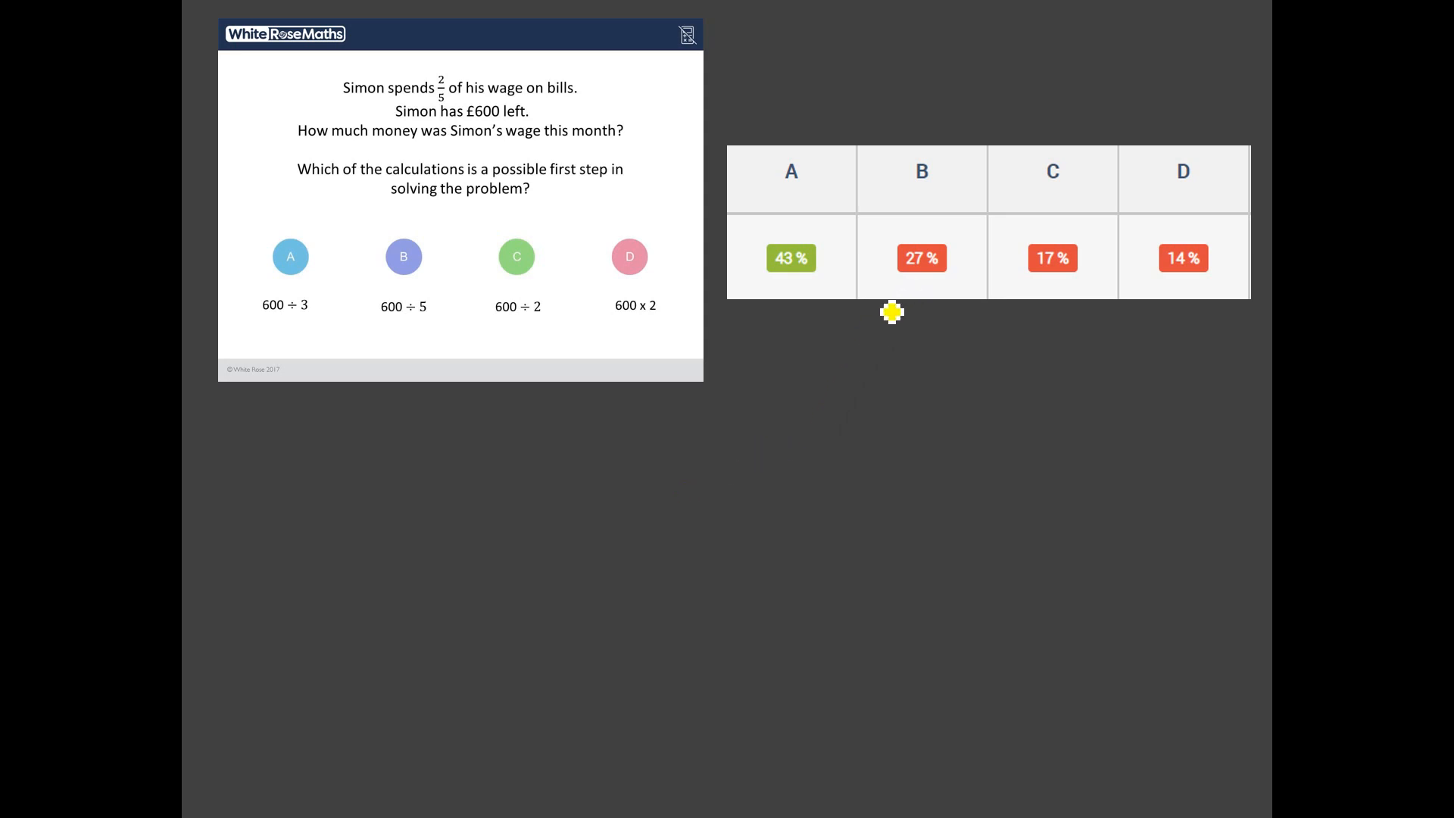
{"action": "mouse_move", "coordinate": [435, 338]}
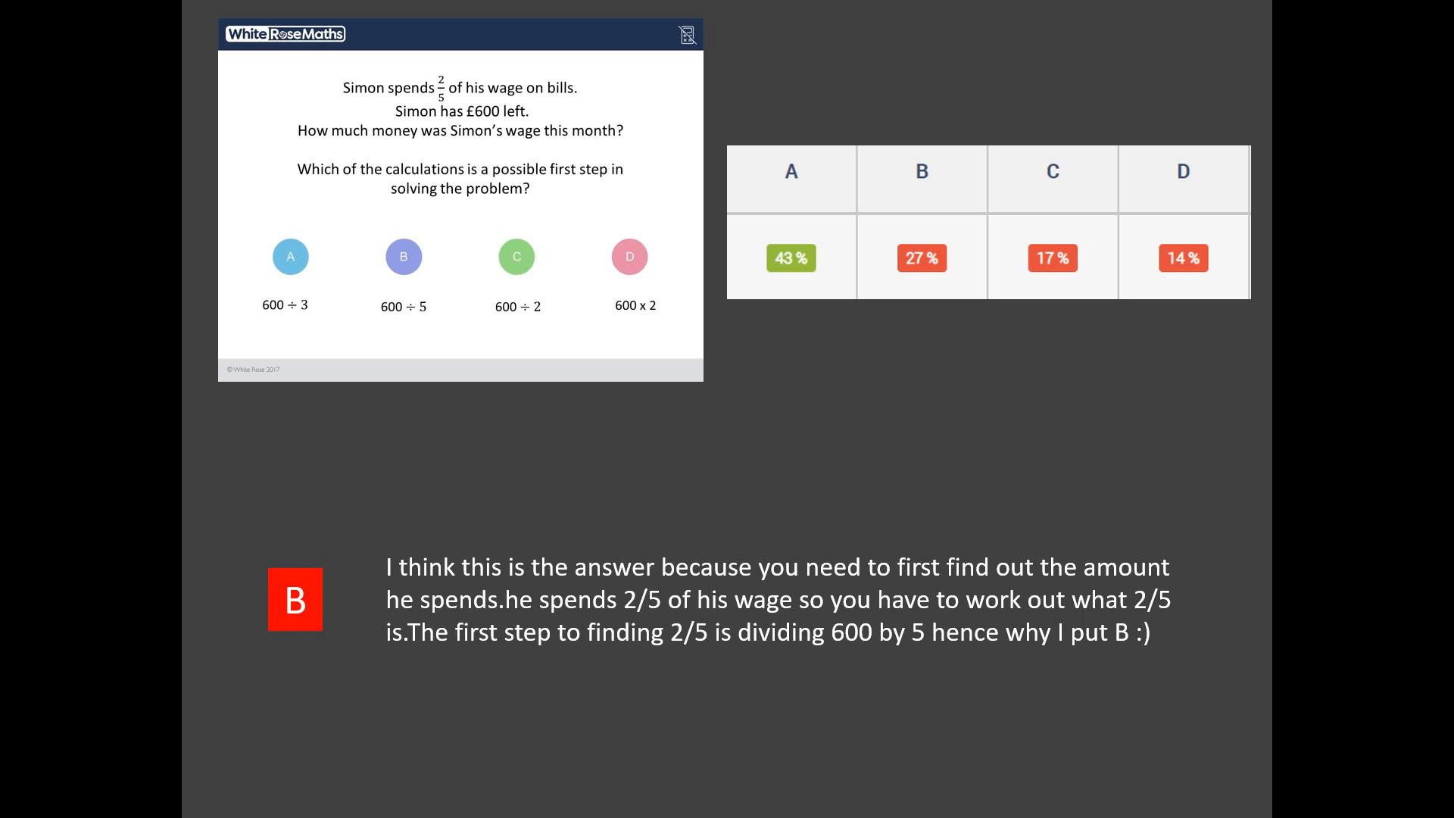
{"action": "mouse_move", "coordinate": [787, 594]}
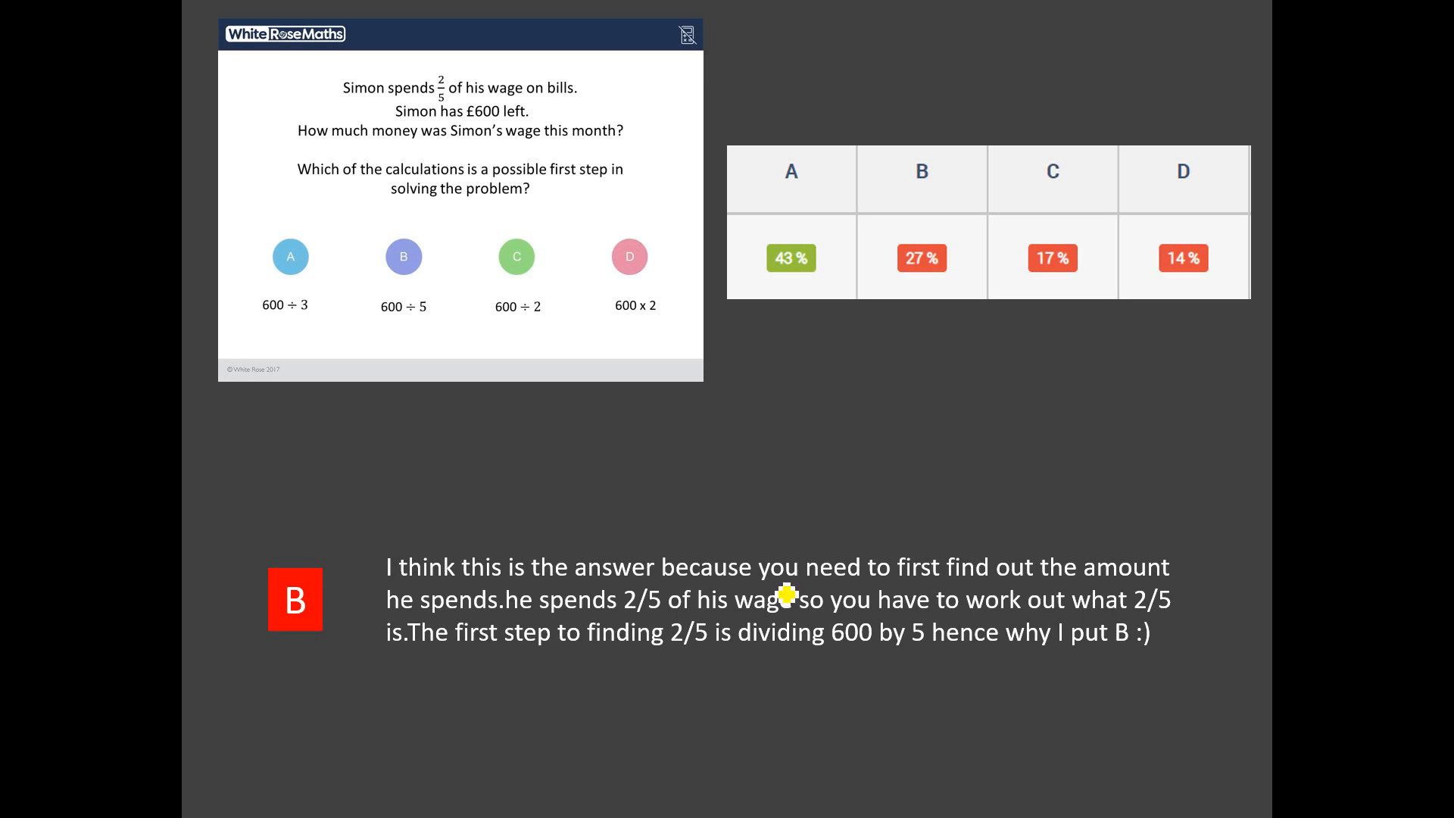
{"action": "mouse_move", "coordinate": [866, 663]}
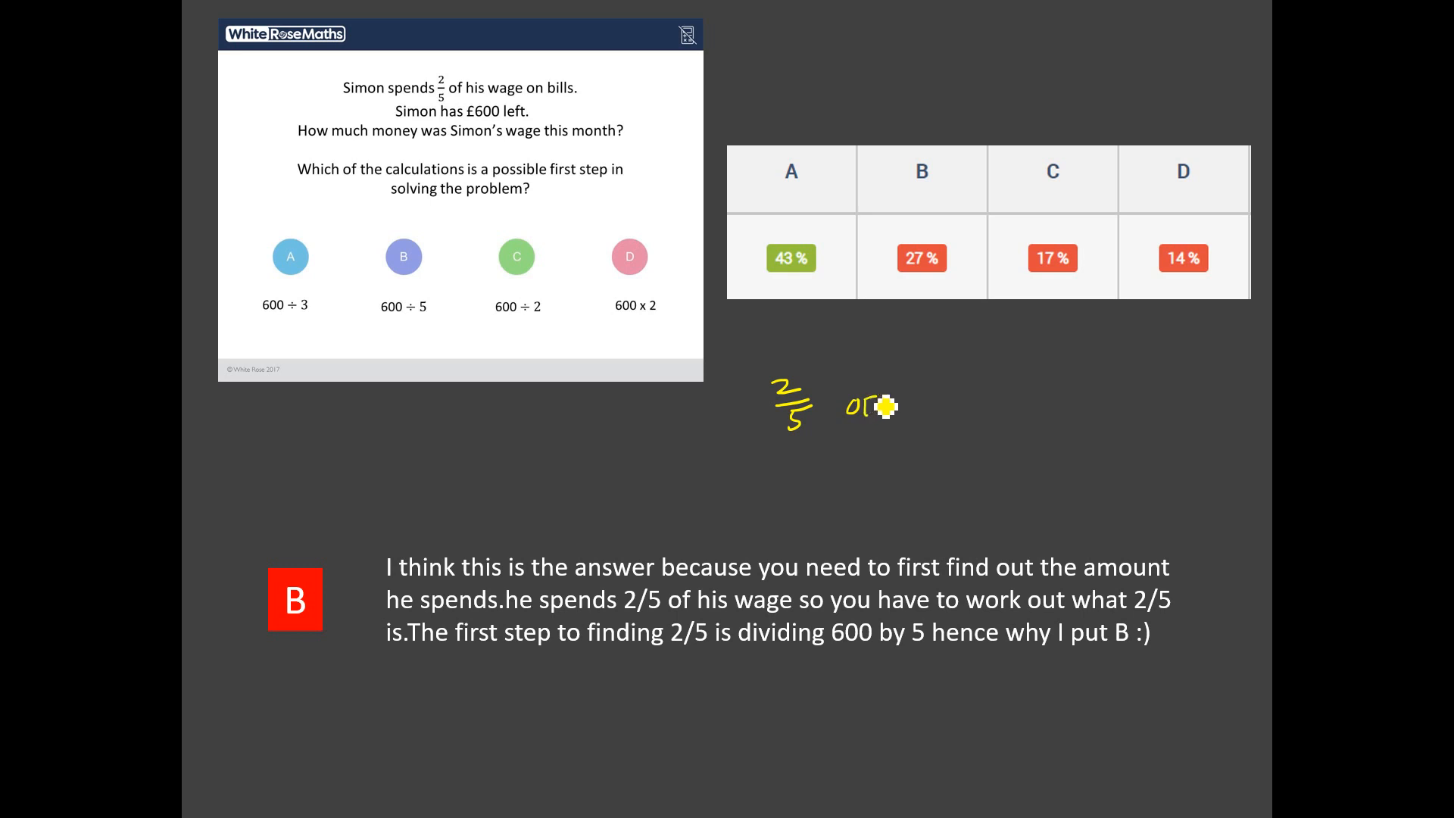
Step: Finish writing '2/5 of £600' above the student's explanation
{"action": "left_click_drag", "start_coordinate": [853, 399], "coordinate": [946, 418]}
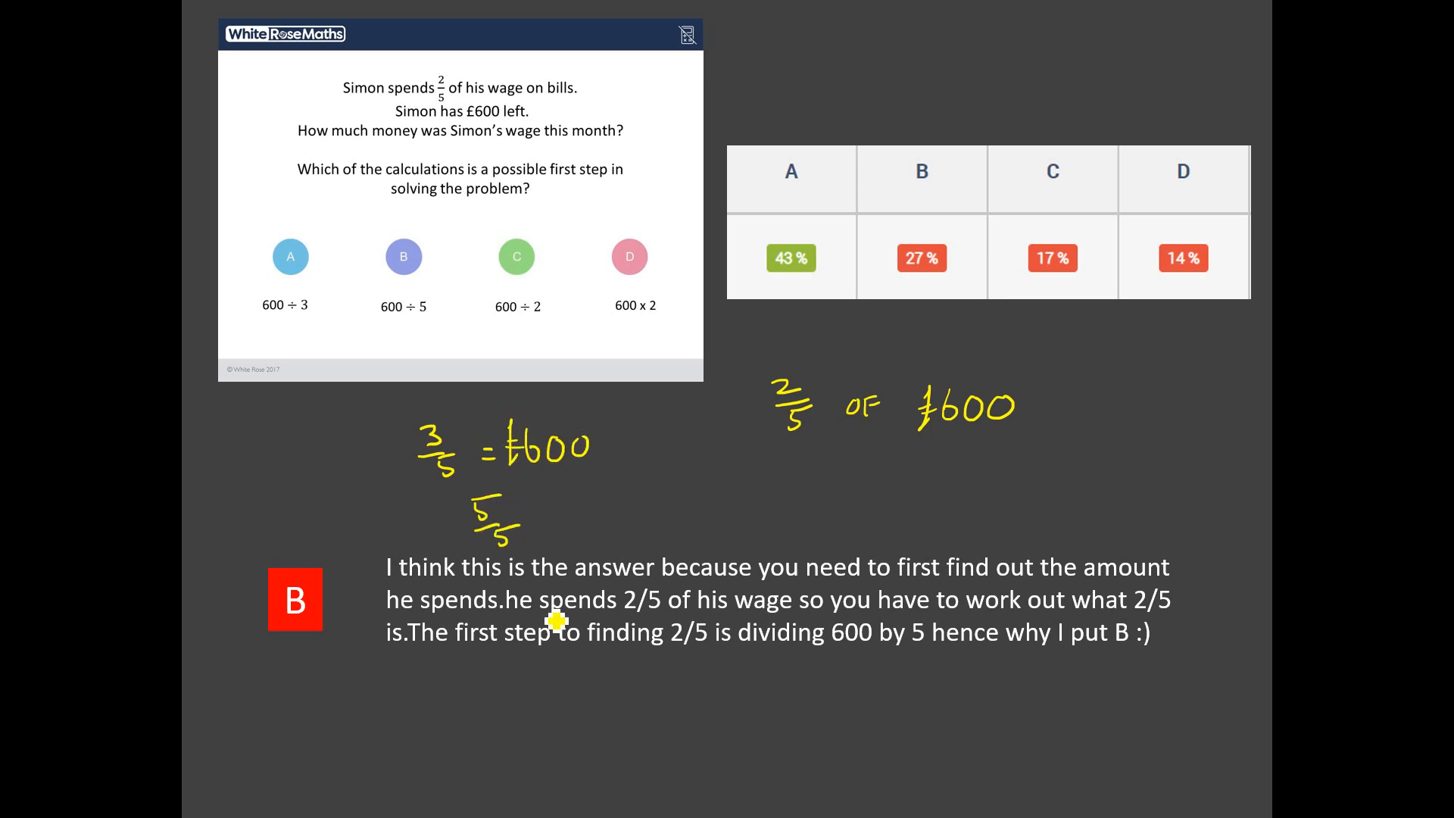
{"action": "mouse_move", "coordinate": [579, 580]}
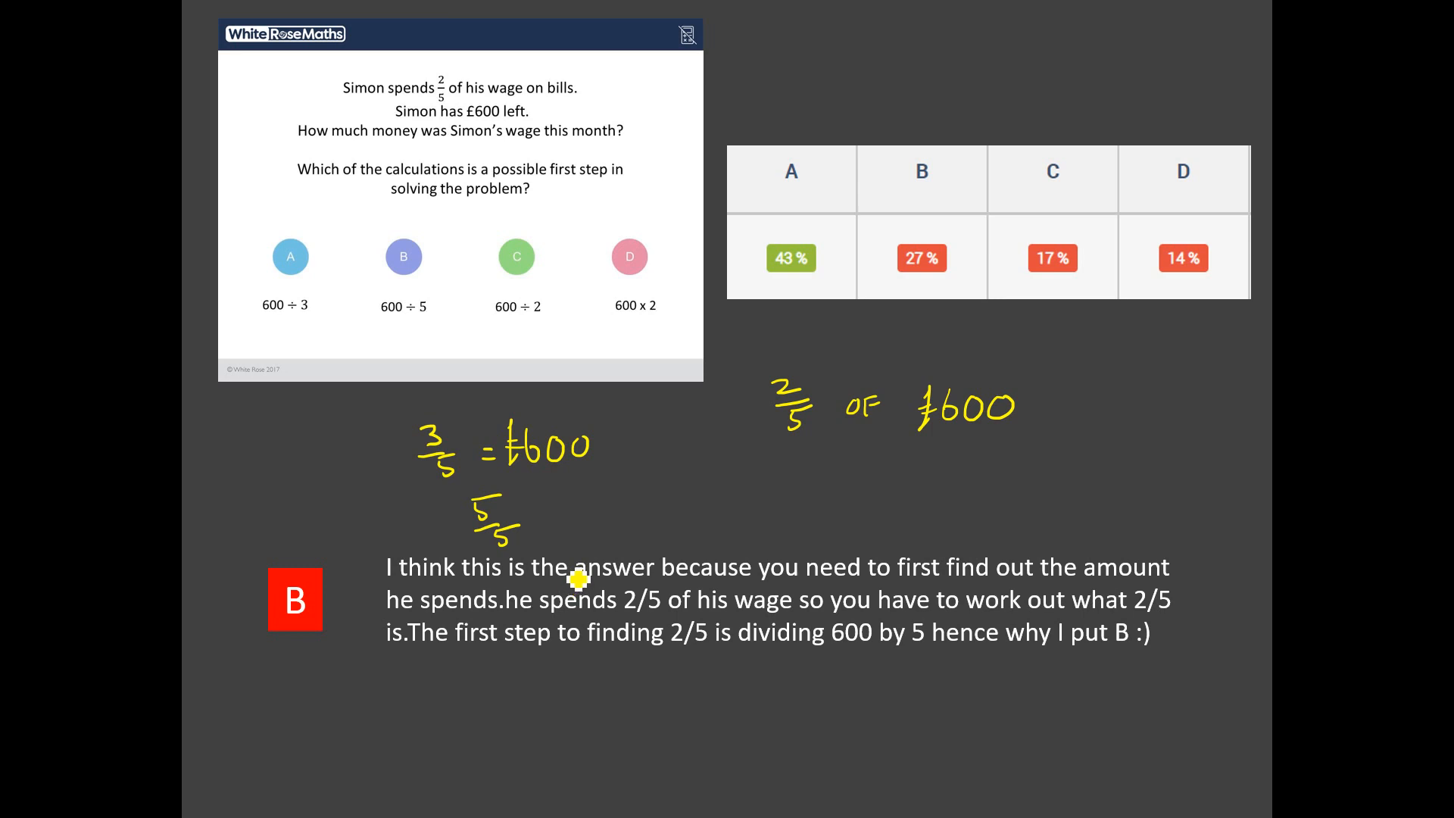